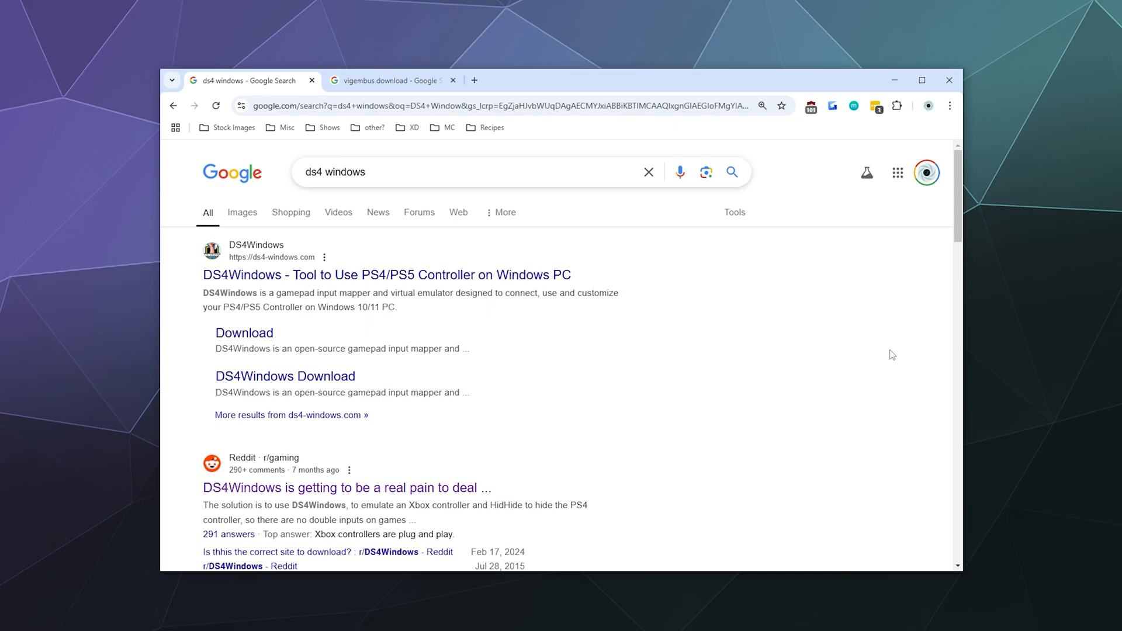
mouse_move(822, 365)
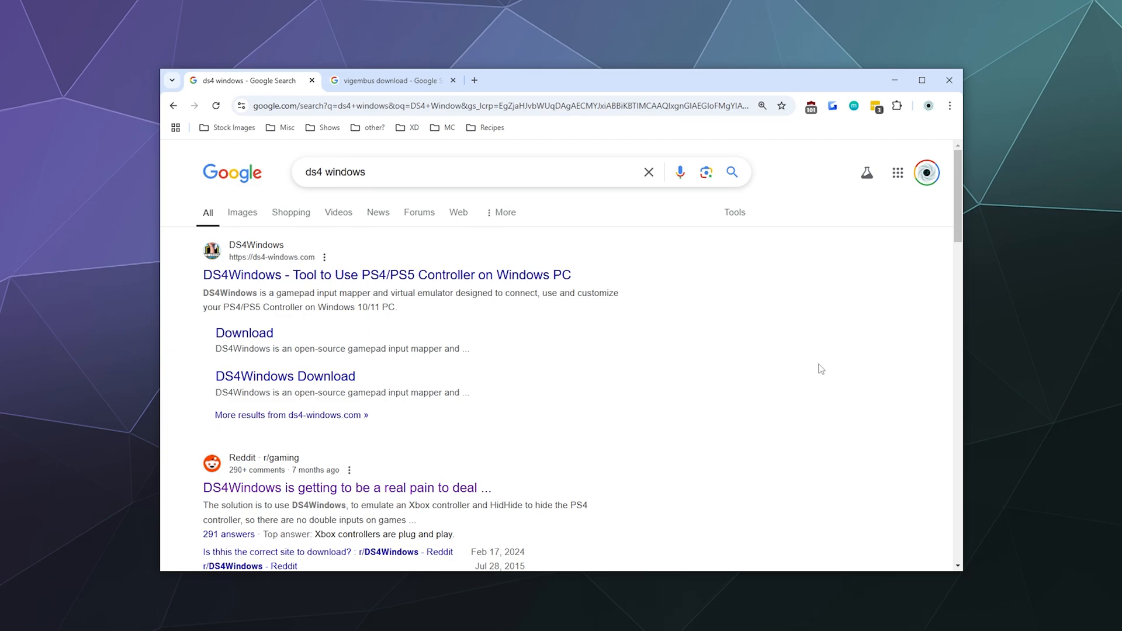
mouse_move(818, 370)
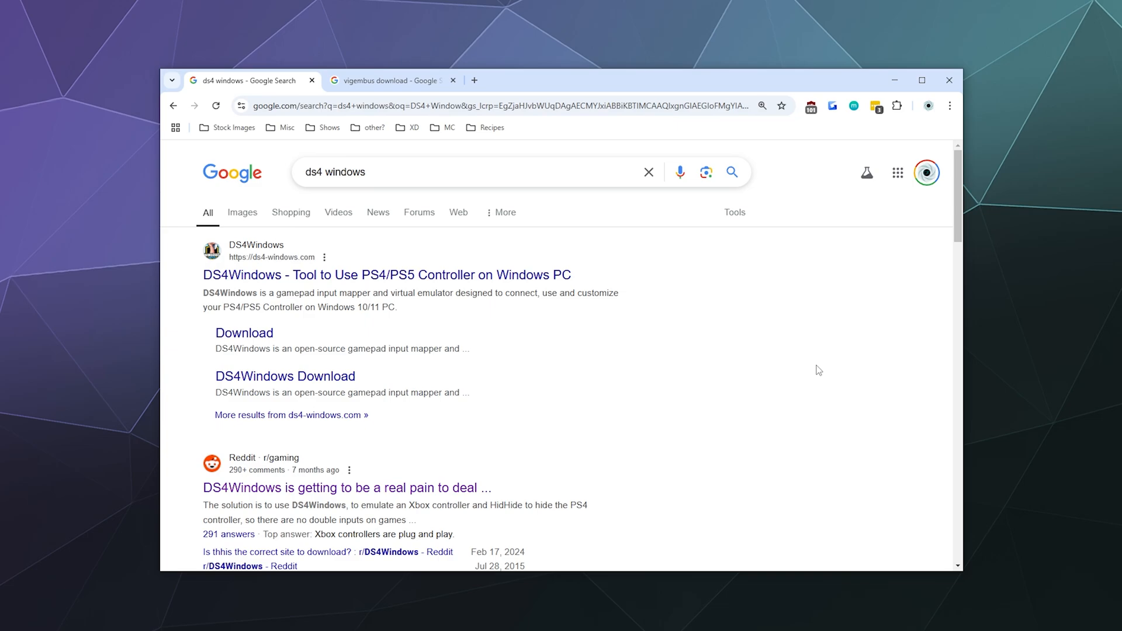
mouse_move(814, 371)
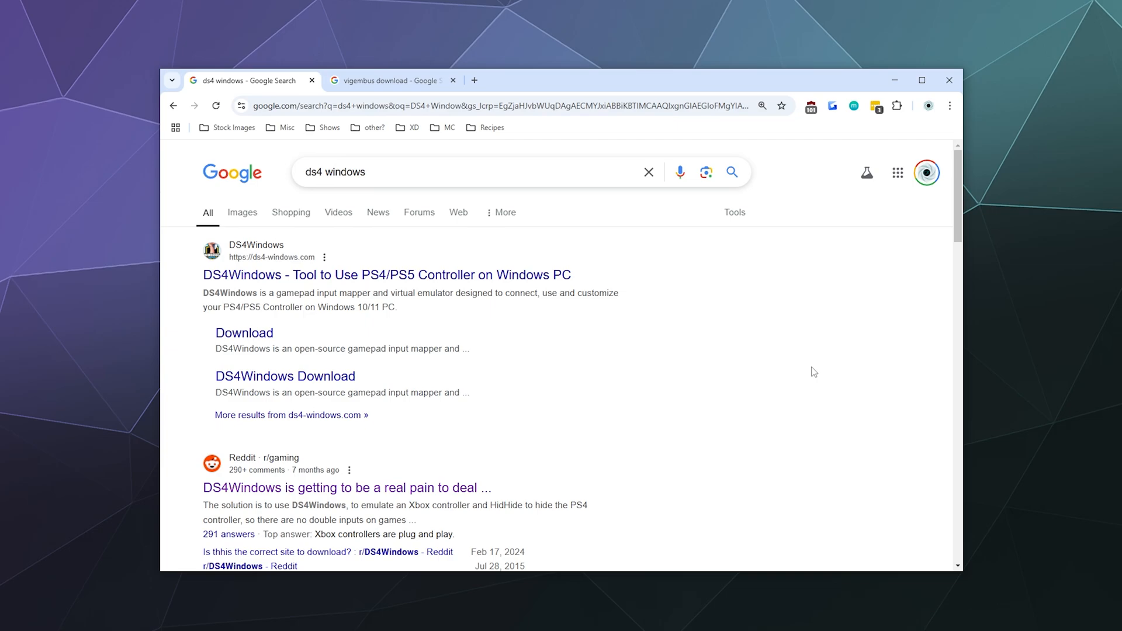
mouse_move(679, 314)
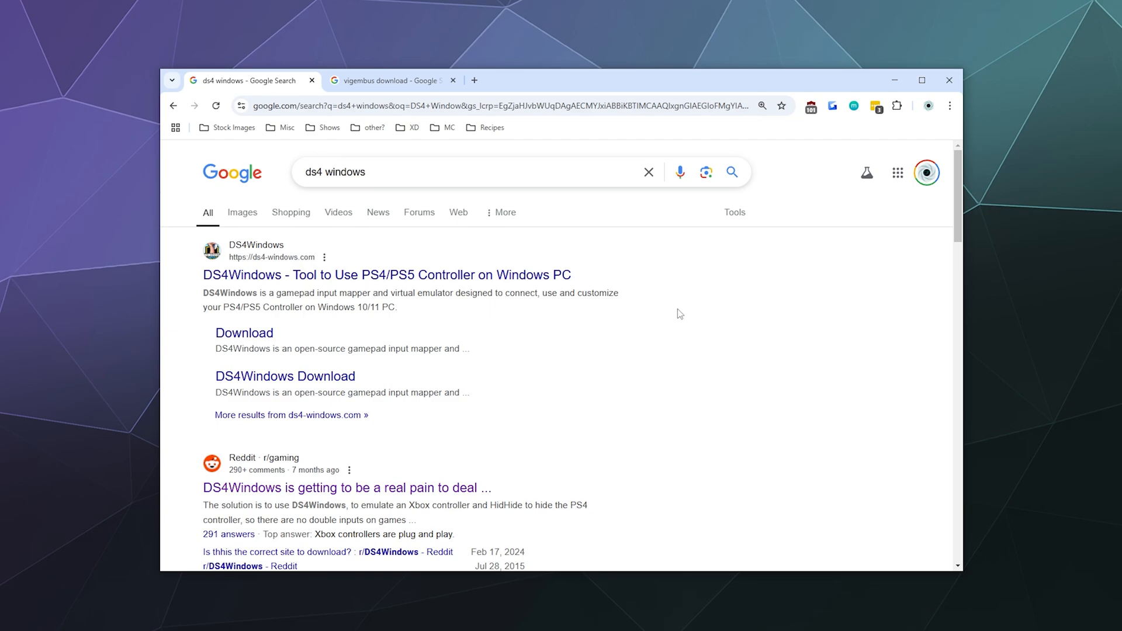
- Open the Ryochan7/DS4Windows releases link from the results and browse to the Version 3.3.3 release
scroll(down, 3)
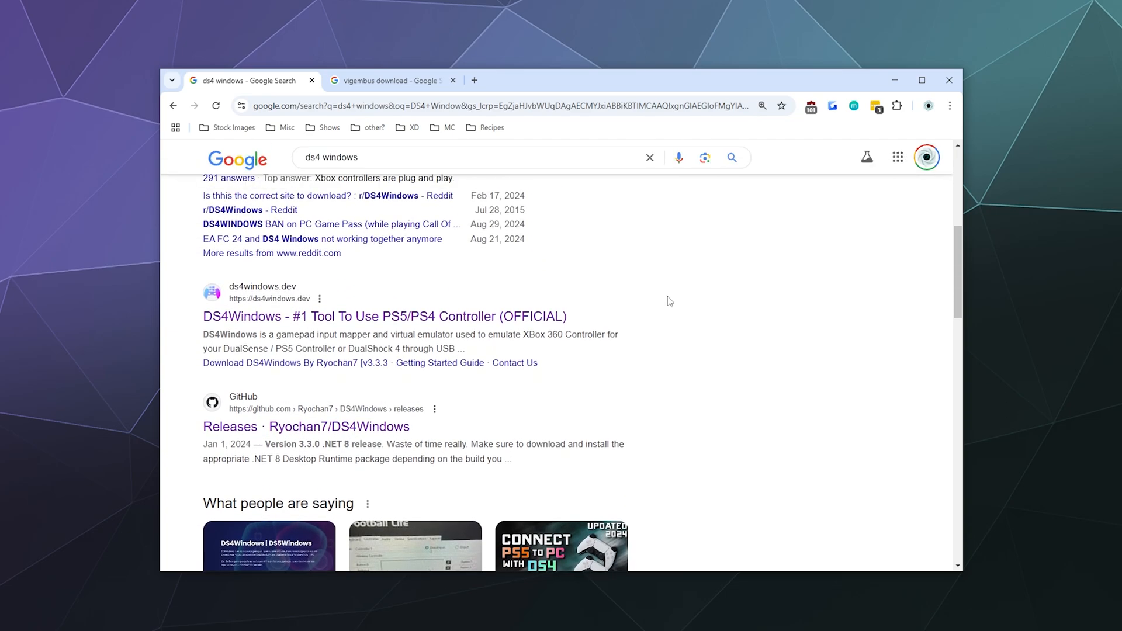
click(318, 158)
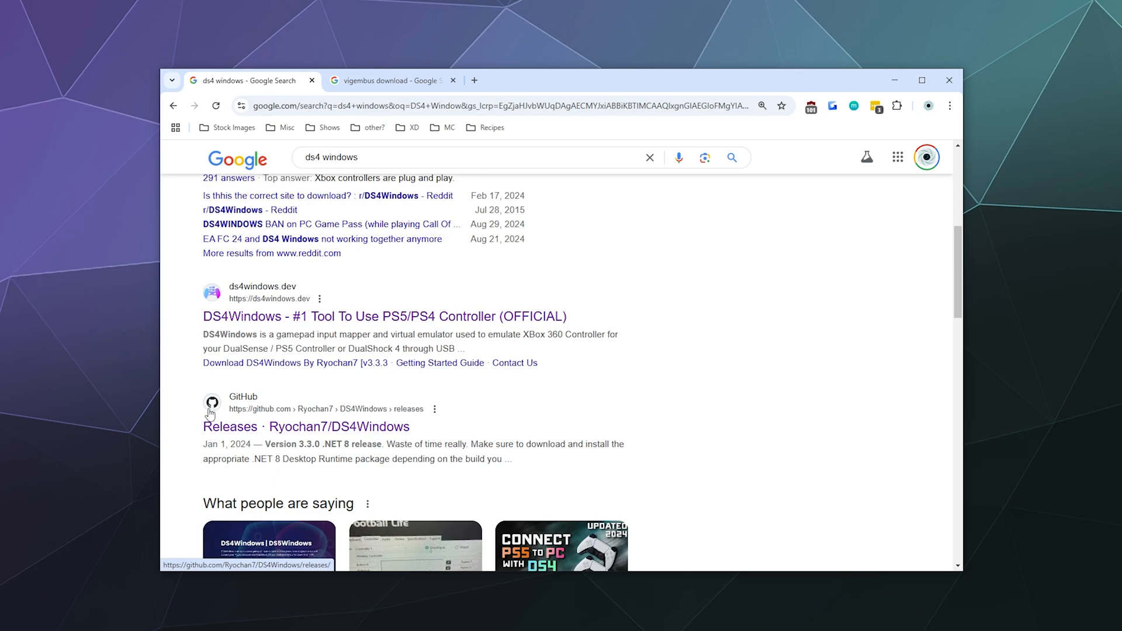
mouse_move(346, 431)
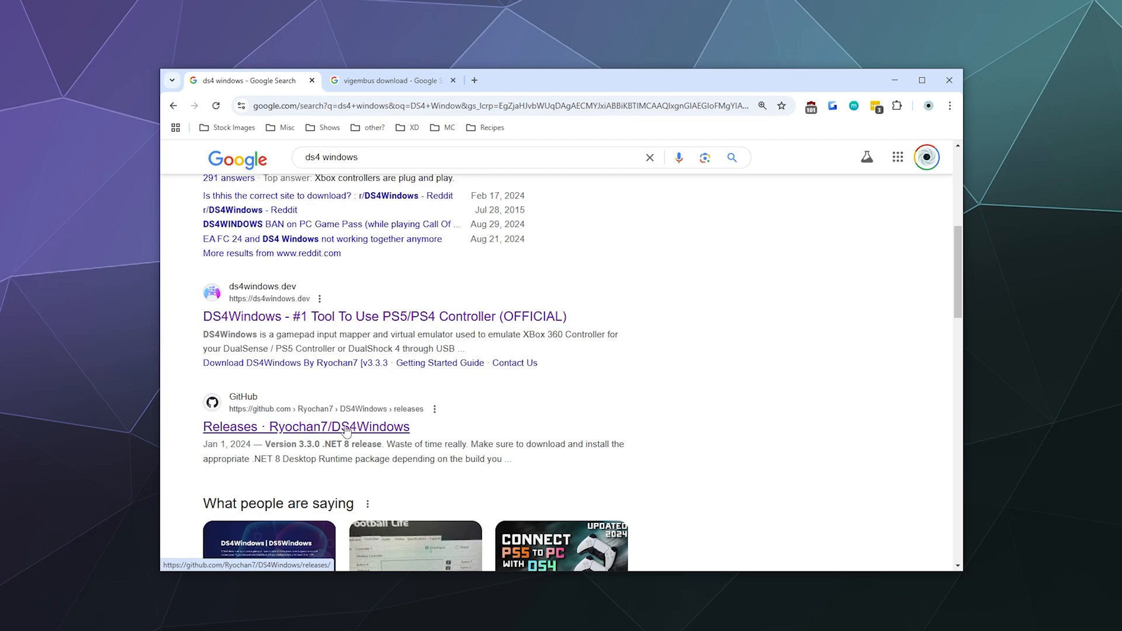
mouse_move(353, 430)
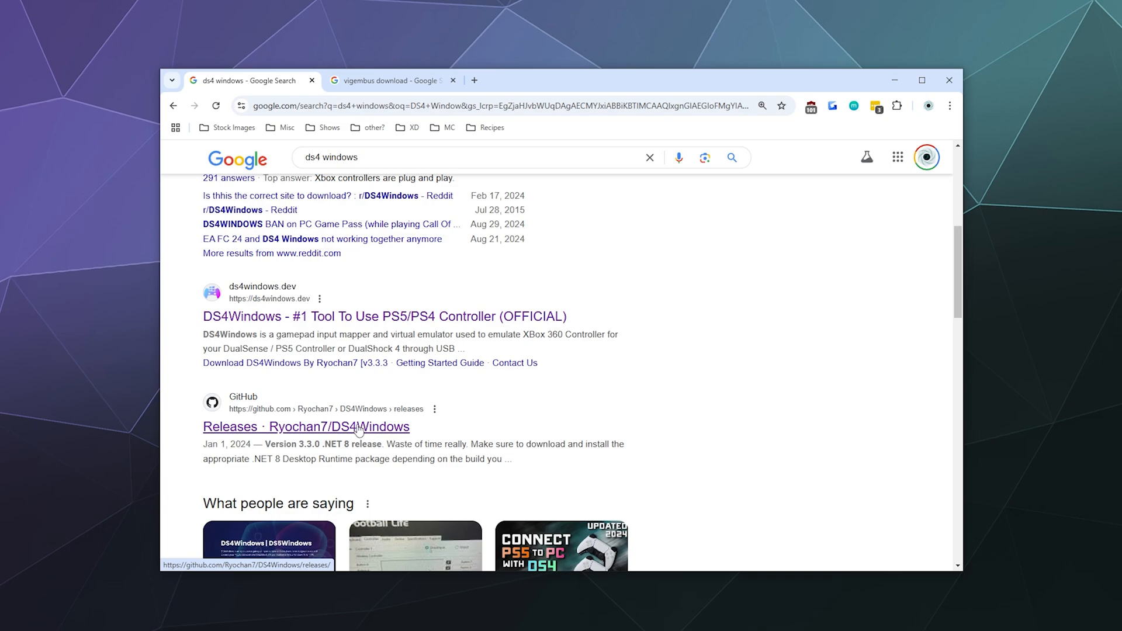
scroll(up, 3)
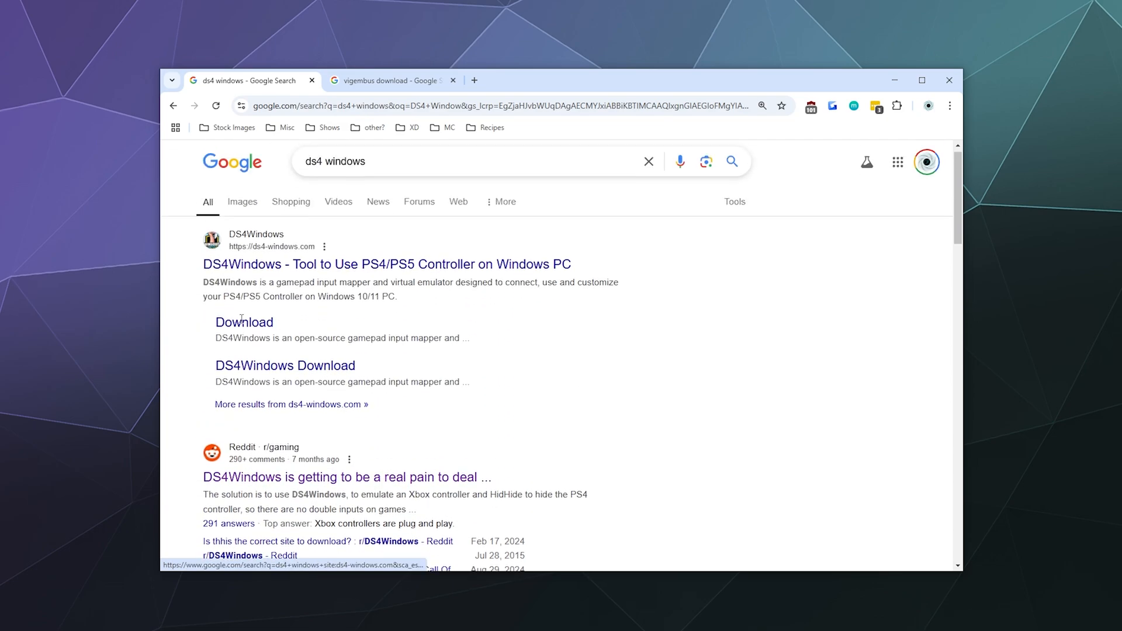
scroll(down, 3)
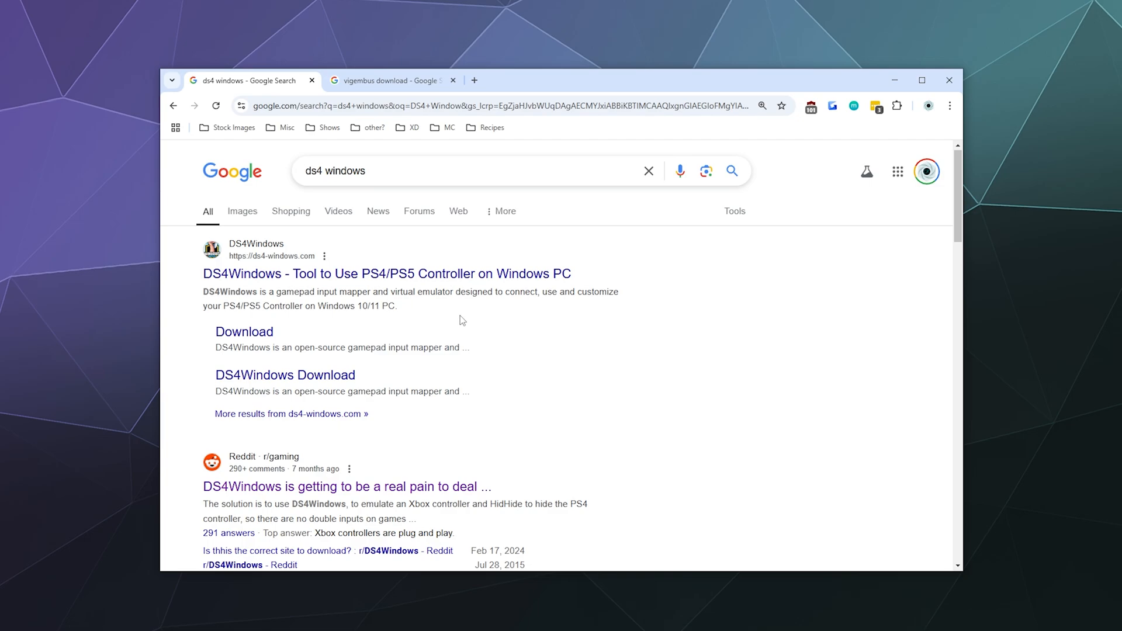
scroll(down, 3)
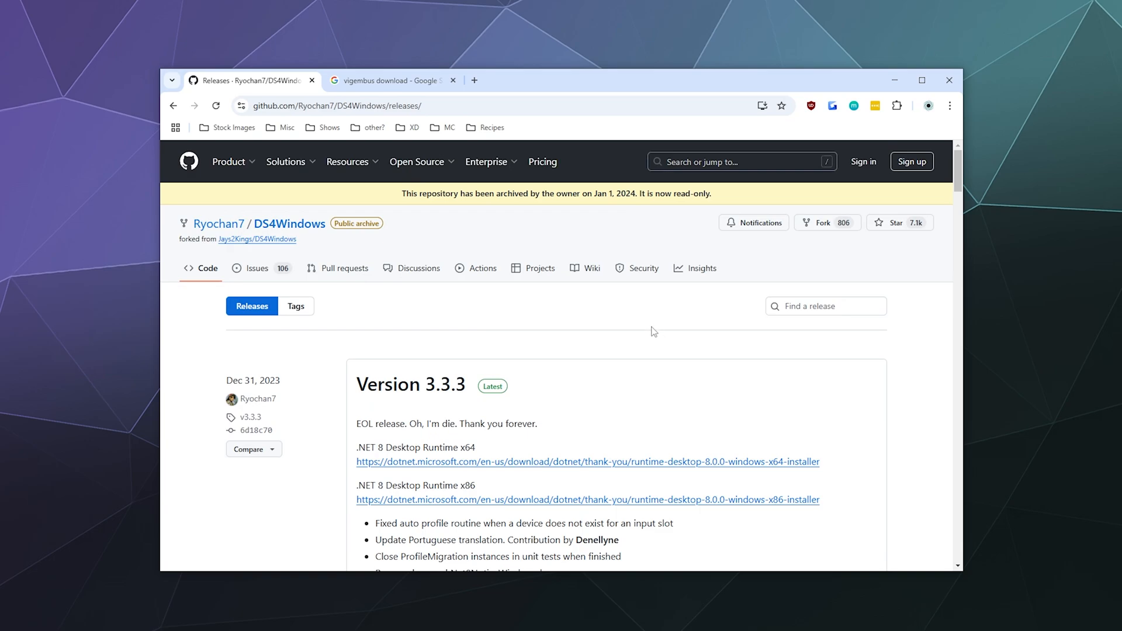
- Save the .NET 8 Desktop Runtime x64 installer to DS4 Win 2025, then download DS4Windows_3.3.3_x64.zip
scroll(down, 3)
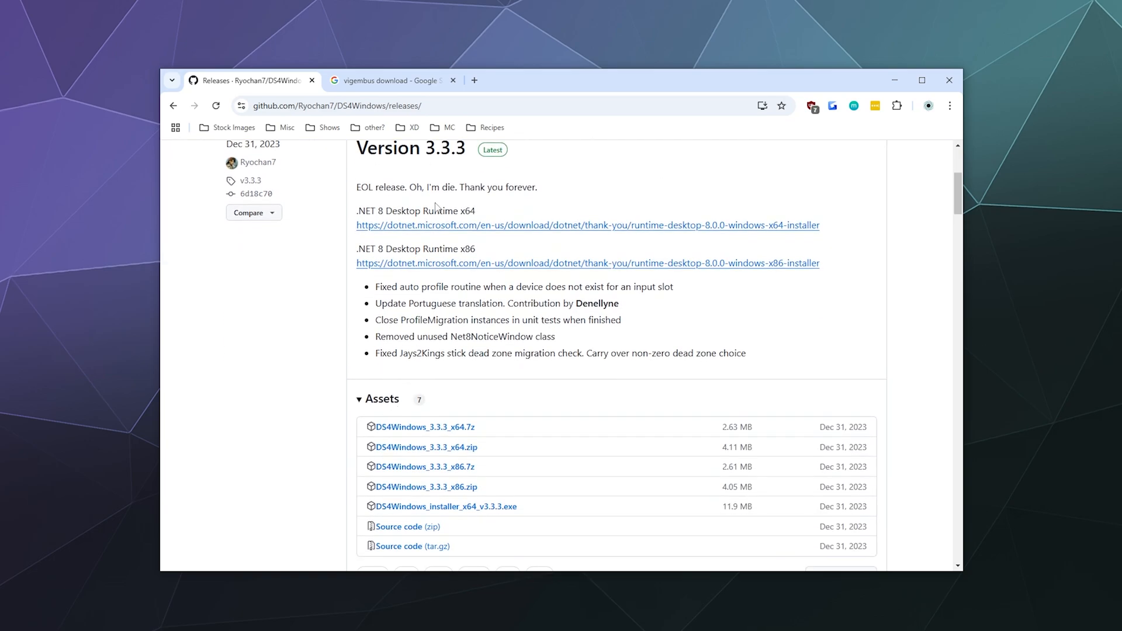
mouse_move(393, 210)
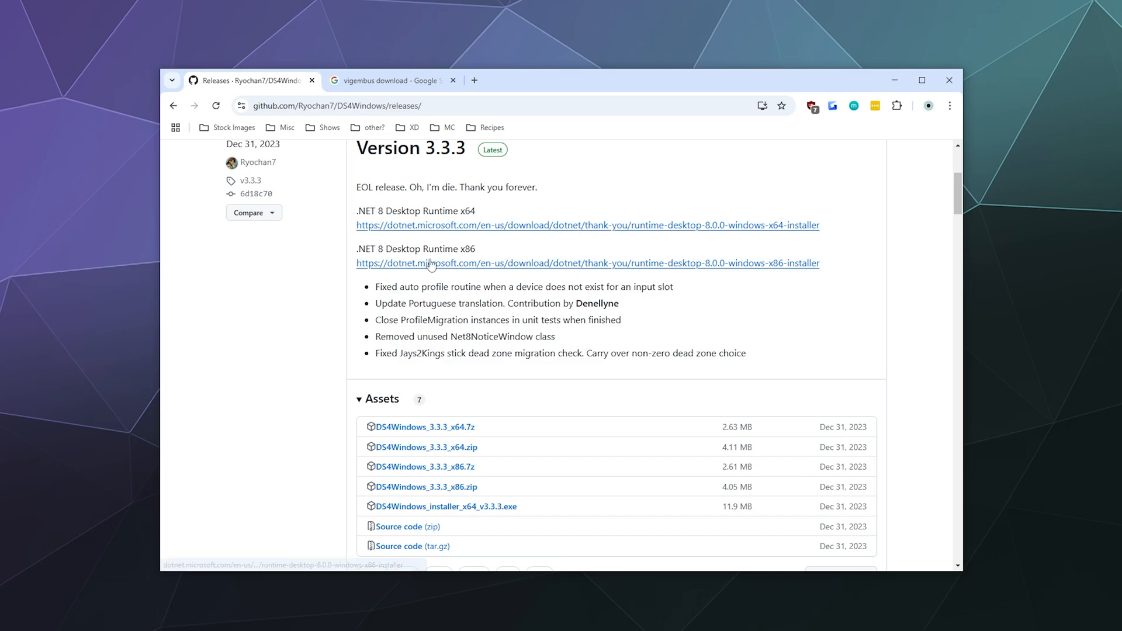
mouse_move(504, 272)
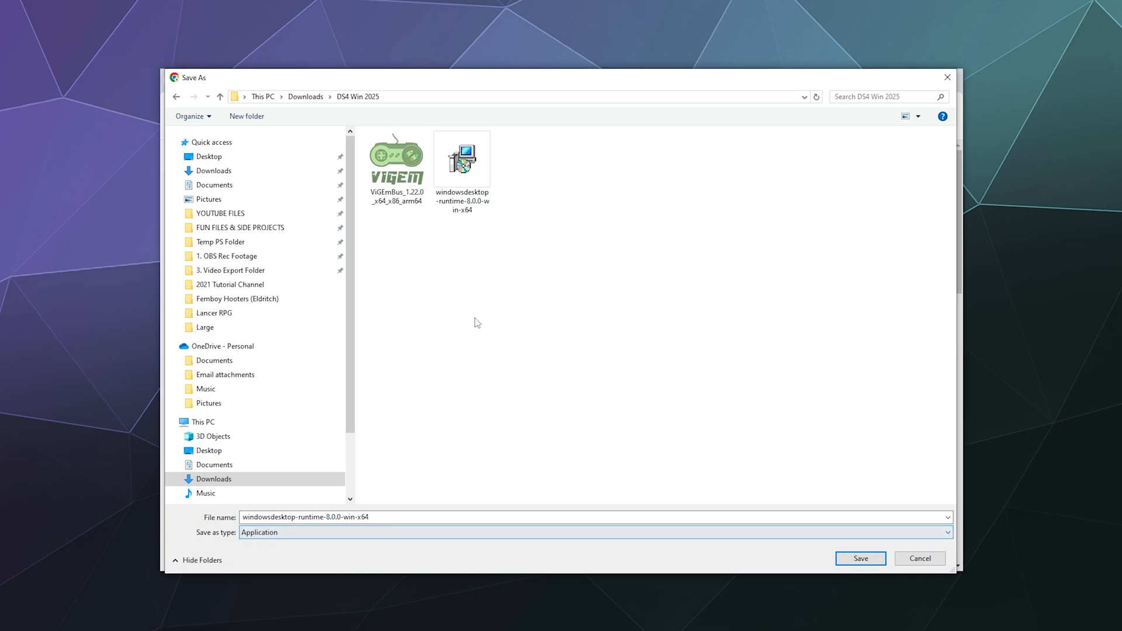
mouse_move(859, 558)
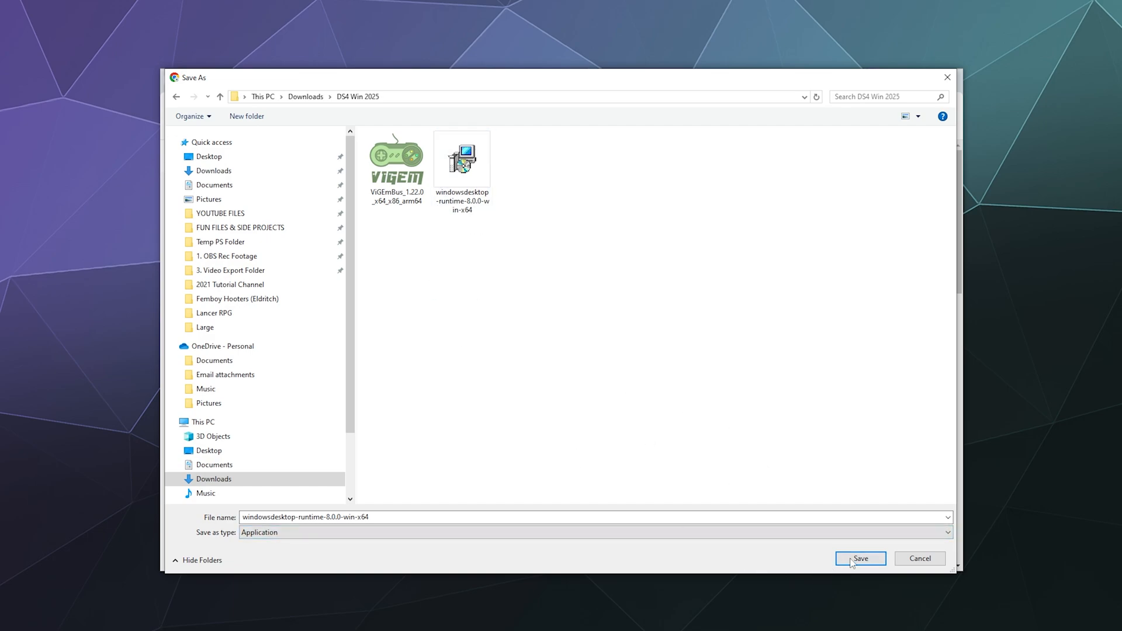
click(859, 559)
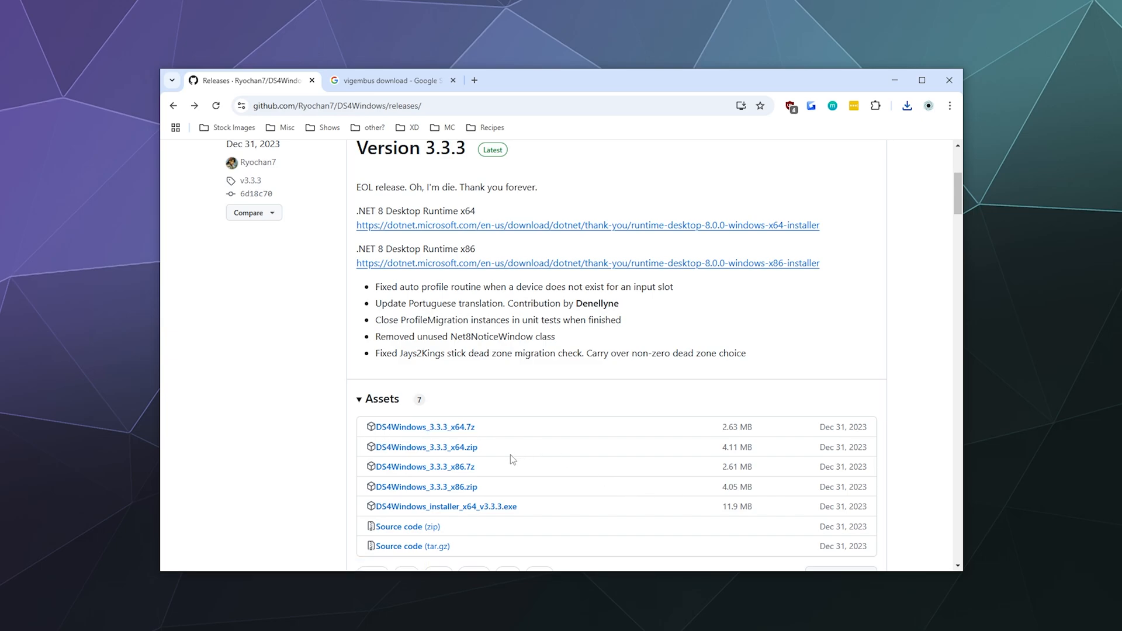
mouse_move(423, 426)
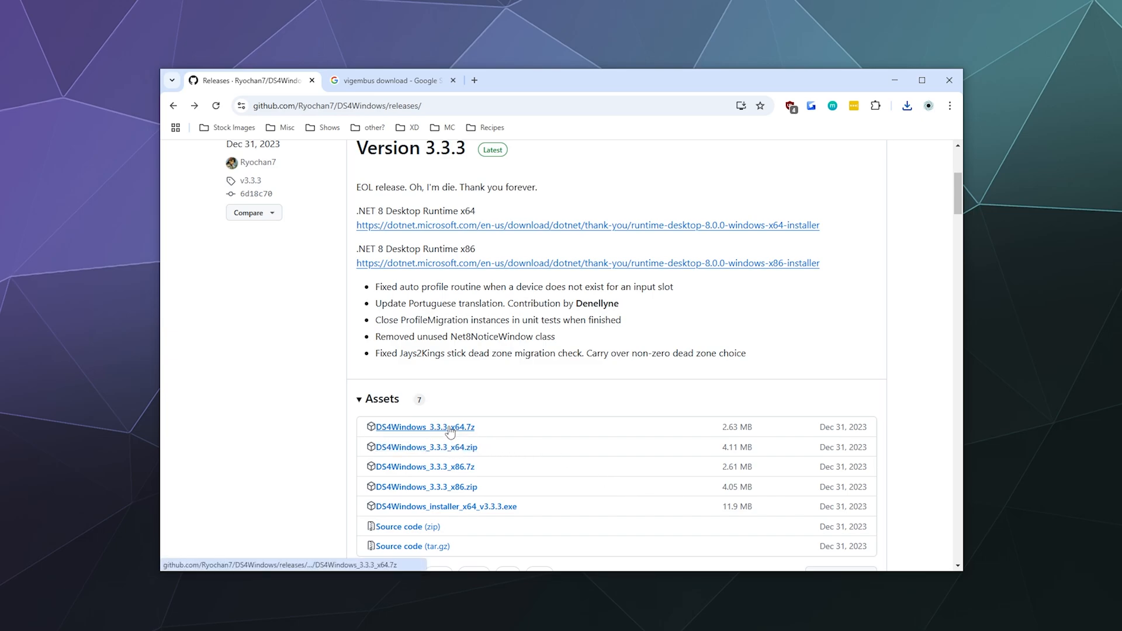
mouse_move(562, 467)
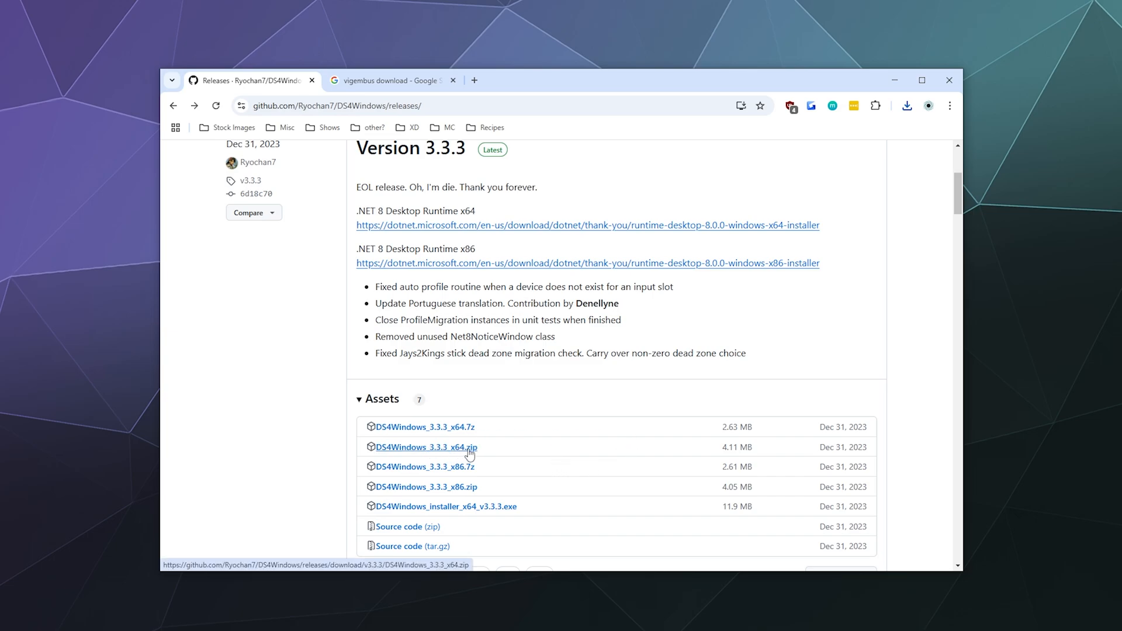
click(423, 447)
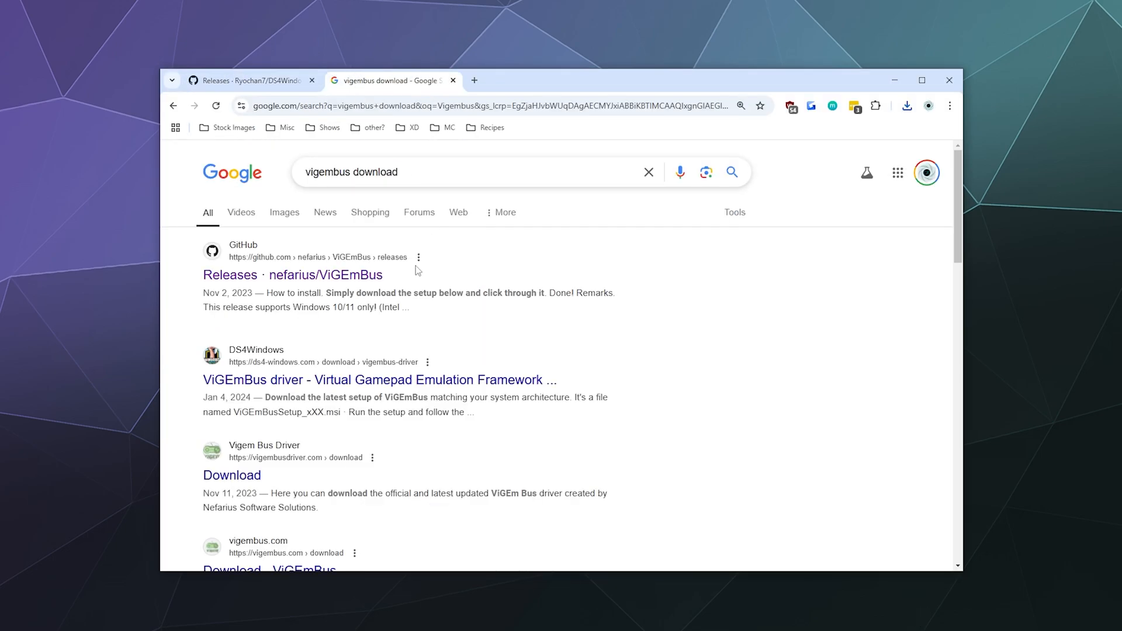
mouse_move(282, 151)
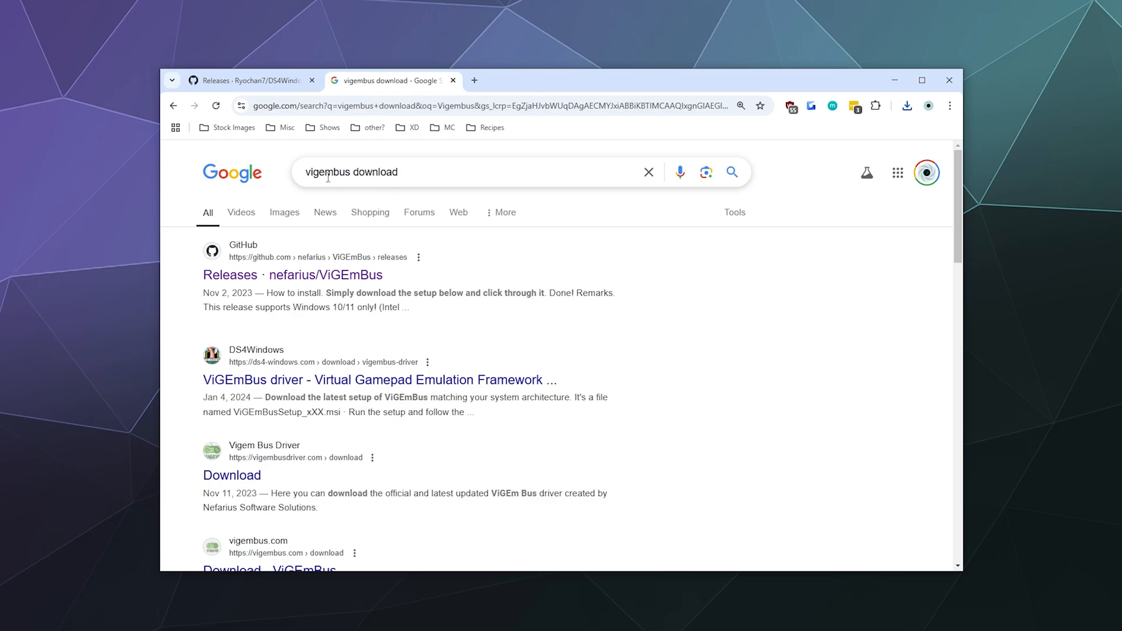
mouse_move(343, 326)
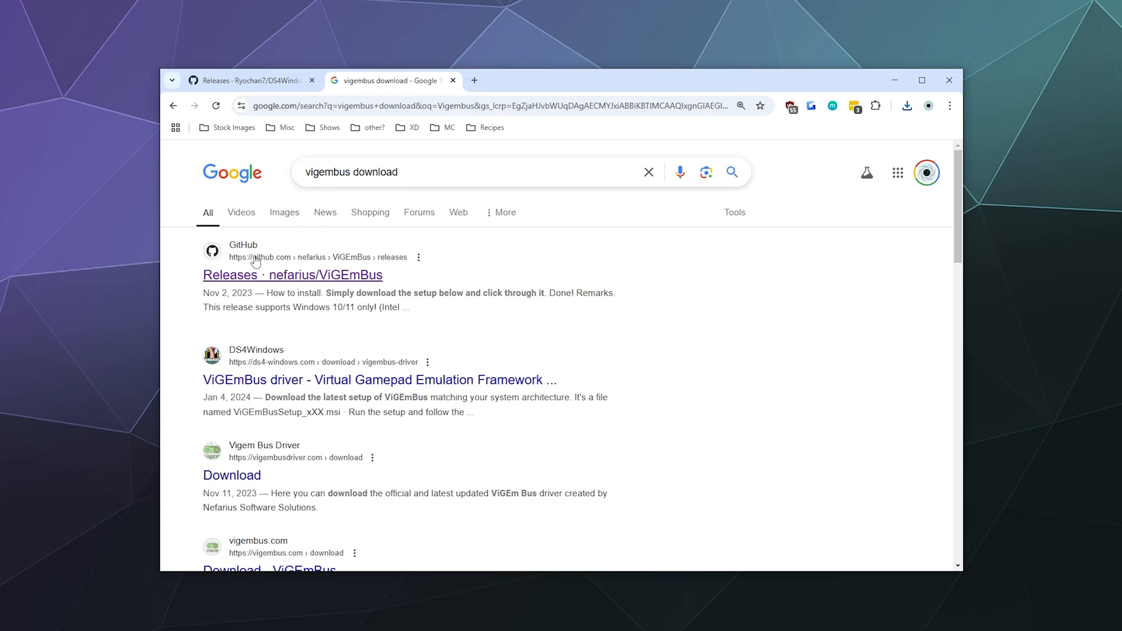
mouse_move(344, 283)
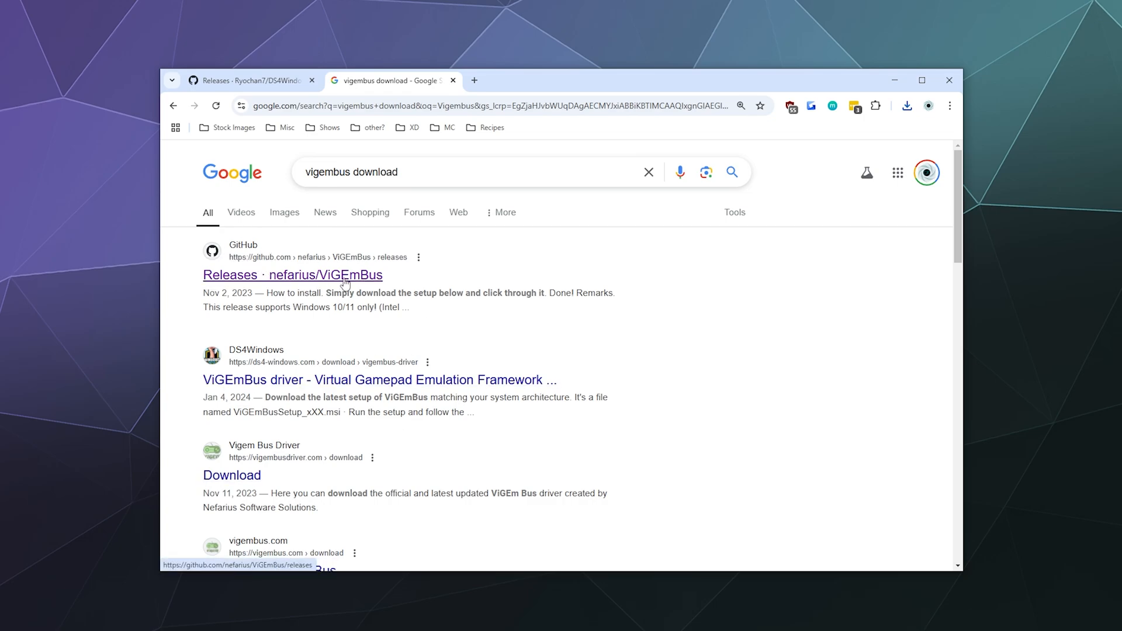
- From nefarius/ViGEmBus Releases, download ViGEmBus_1.22.0_x64_x86_arm64.exe and check it in the Downloads panel
click(293, 275)
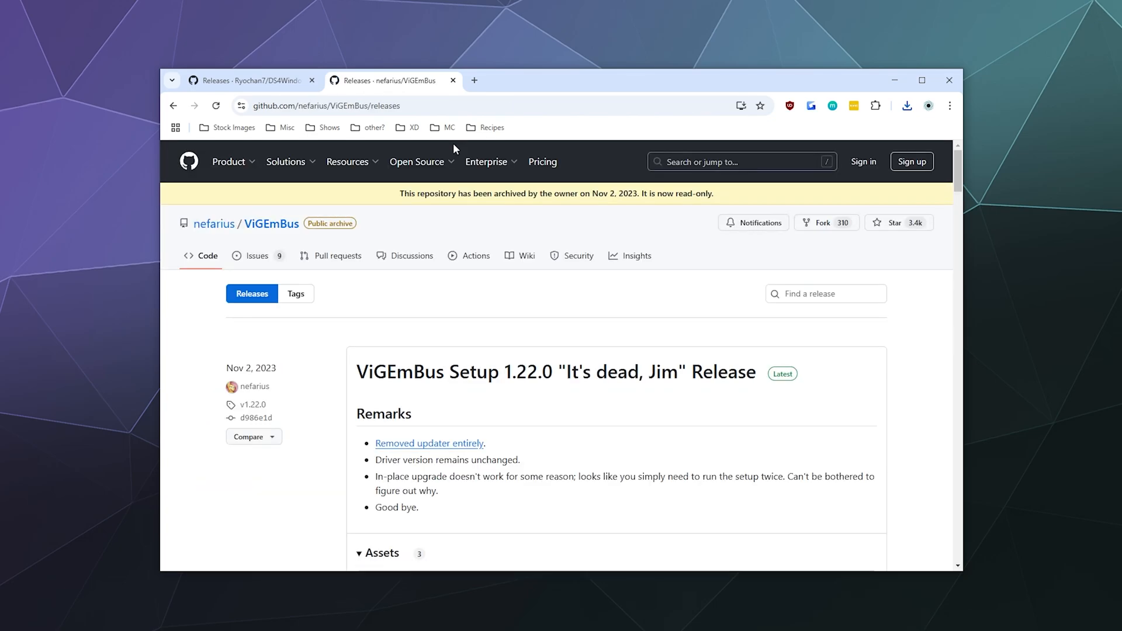
scroll(down, 3)
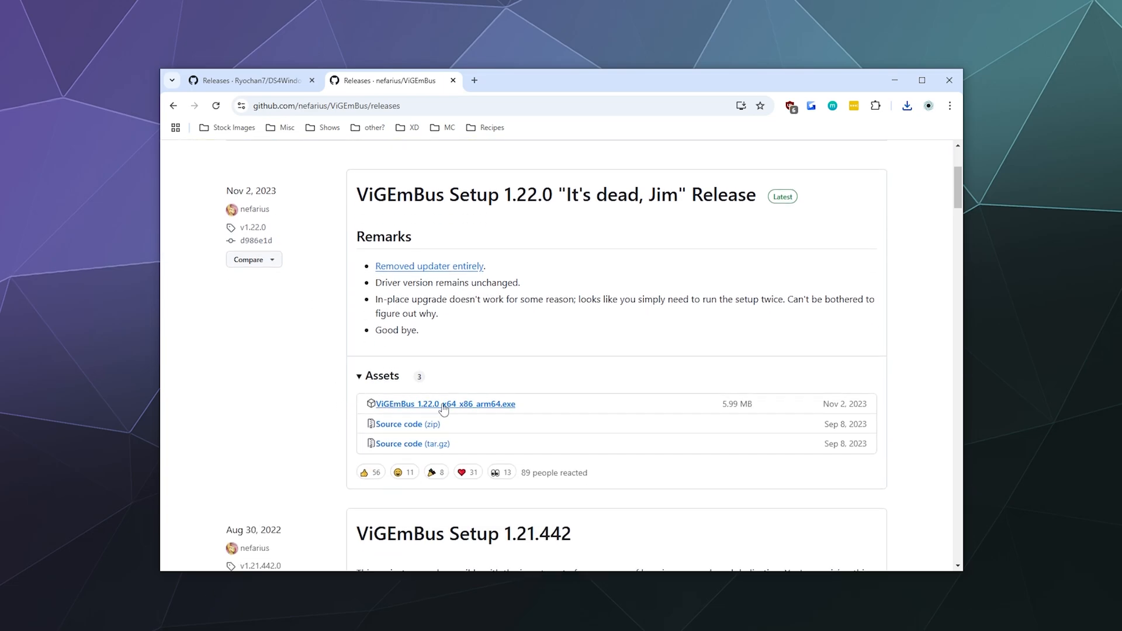
mouse_move(397, 409)
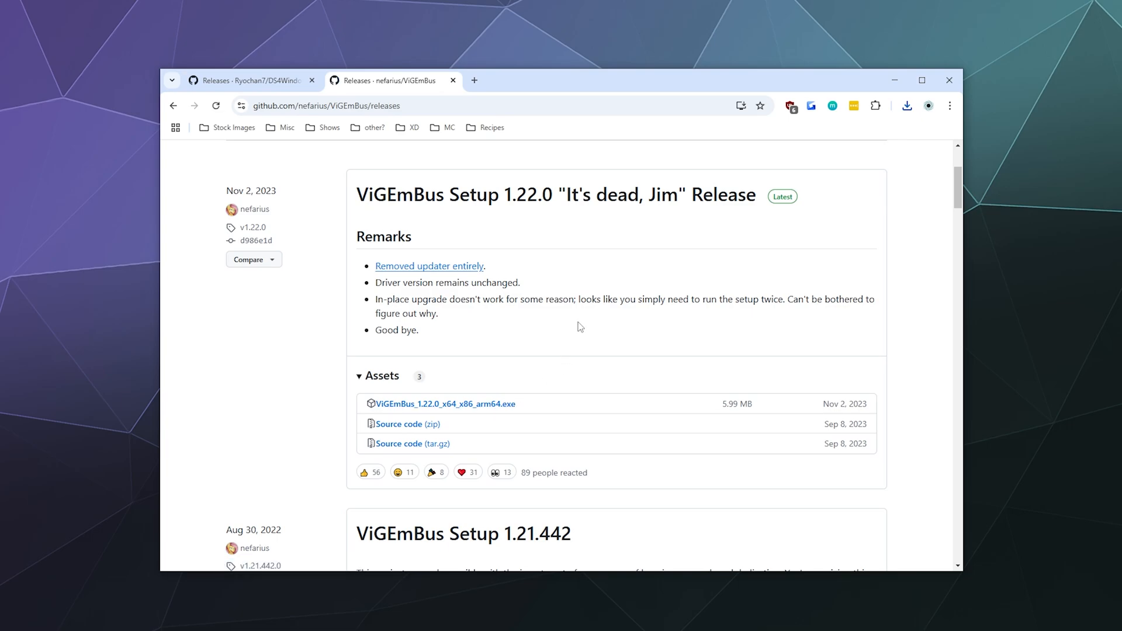
click(444, 403)
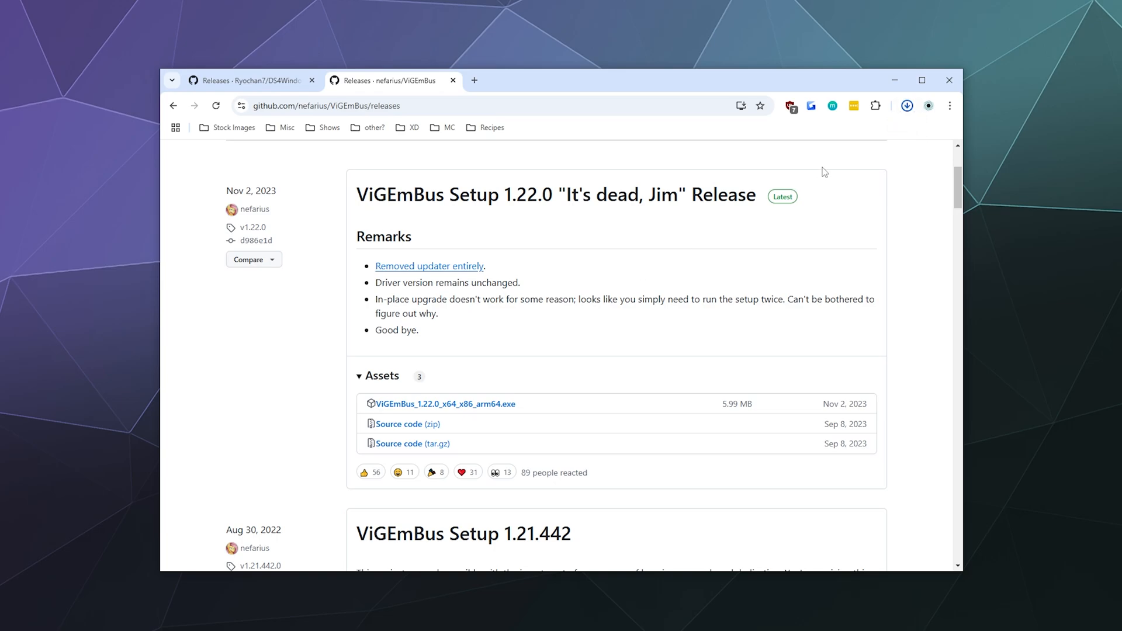
click(906, 107)
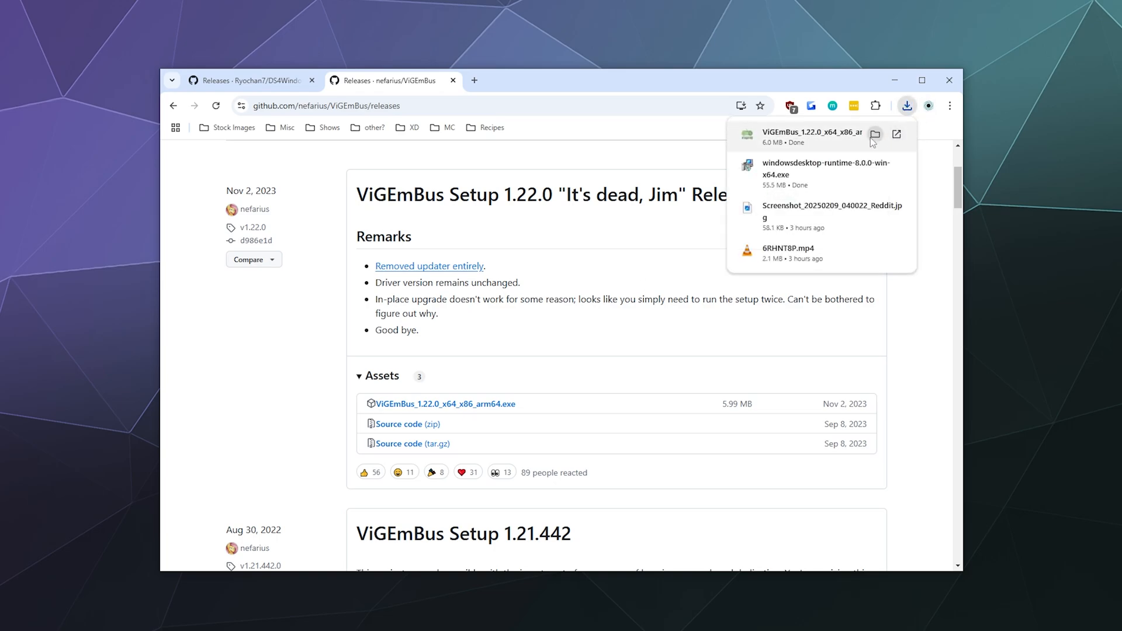
- Show the downloads folder and extract the DS4Windows_3.3.3_x64.zip archive
click(876, 134)
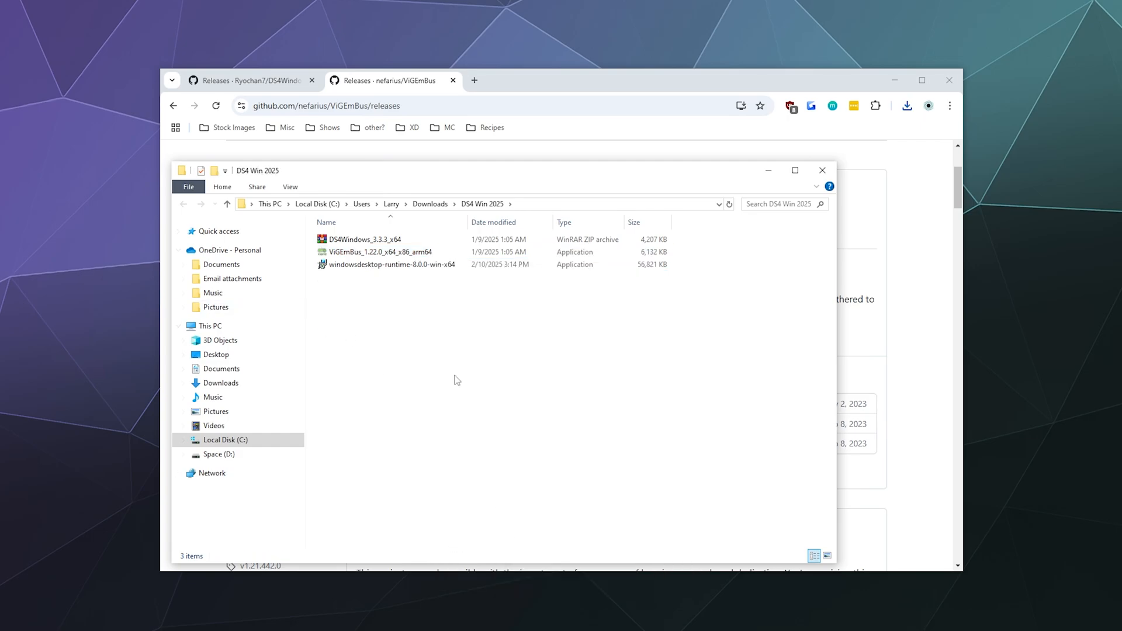
click(364, 239)
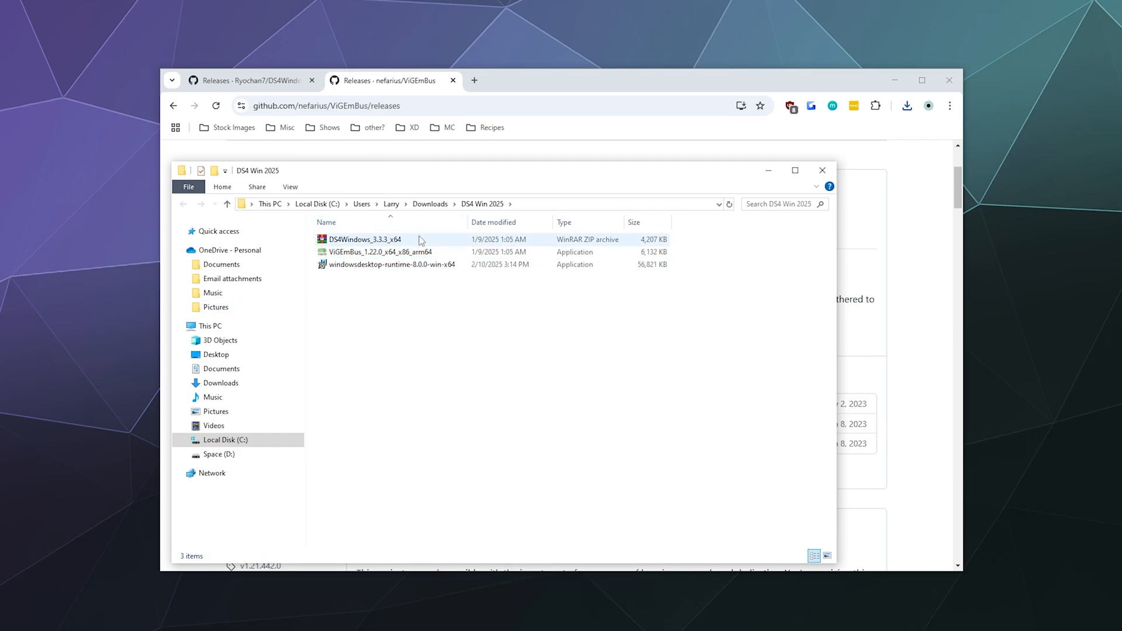
click(392, 264)
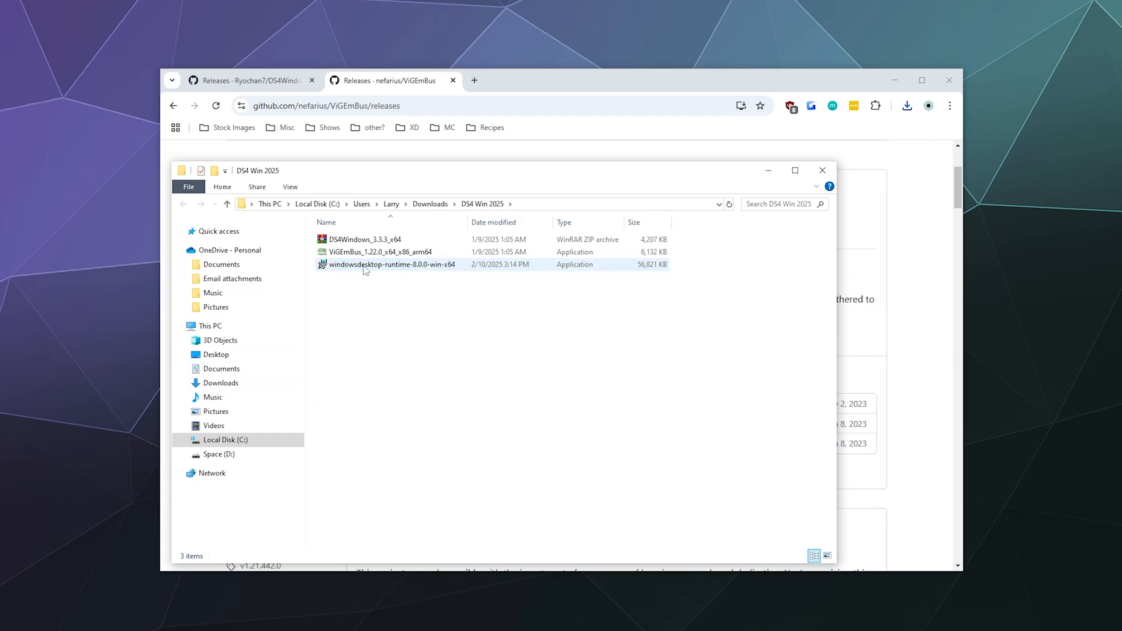
mouse_move(393, 265)
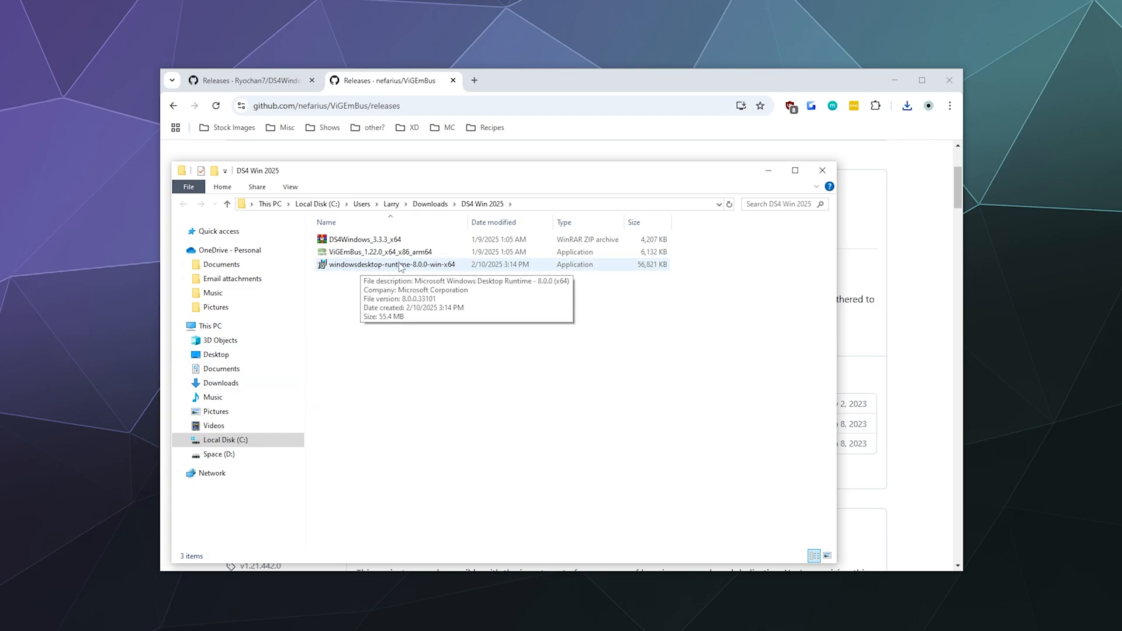
click(379, 252)
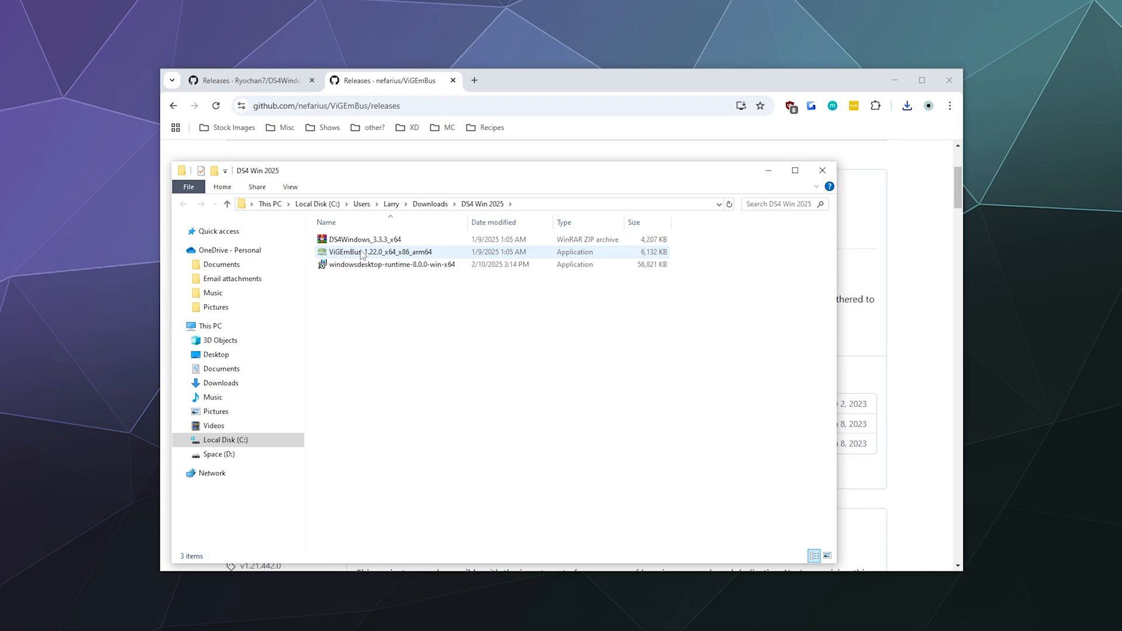
mouse_move(361, 253)
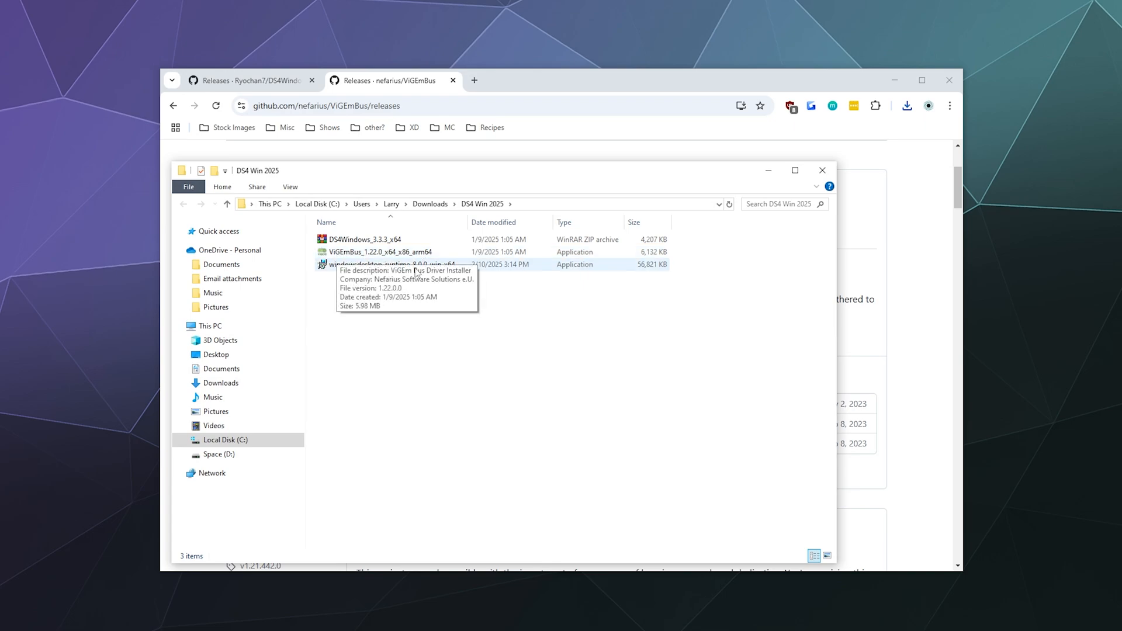
click(365, 239)
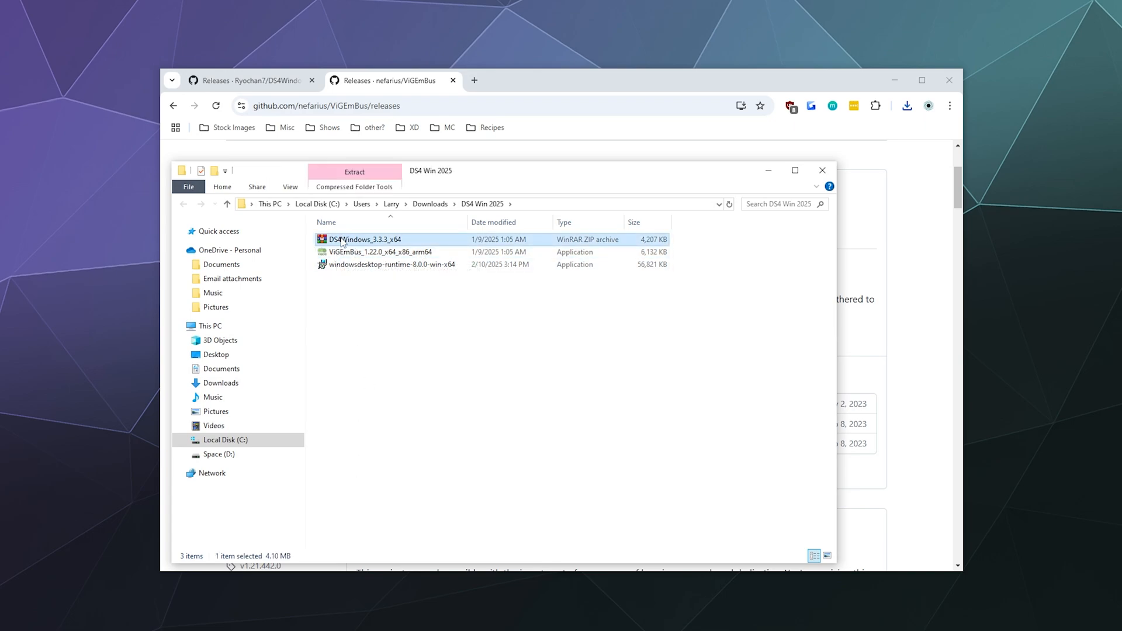
mouse_move(343, 241)
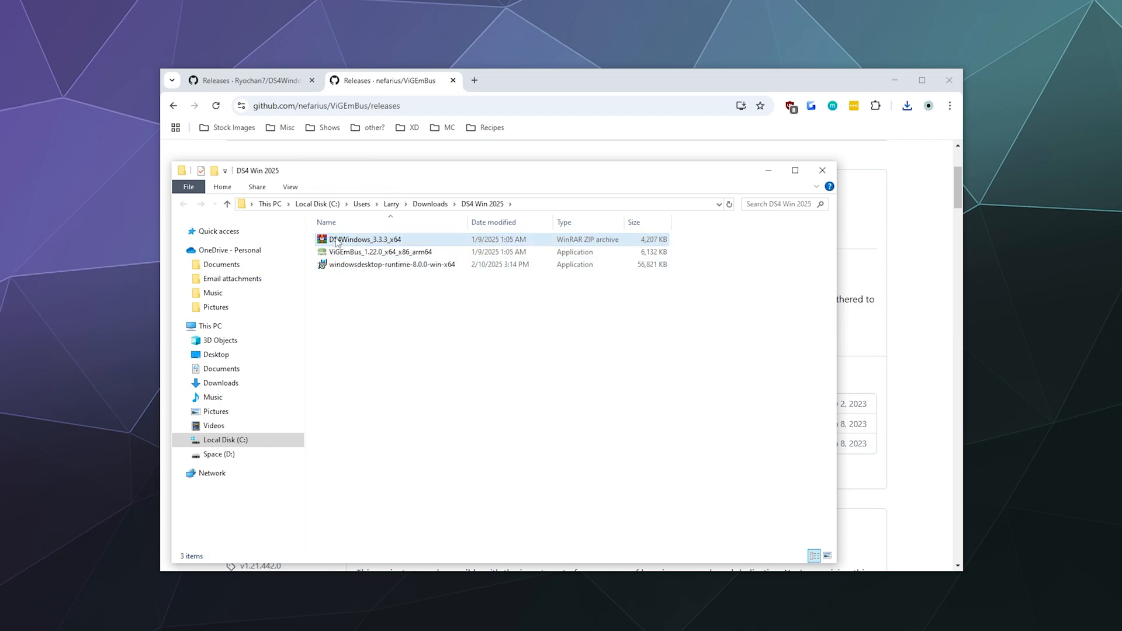
click(365, 238)
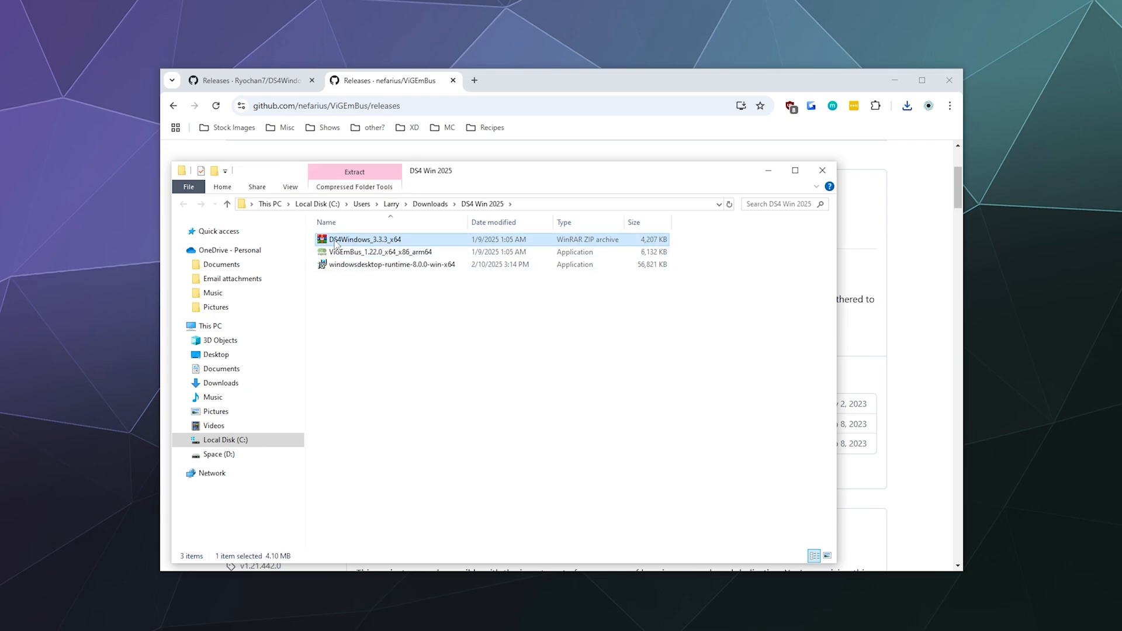
right_click(364, 238)
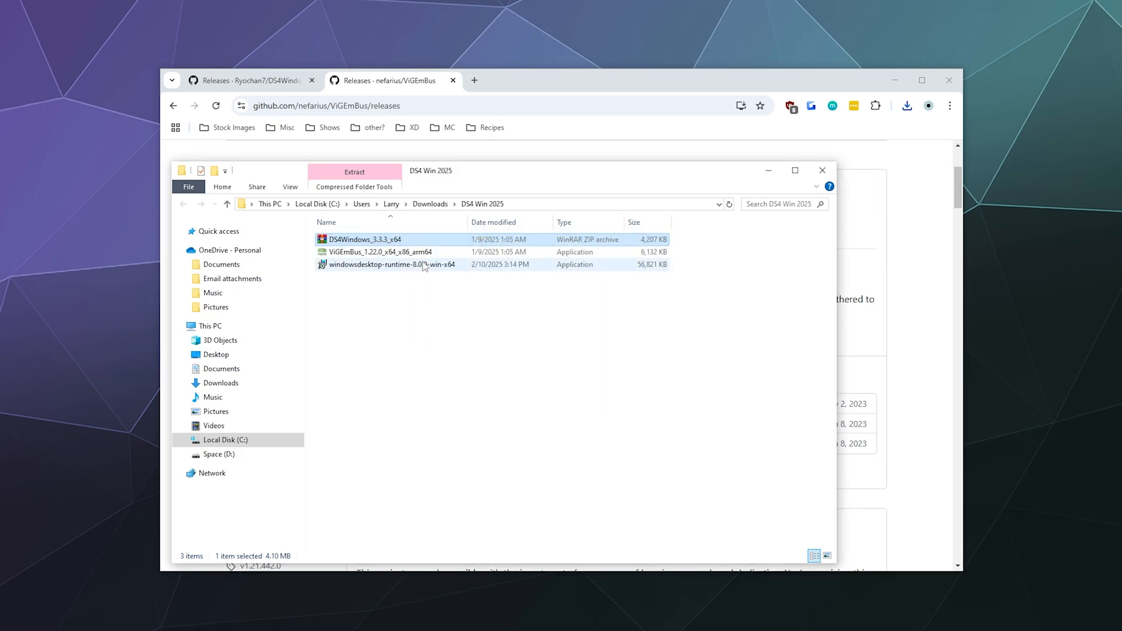
- Browse into the extracted DS4Windows folder and select DS4Windows.exe
double_click(365, 239)
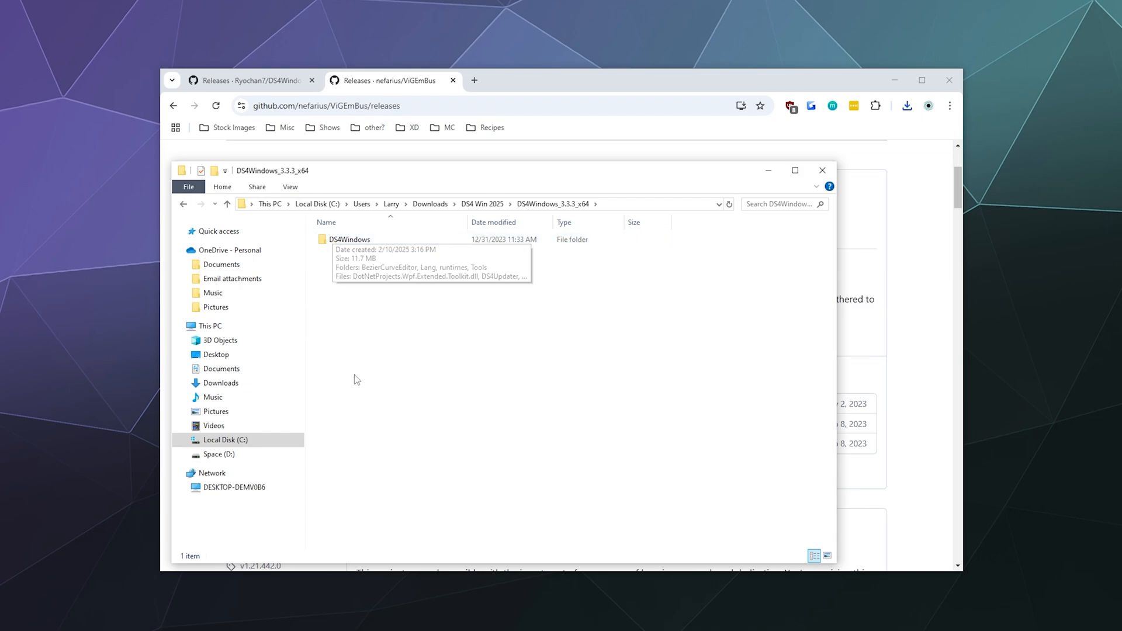
mouse_move(361, 373)
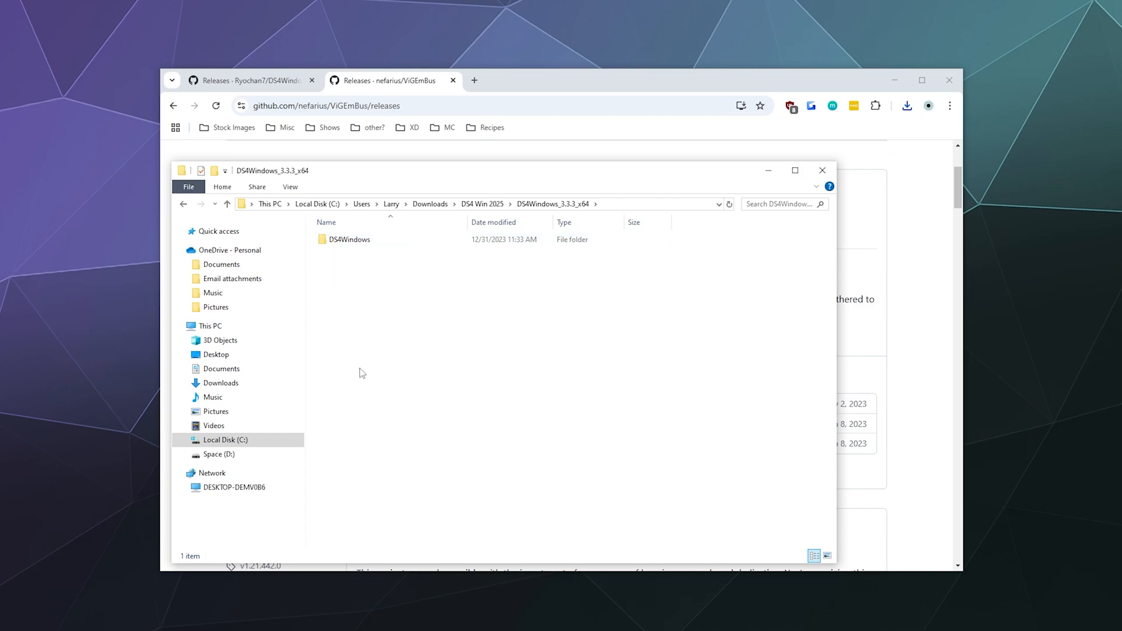
mouse_move(367, 368)
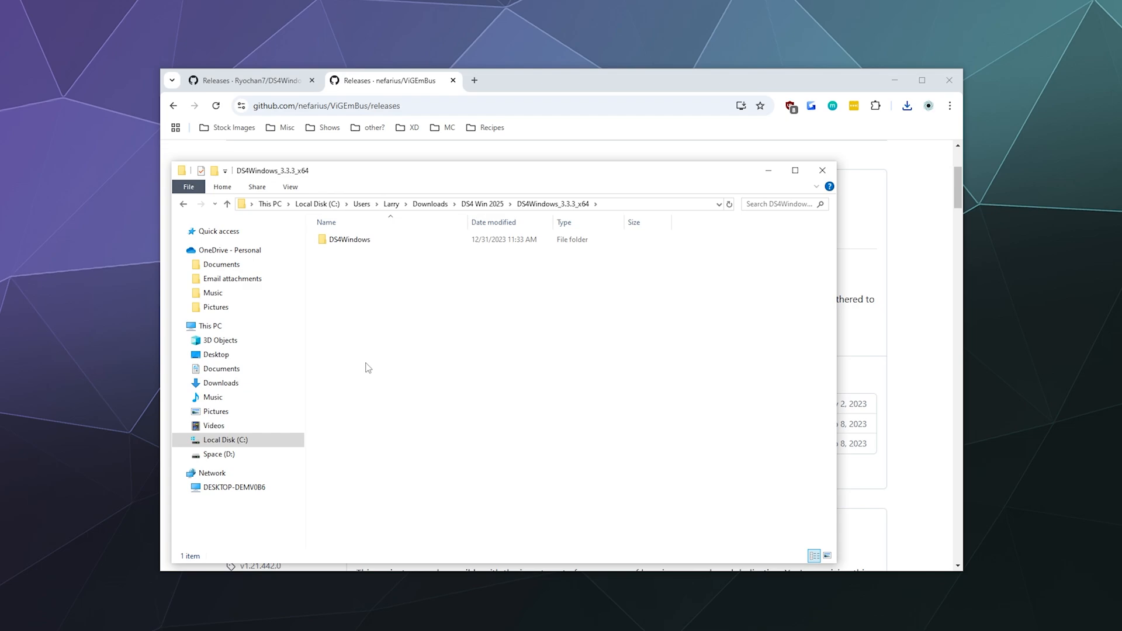
mouse_move(371, 357)
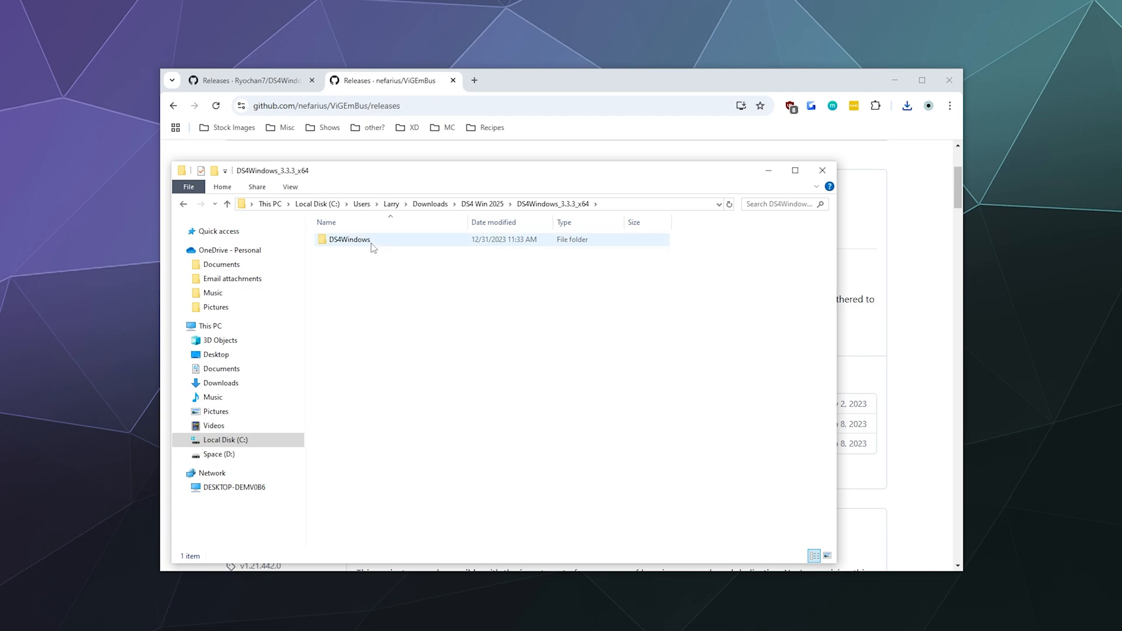
double_click(350, 238)
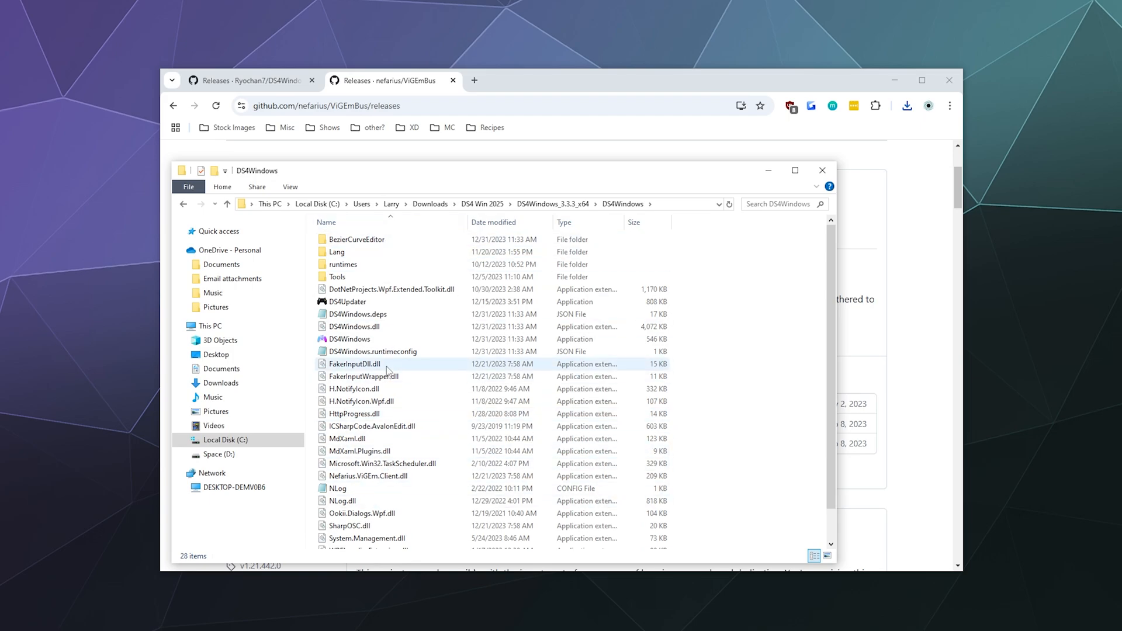
click(348, 339)
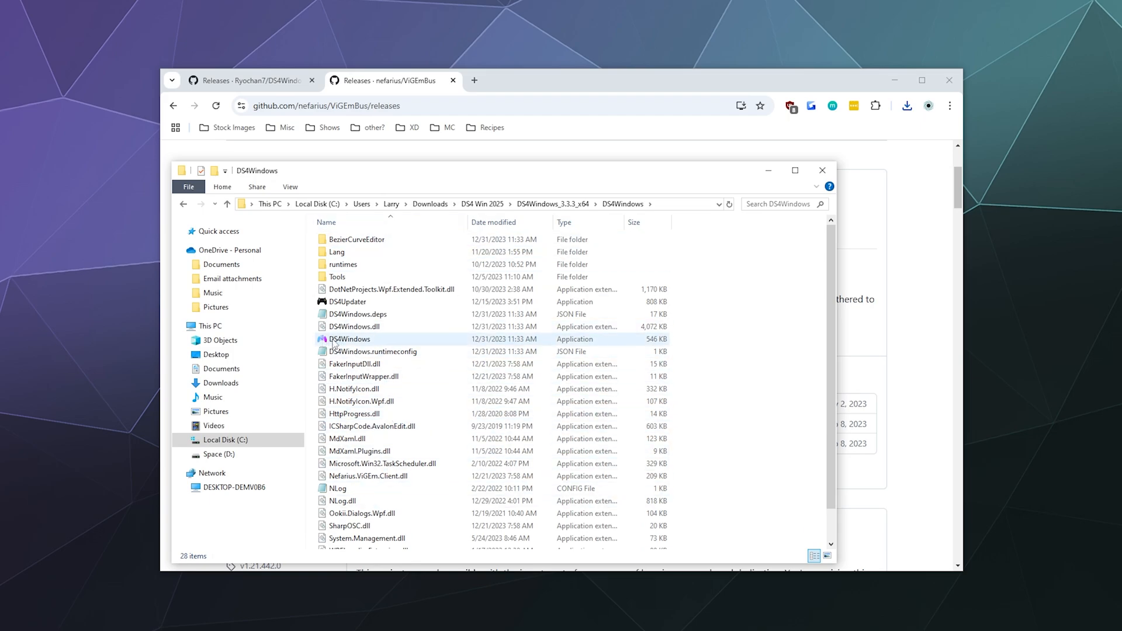
mouse_move(349, 339)
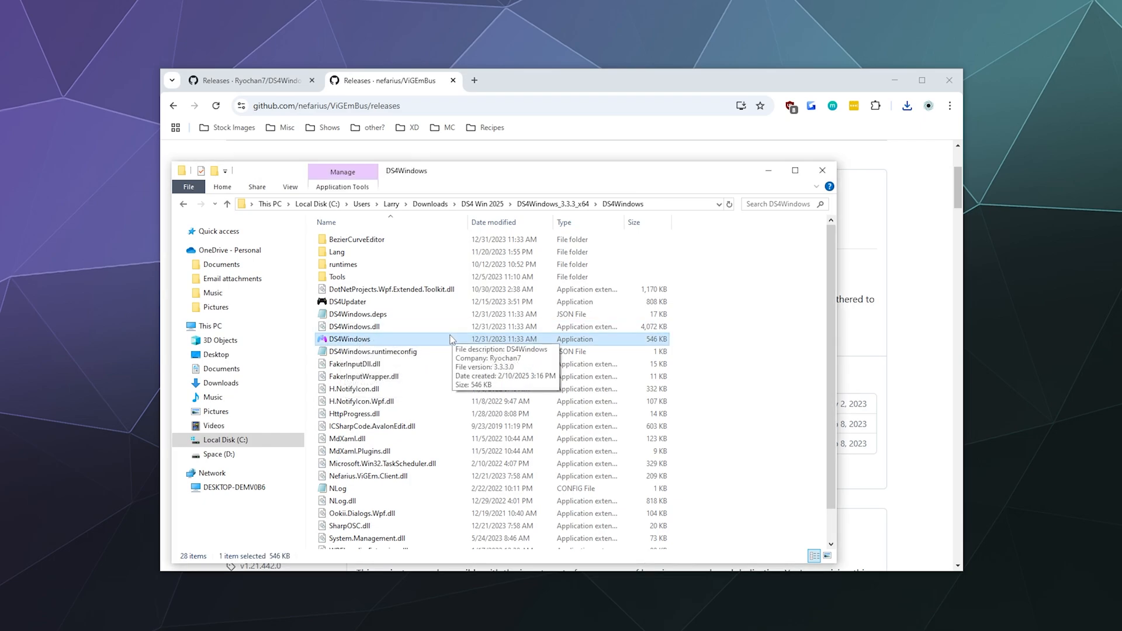
- Launch DS4Windows.exe and choose Program Folder for saving profiles and settings
double_click(348, 339)
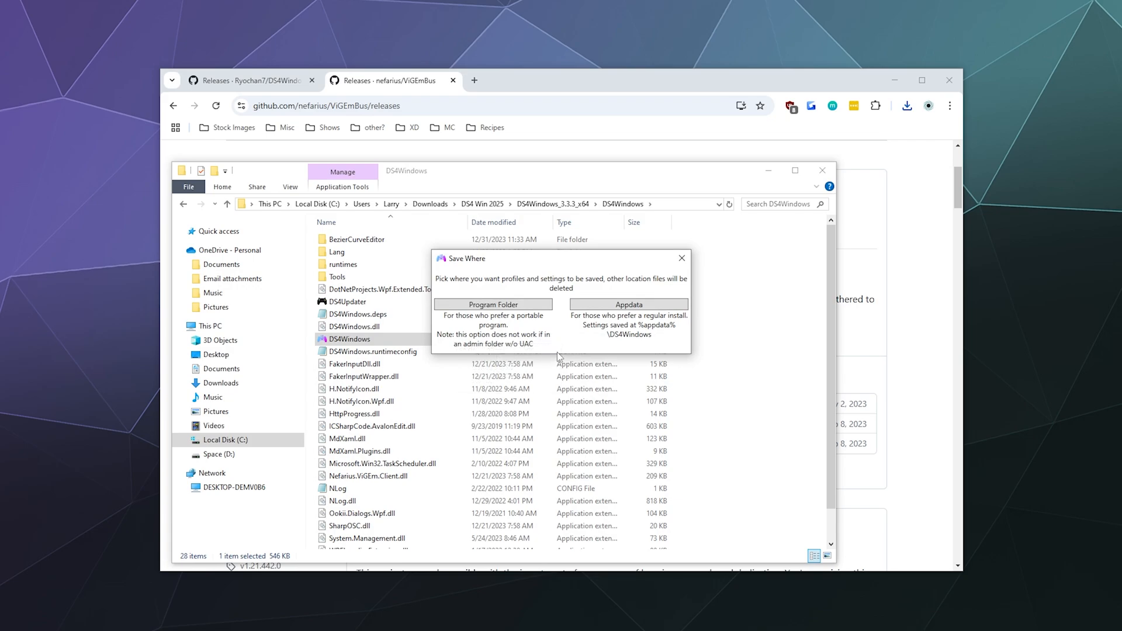
mouse_move(559, 300)
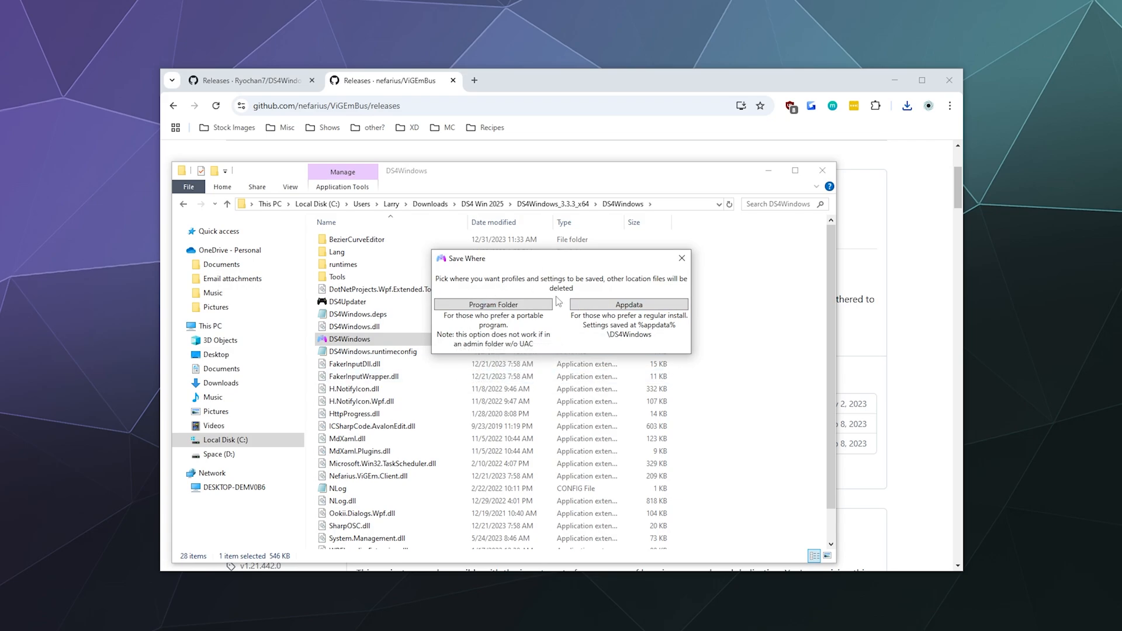
mouse_move(594, 268)
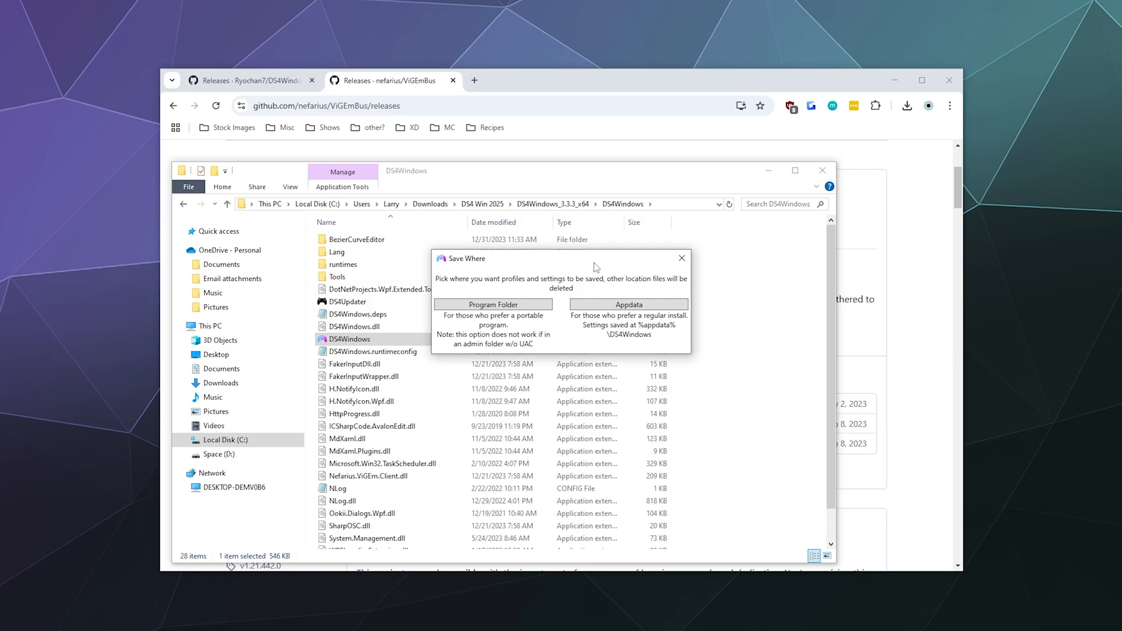
mouse_move(601, 265)
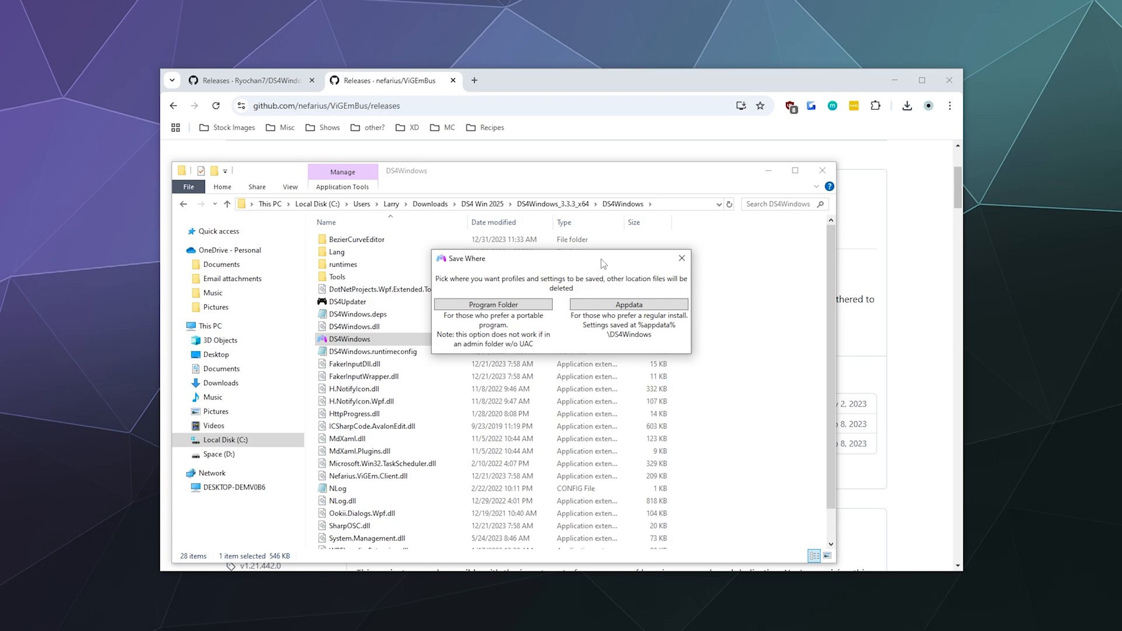
mouse_move(598, 266)
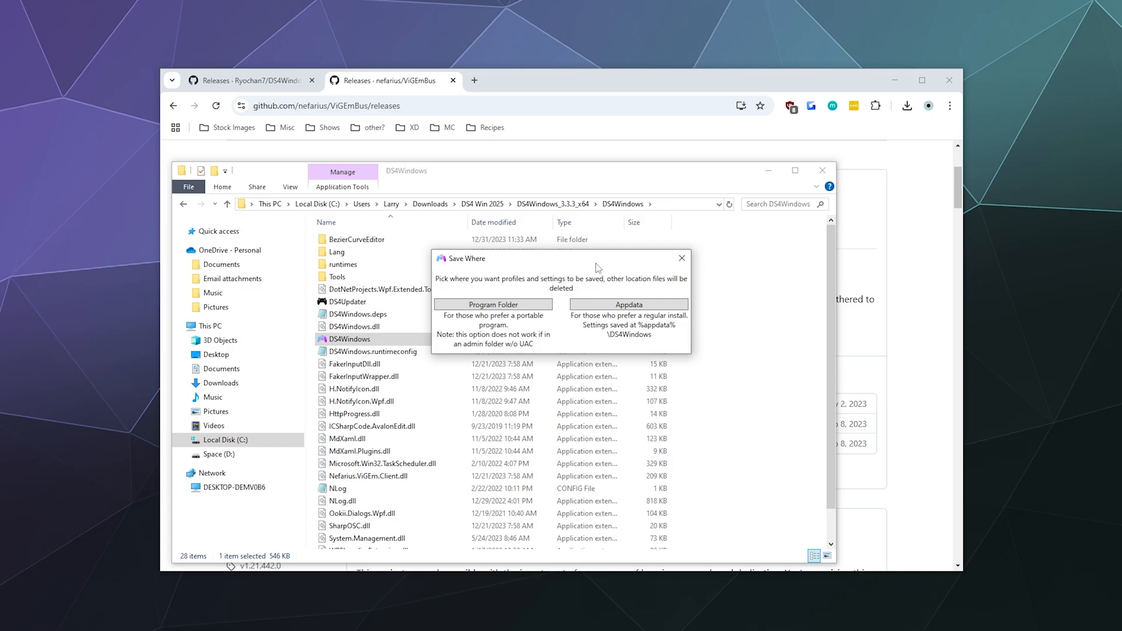
mouse_move(492, 304)
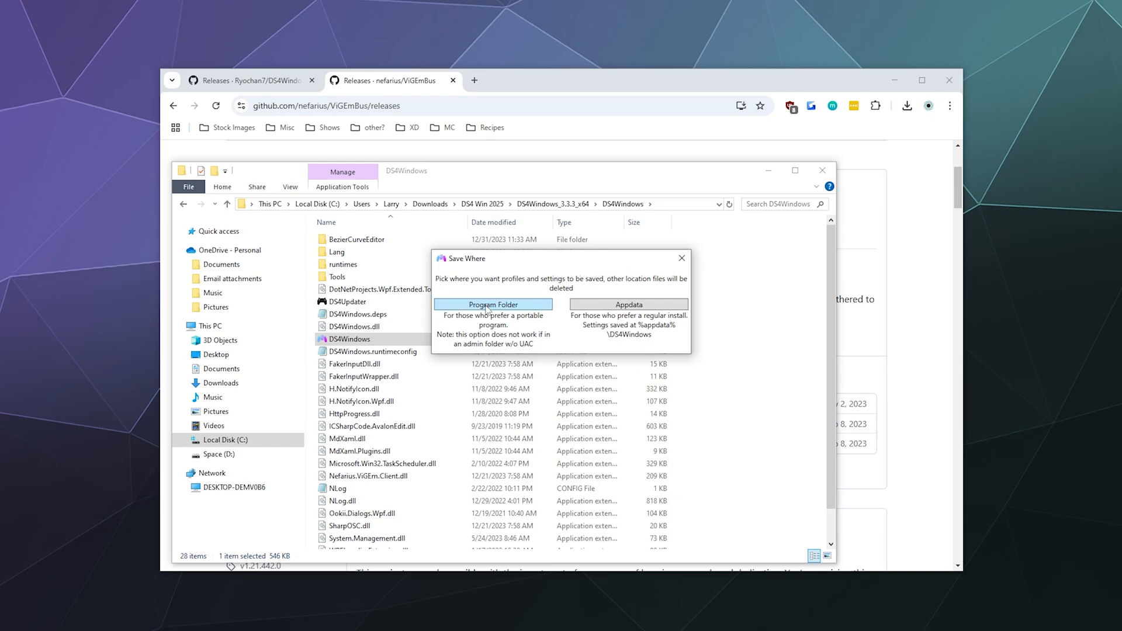
mouse_move(456, 312)
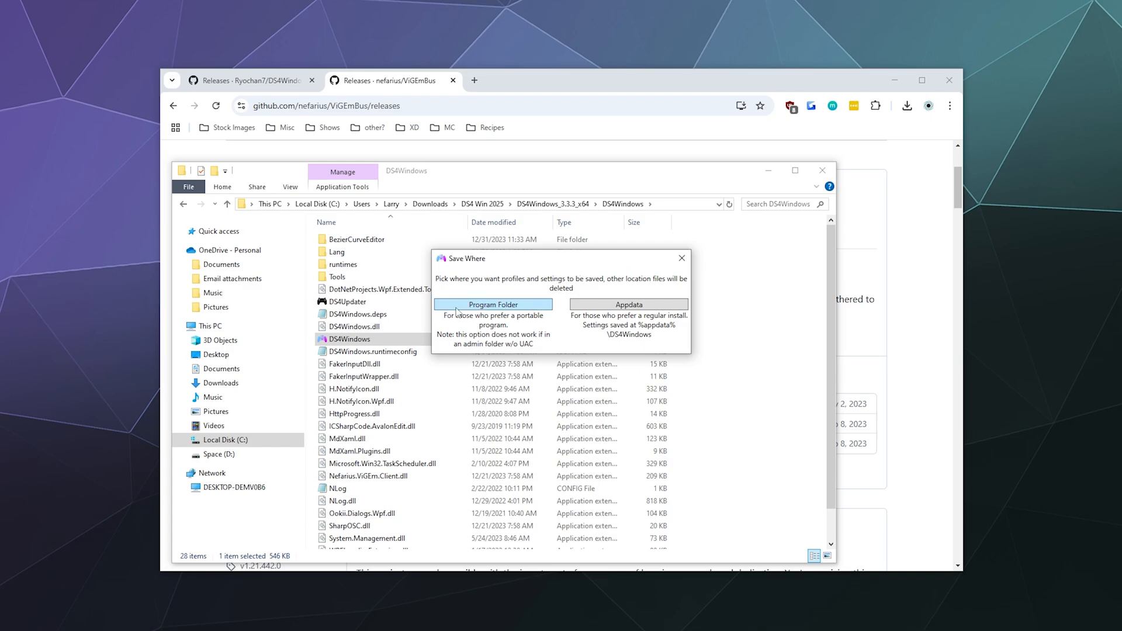
mouse_move(629, 304)
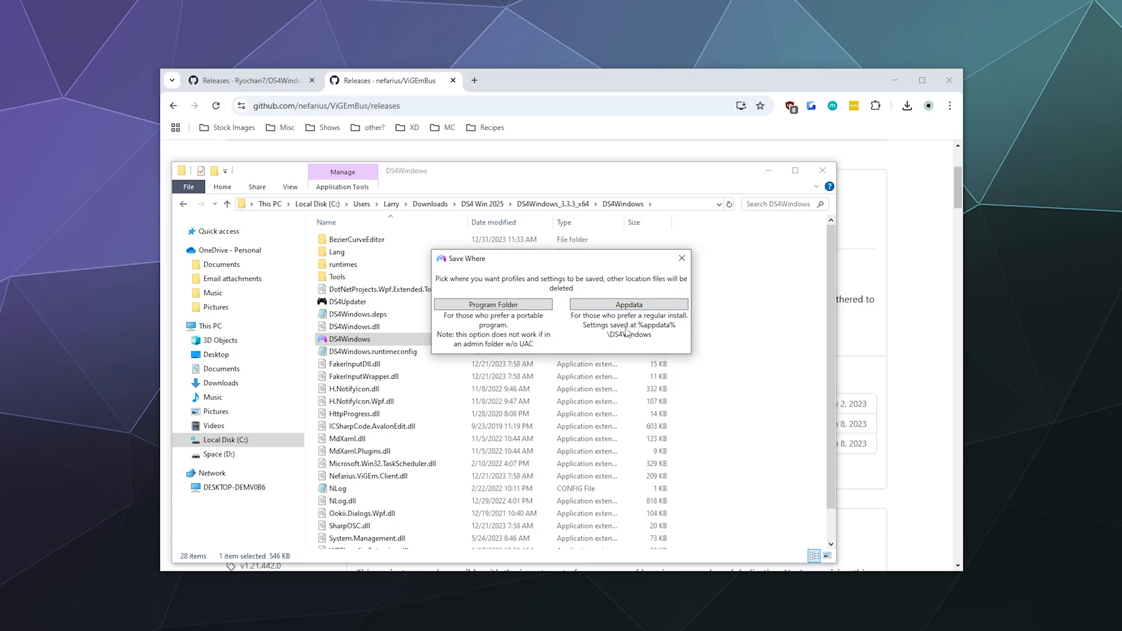
mouse_move(591, 335)
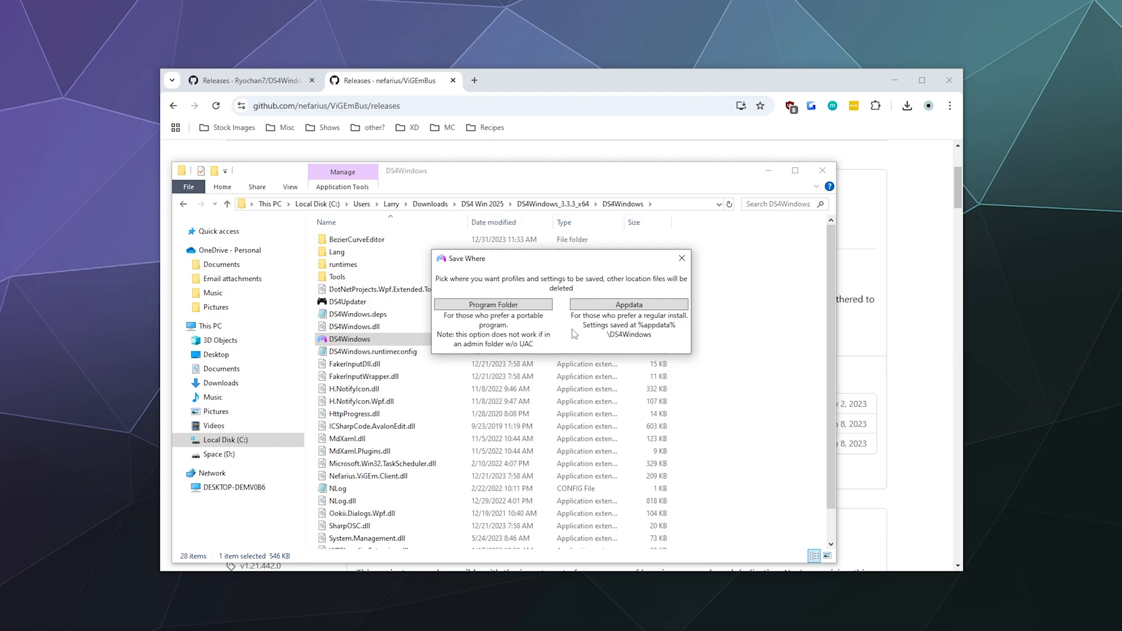
mouse_move(559, 330)
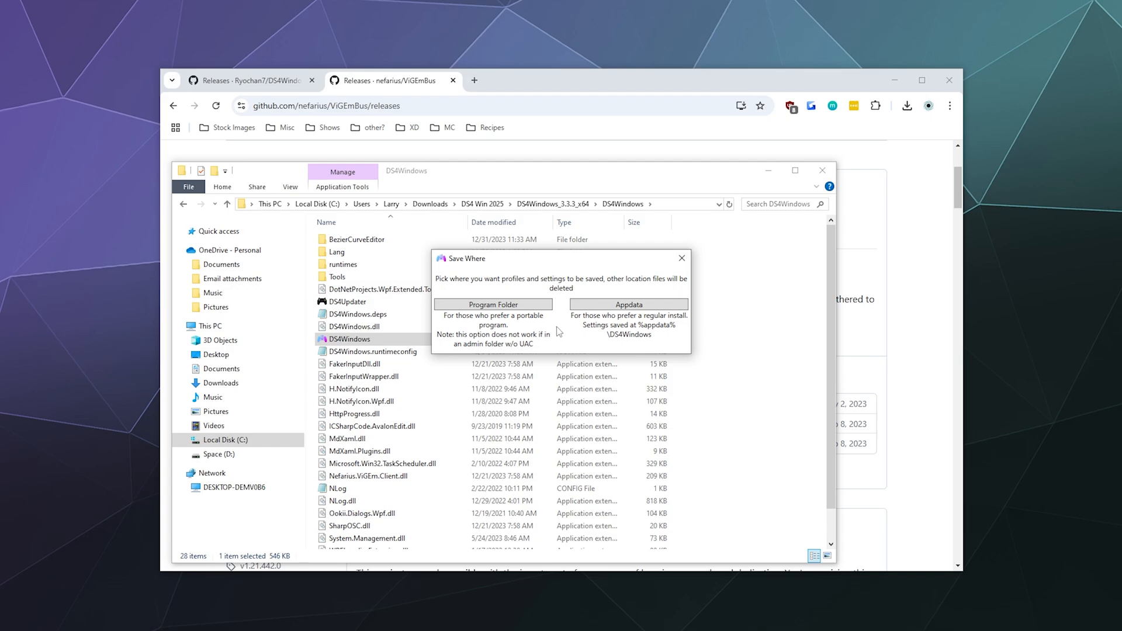
mouse_move(554, 330)
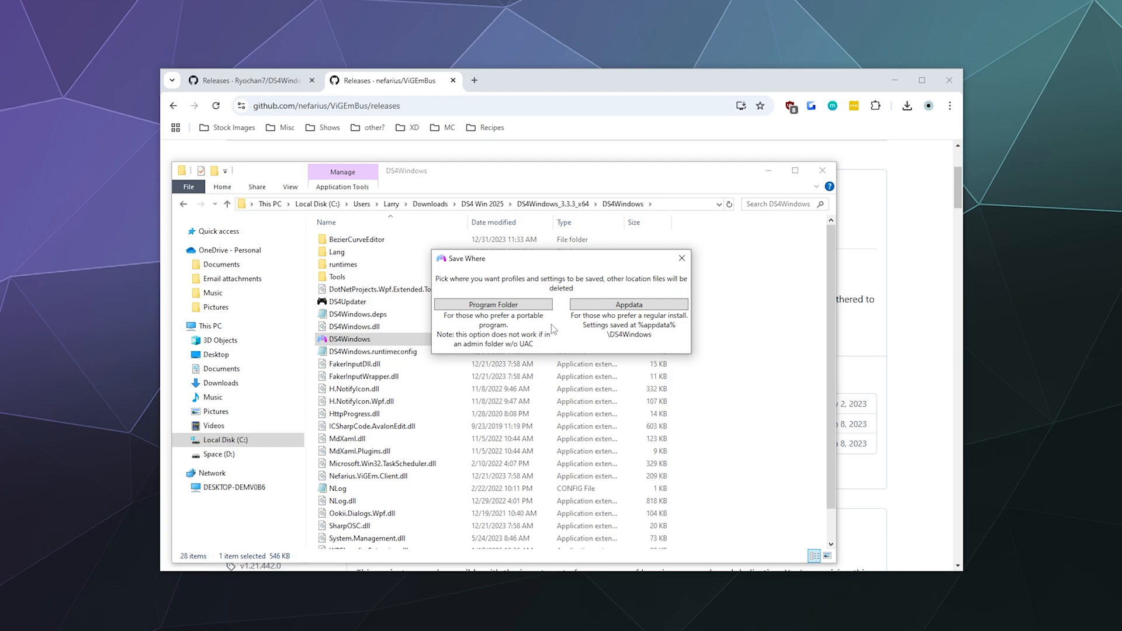
mouse_move(515, 315)
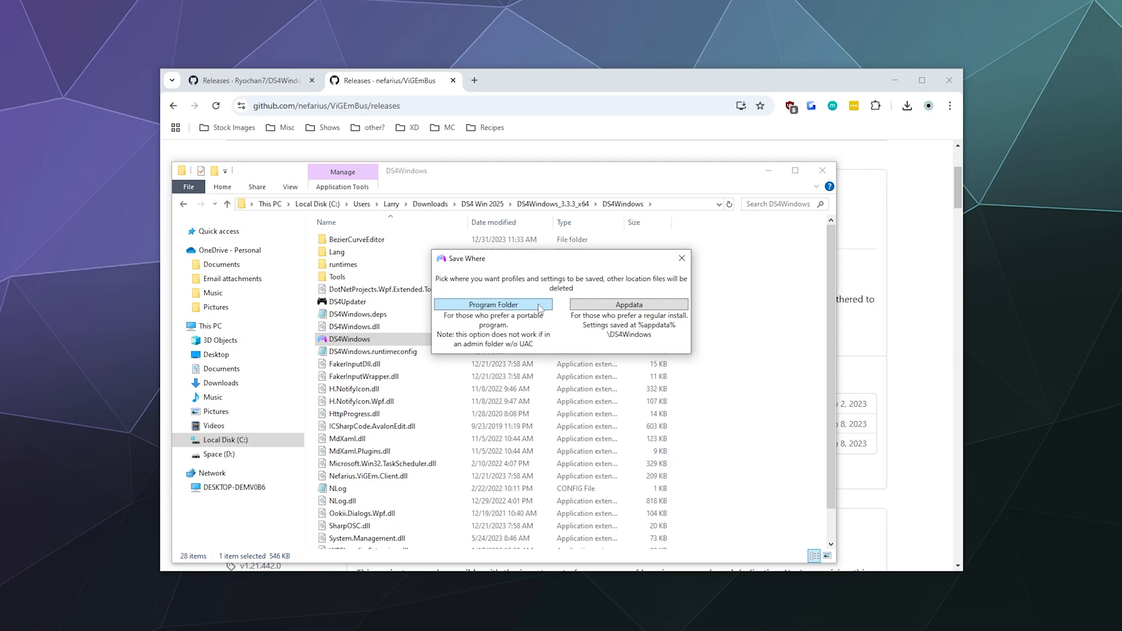
mouse_move(486, 308)
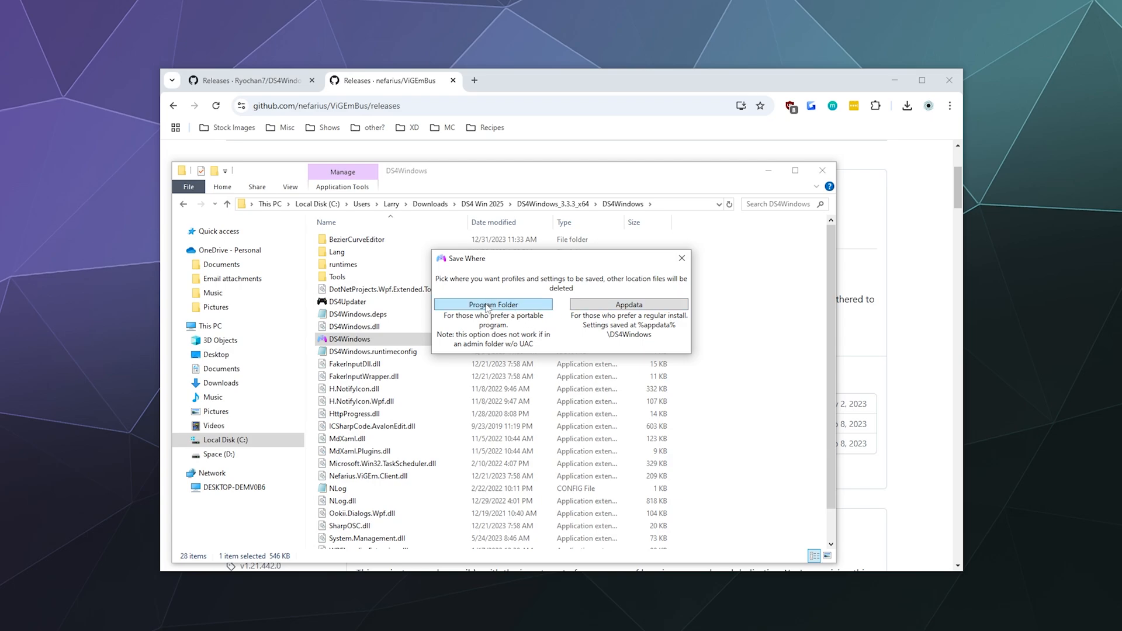
click(492, 304)
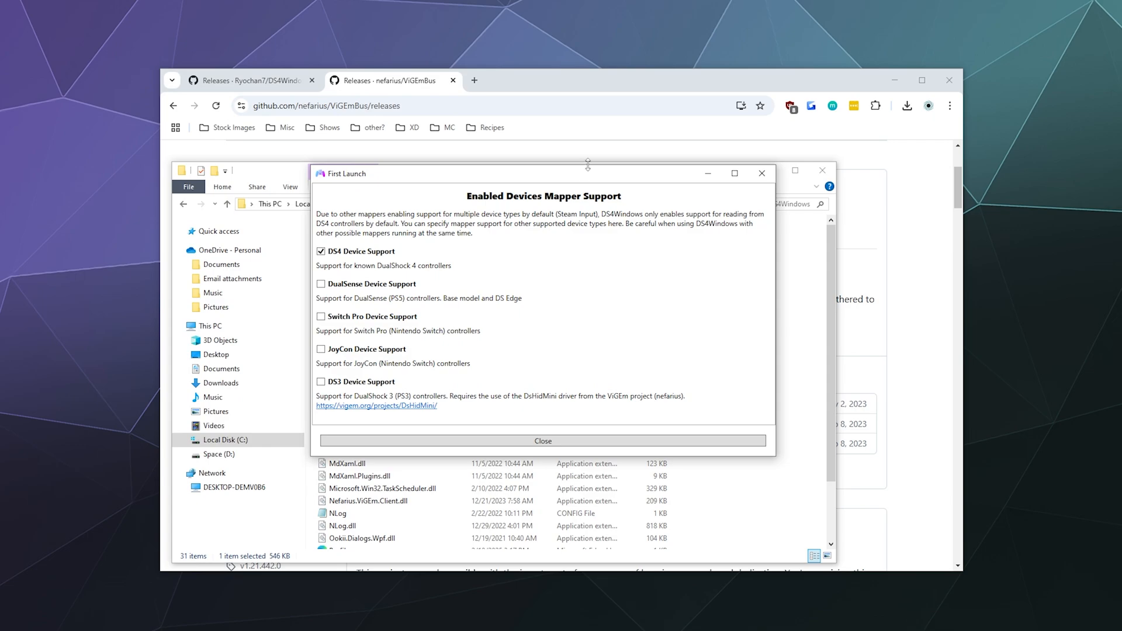
mouse_move(592, 176)
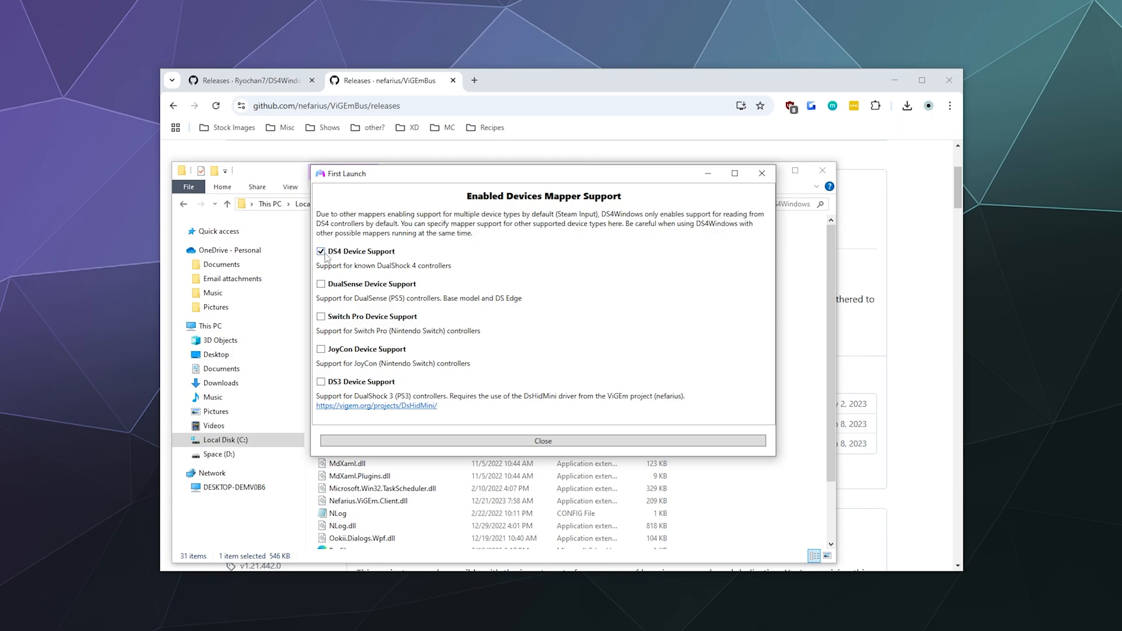
mouse_move(440, 292)
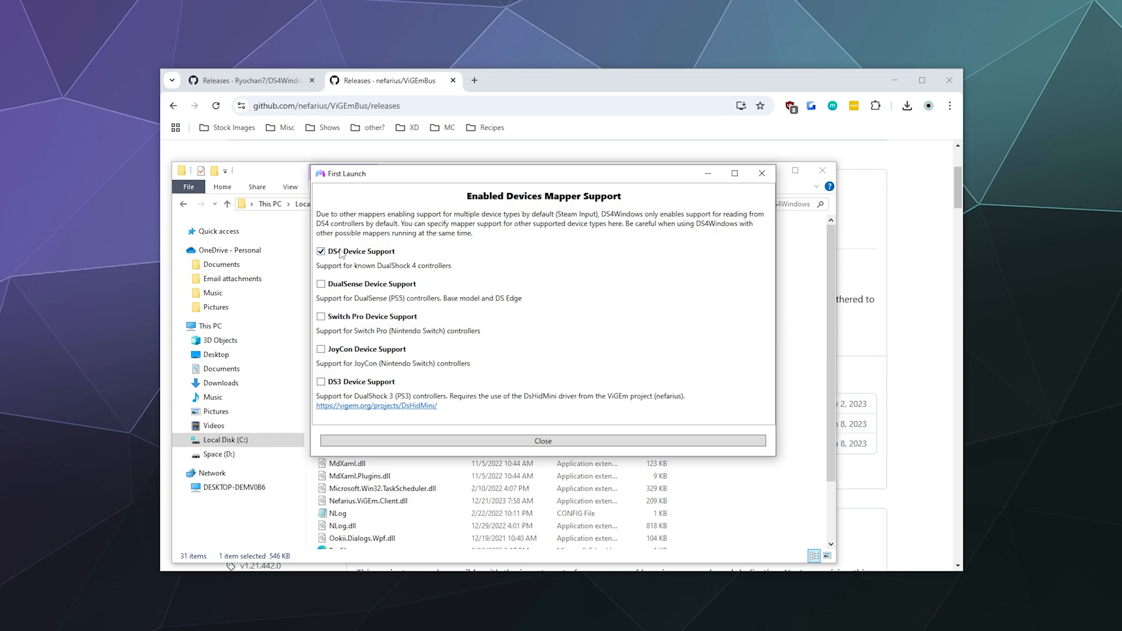
- Leave DS4 Device Support and JoyCon Device Support both checked, then close the First Launch dialog
click(320, 251)
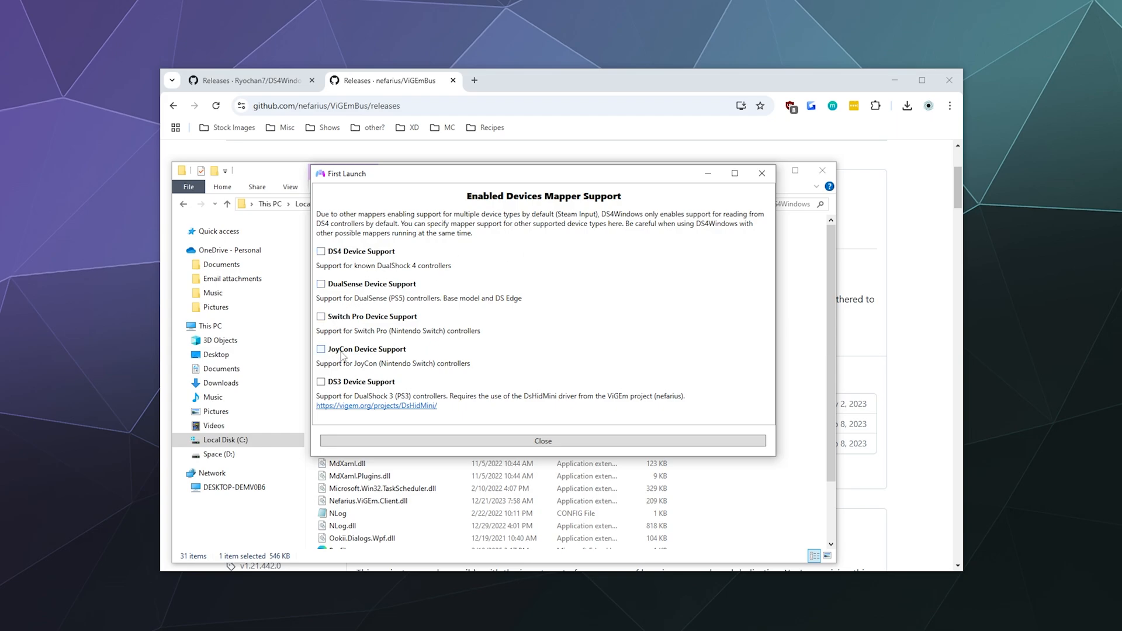
click(320, 350)
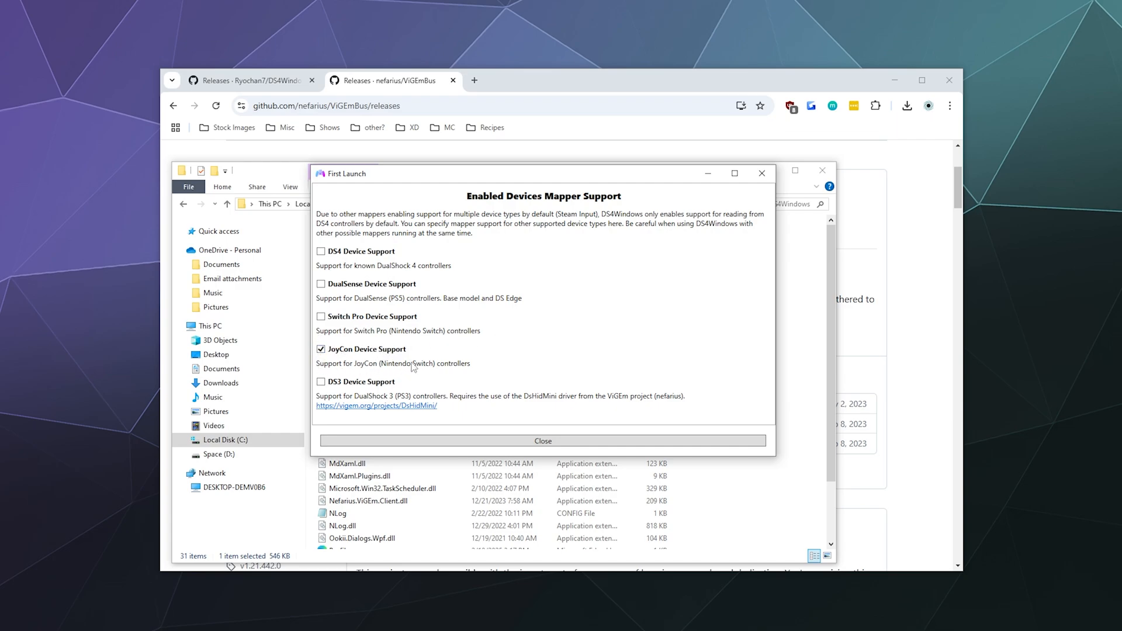
click(320, 348)
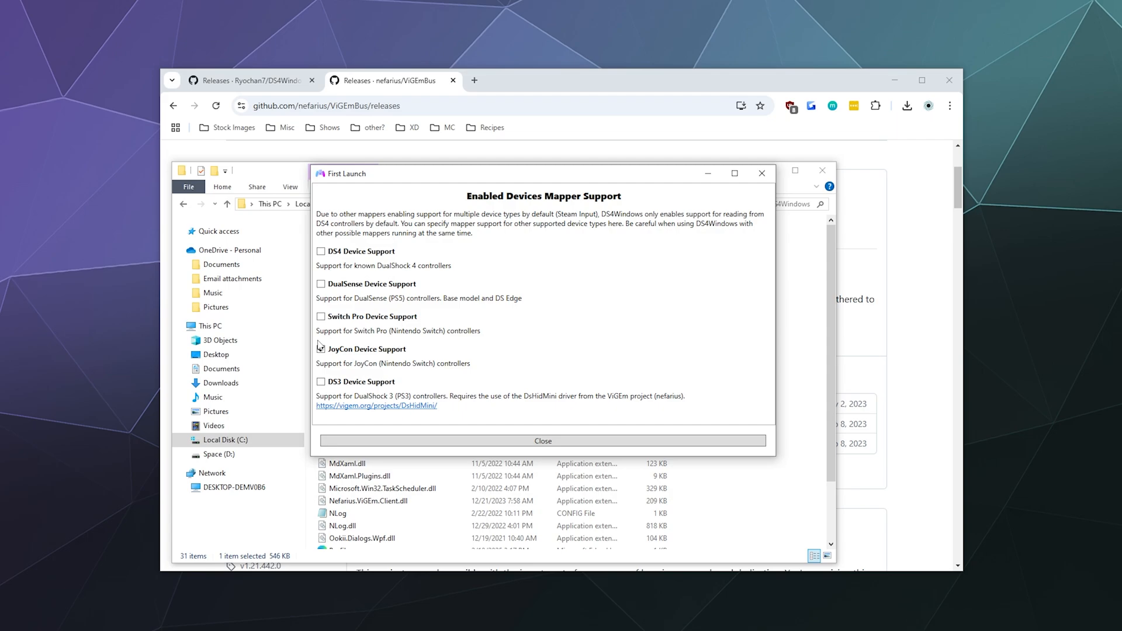
click(320, 350)
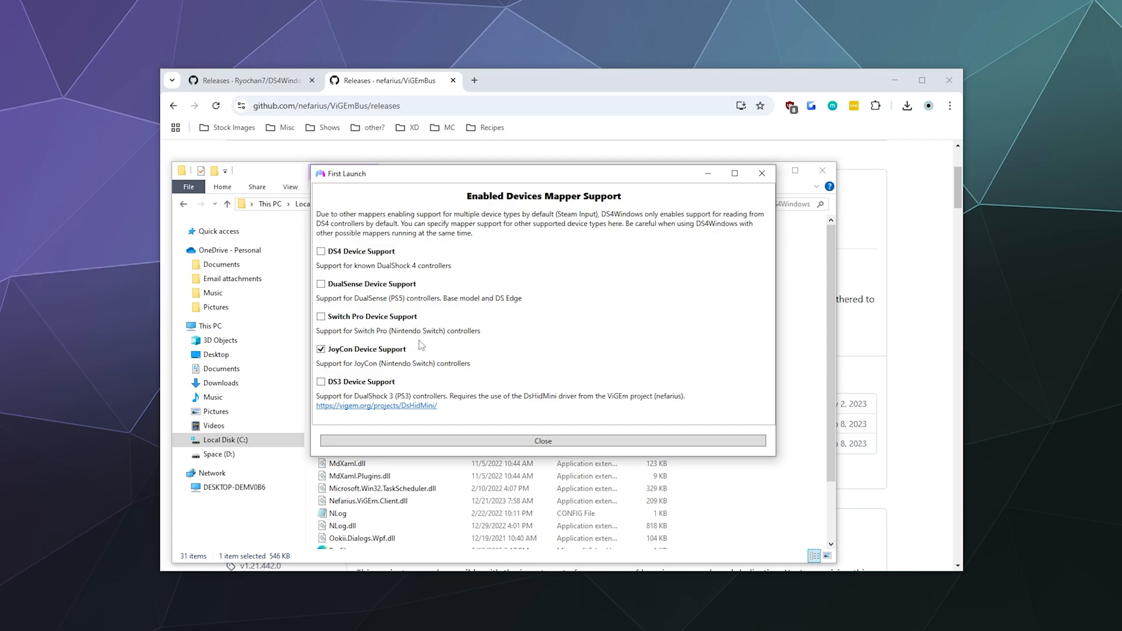
click(321, 251)
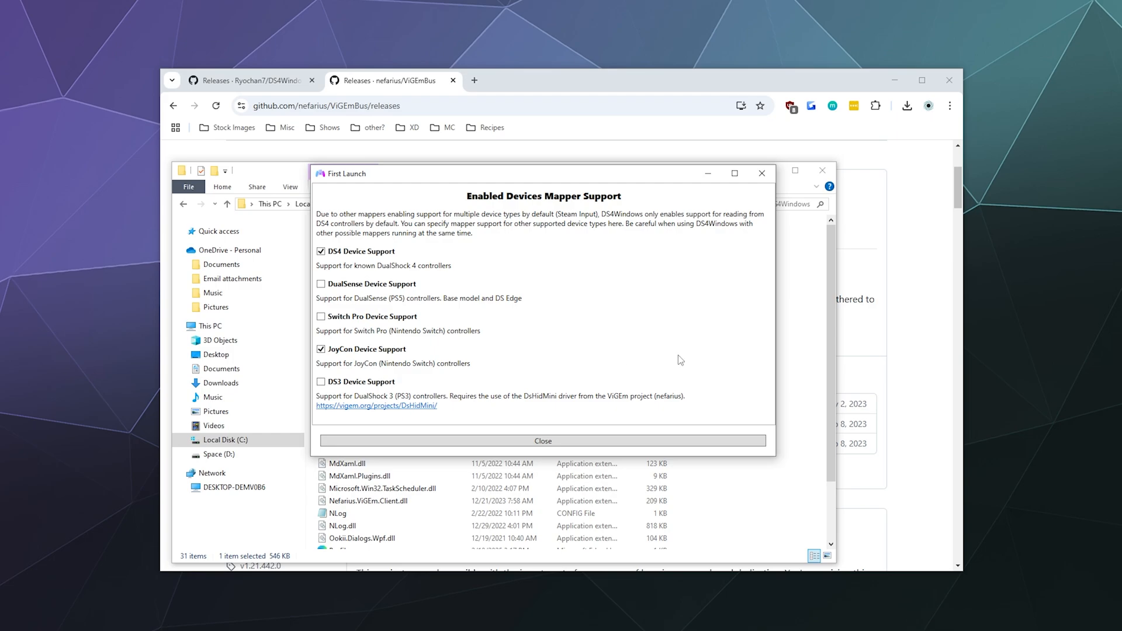
mouse_move(390, 366)
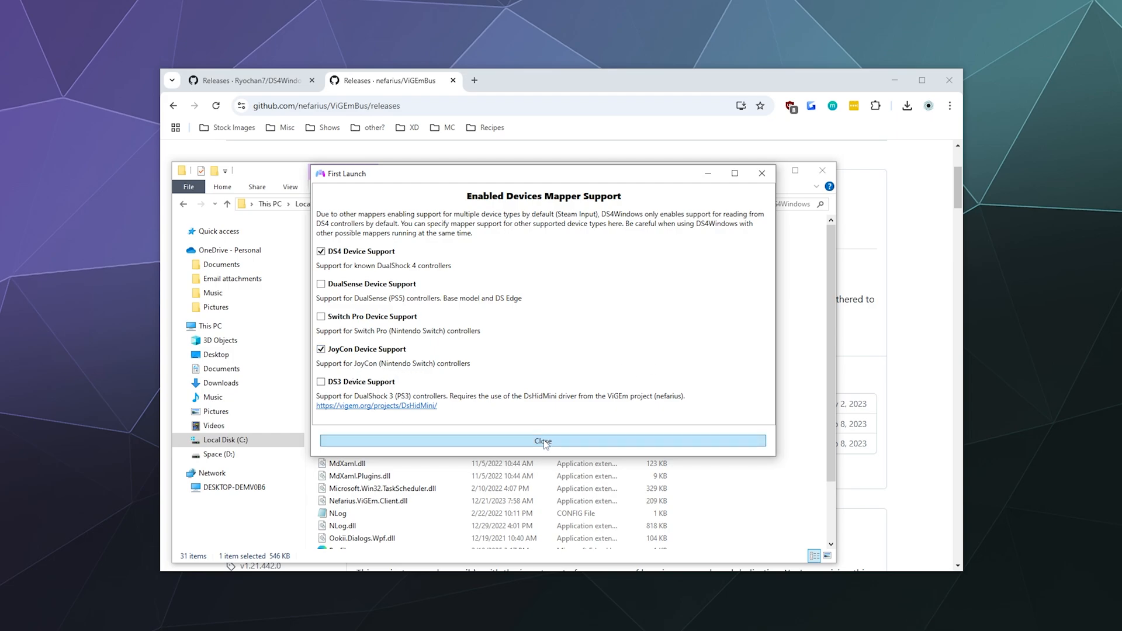
click(544, 441)
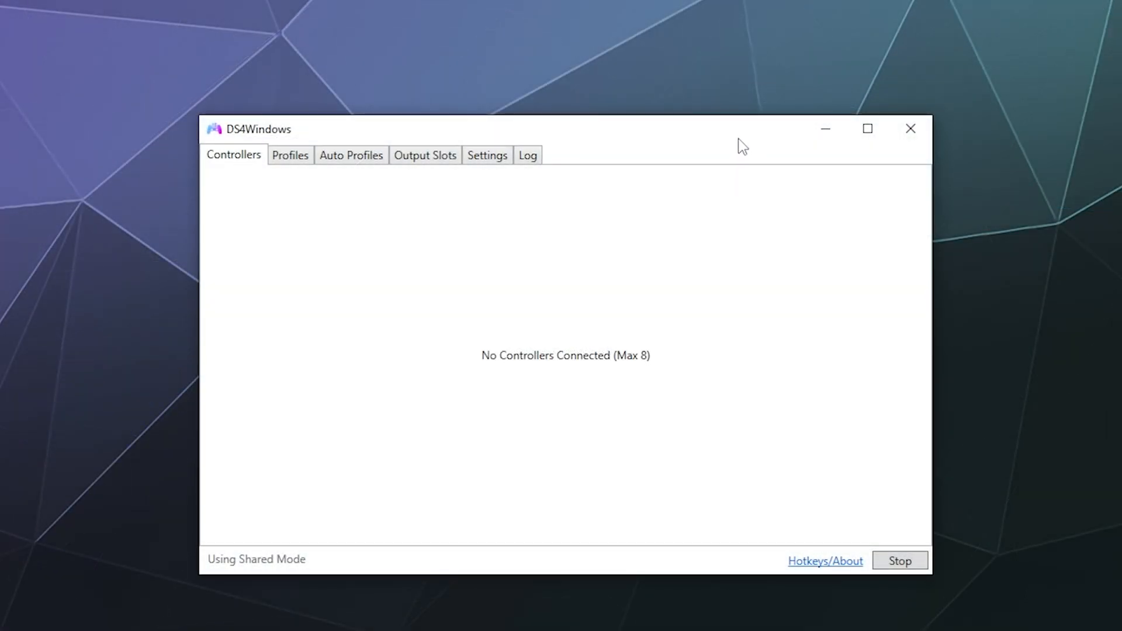
mouse_move(747, 140)
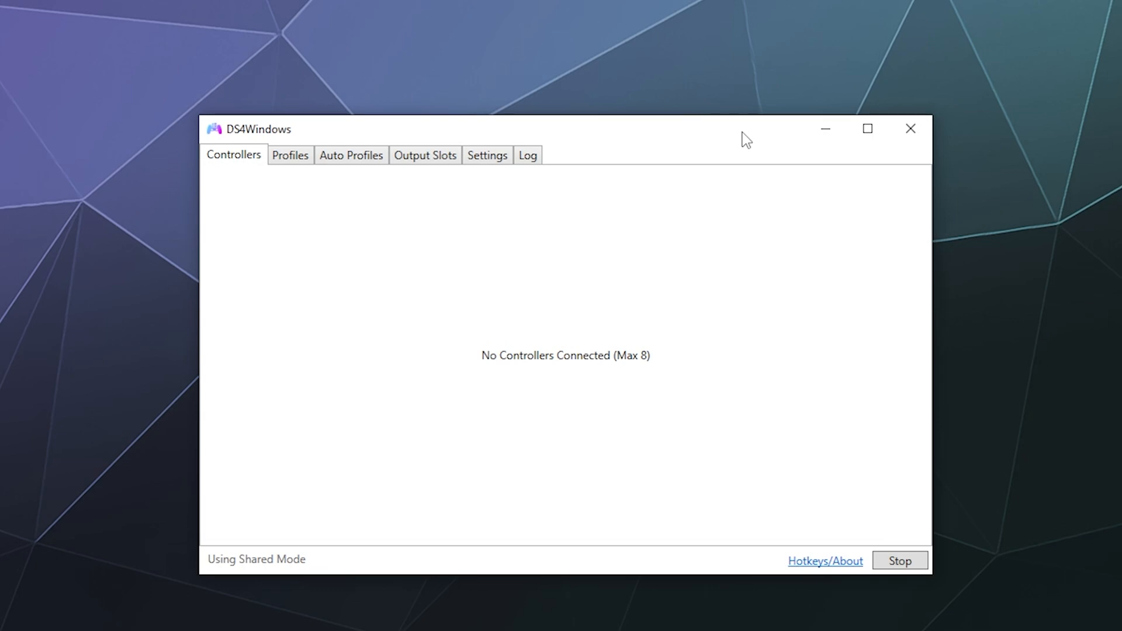
mouse_move(466, 158)
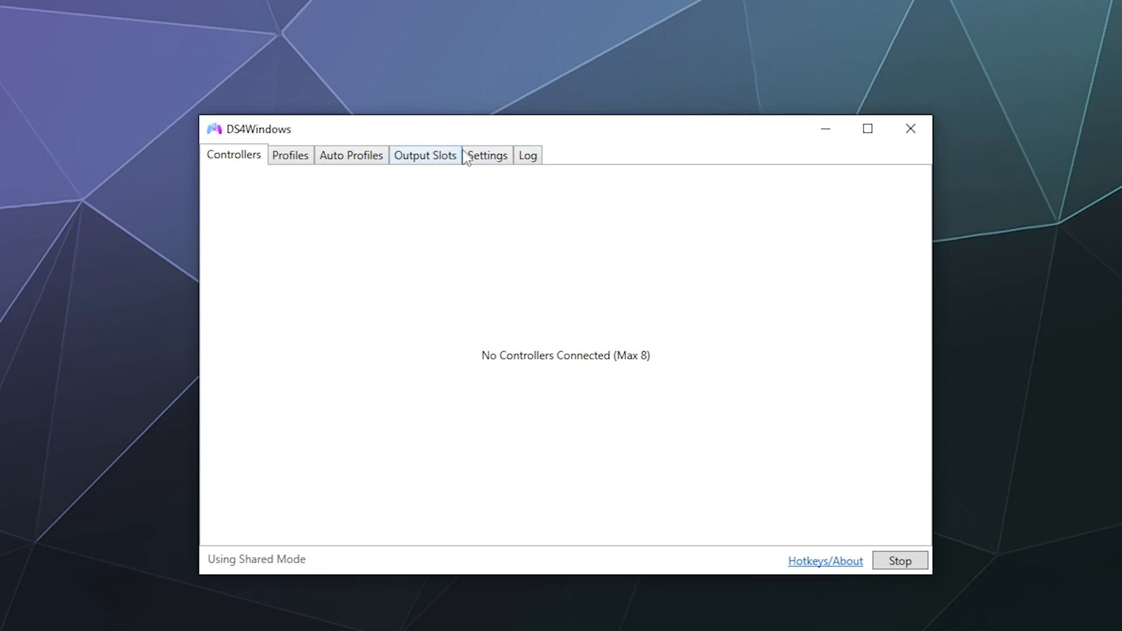
- Switch DS4Windows to its Settings page with general options and utility links
click(487, 156)
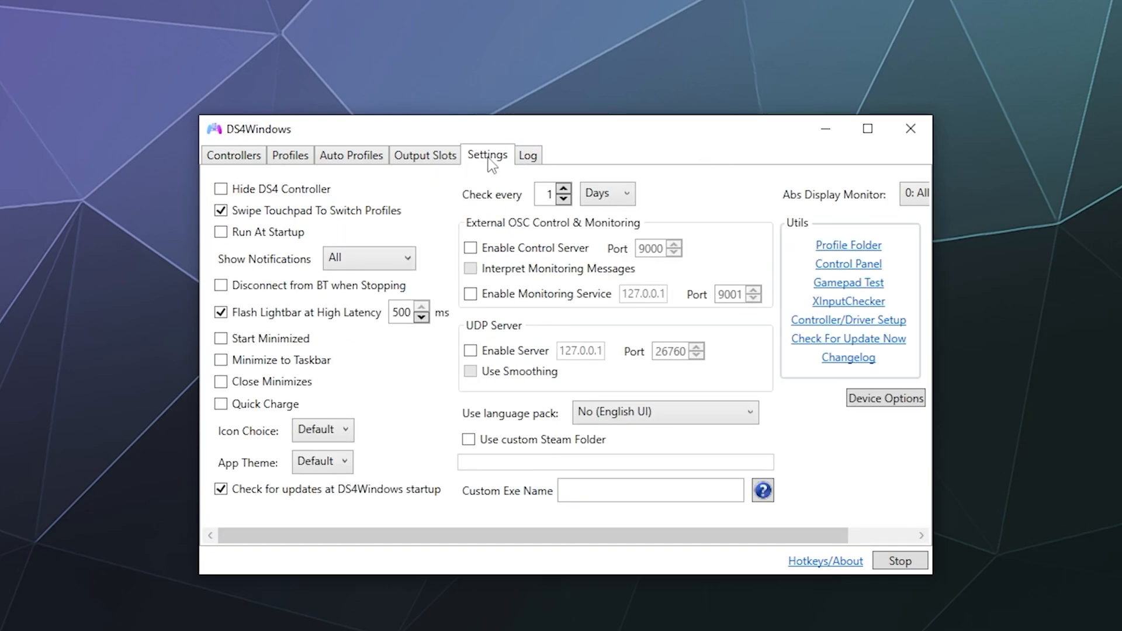
mouse_move(498, 166)
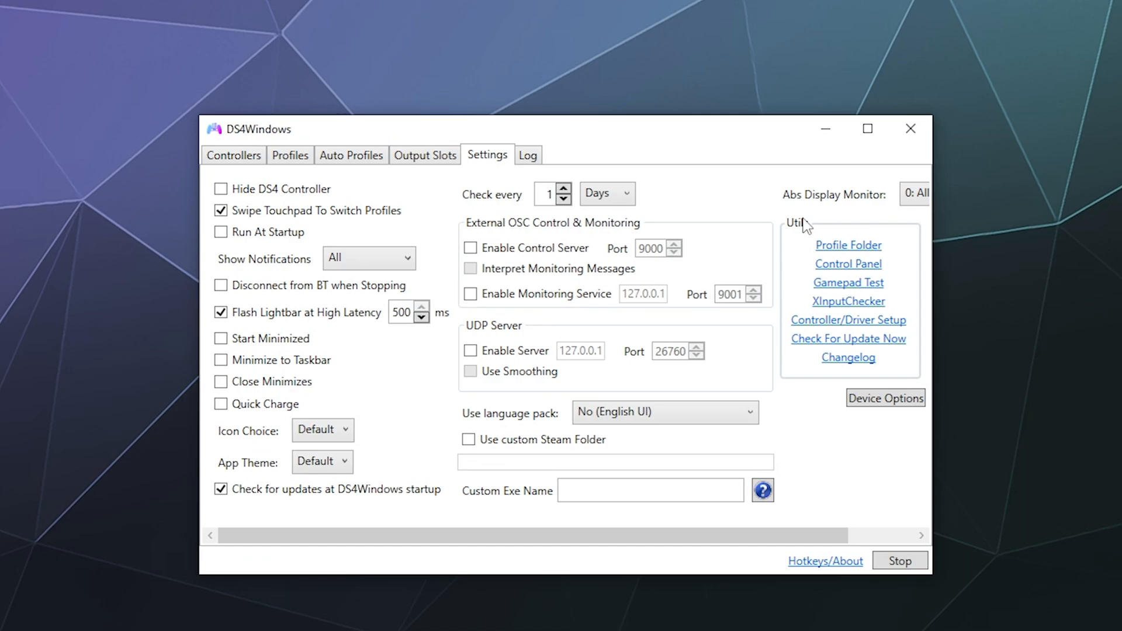
mouse_move(783, 298)
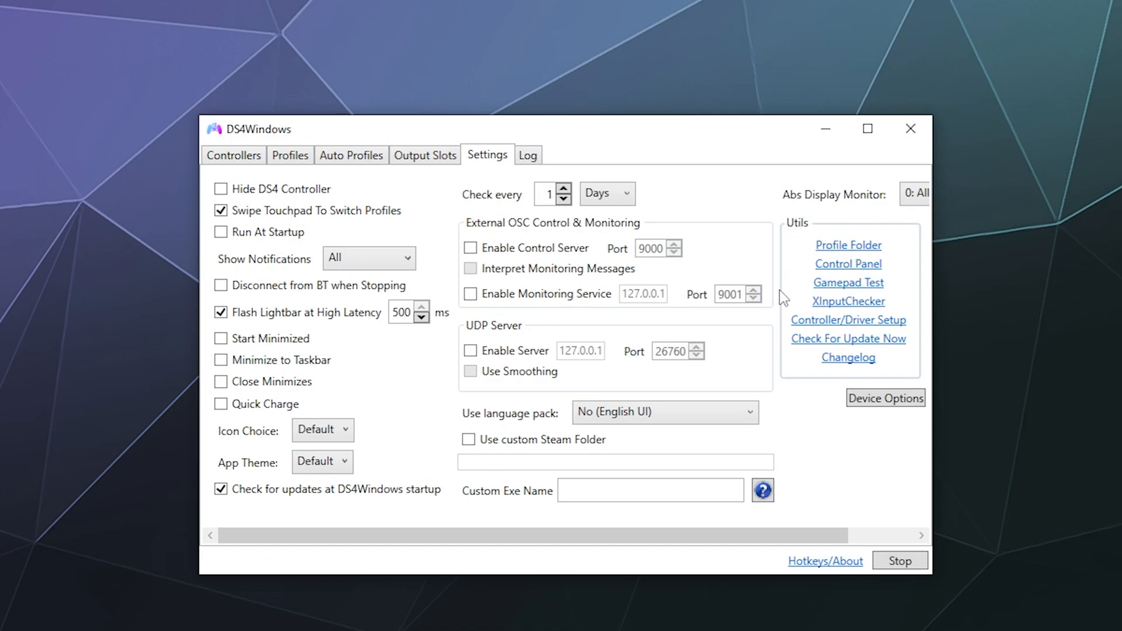
mouse_move(792, 243)
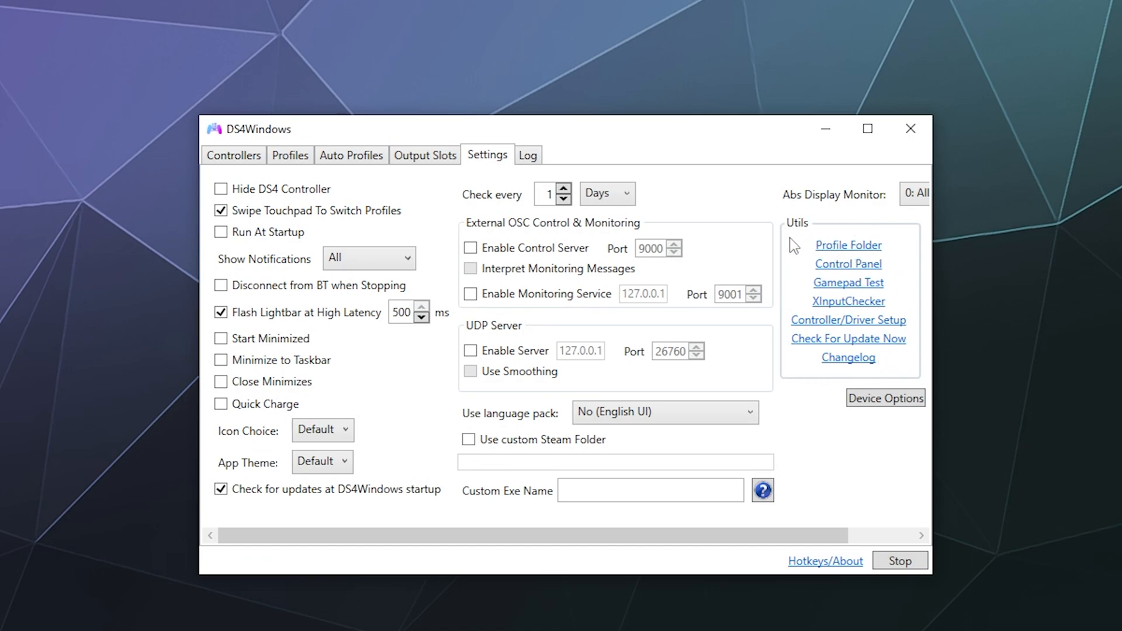
mouse_move(781, 289)
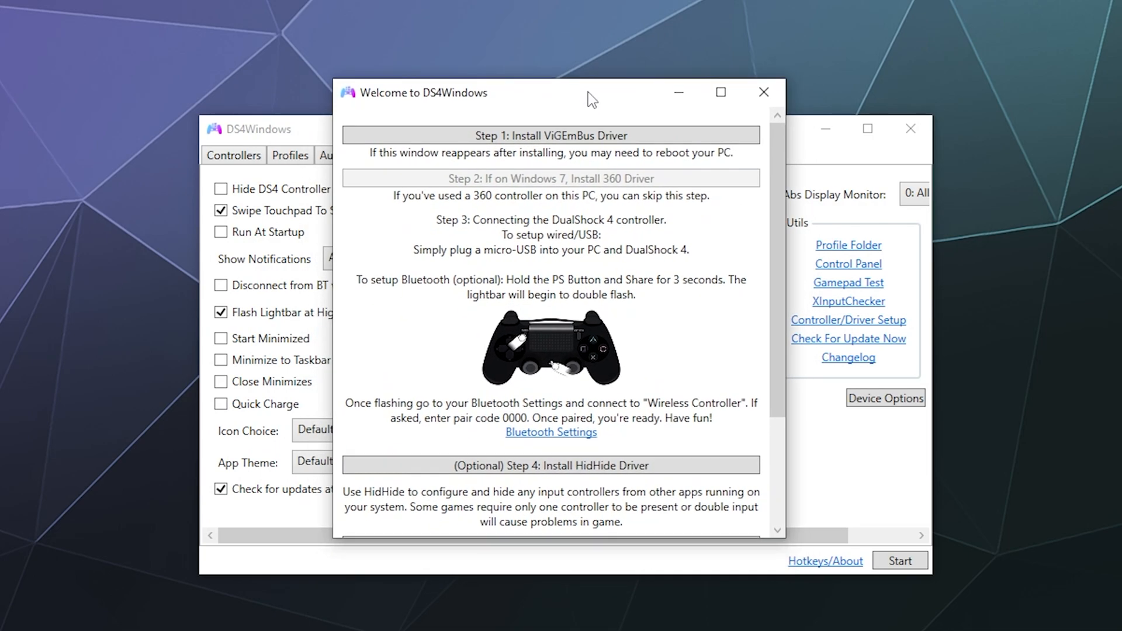
mouse_move(438, 131)
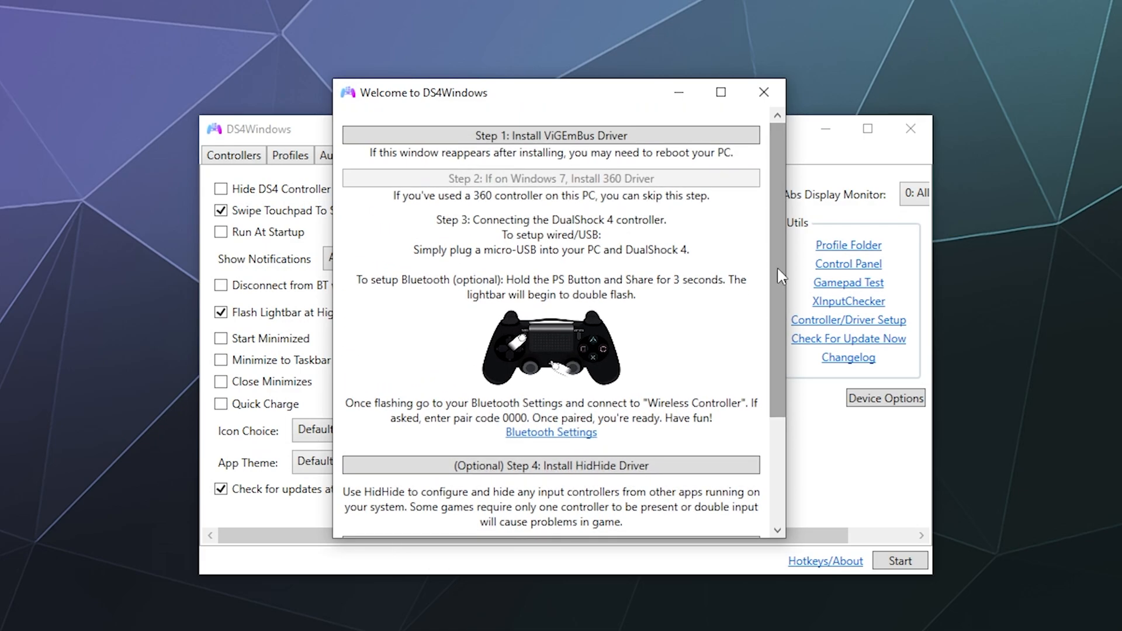
mouse_move(603, 186)
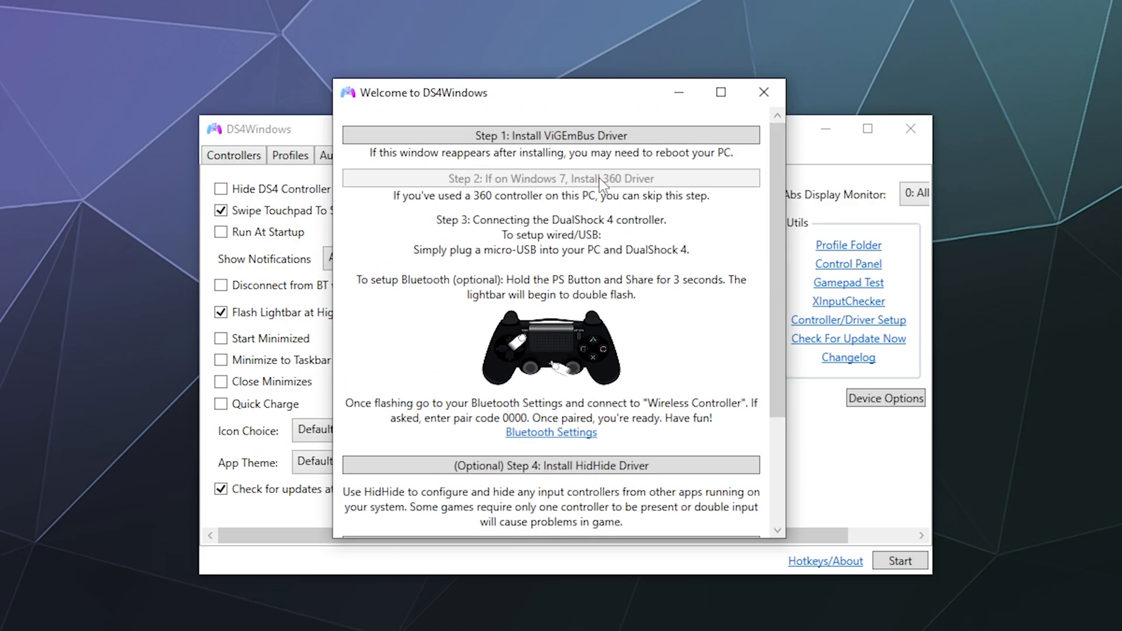
mouse_move(674, 182)
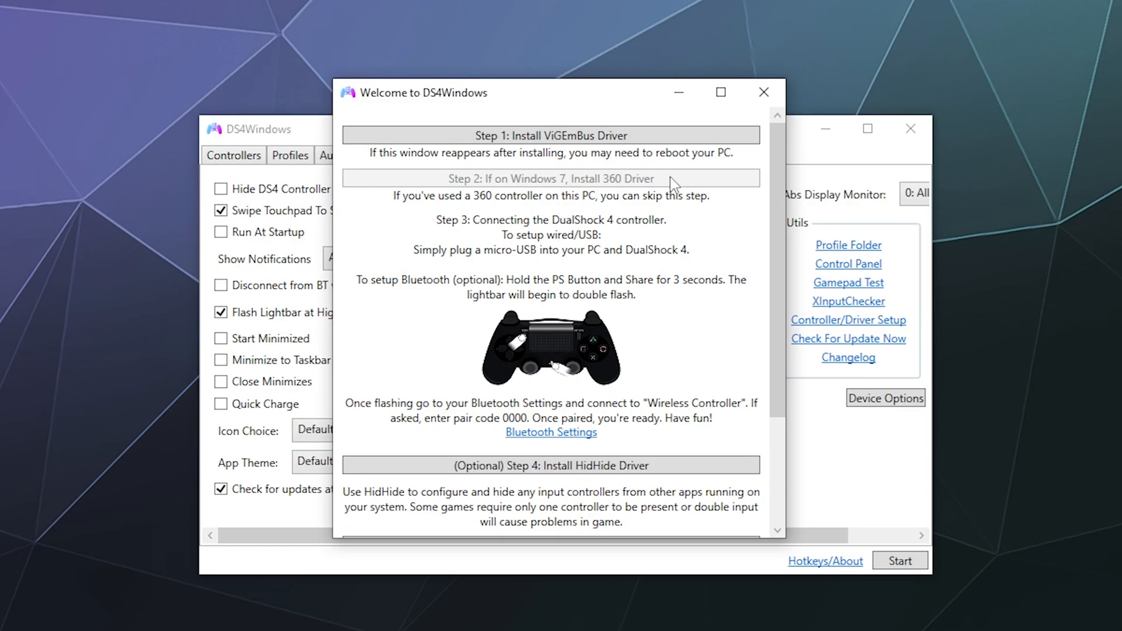
mouse_move(714, 195)
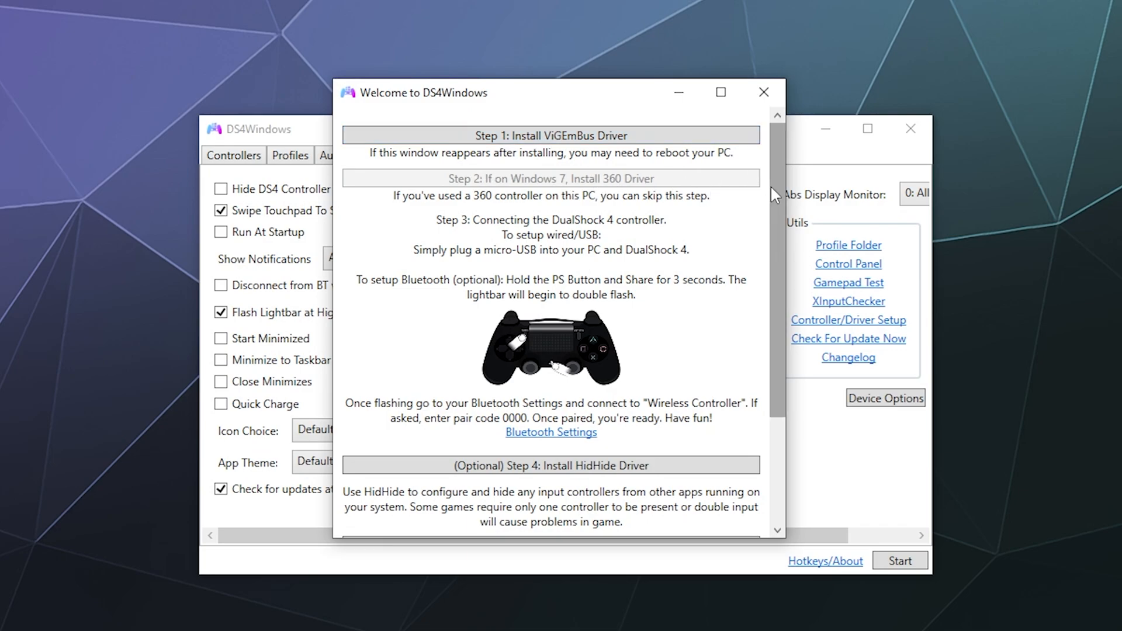
- Scroll the Welcome driver guide down to the optional Step 5 and Finished
scroll(down, 3)
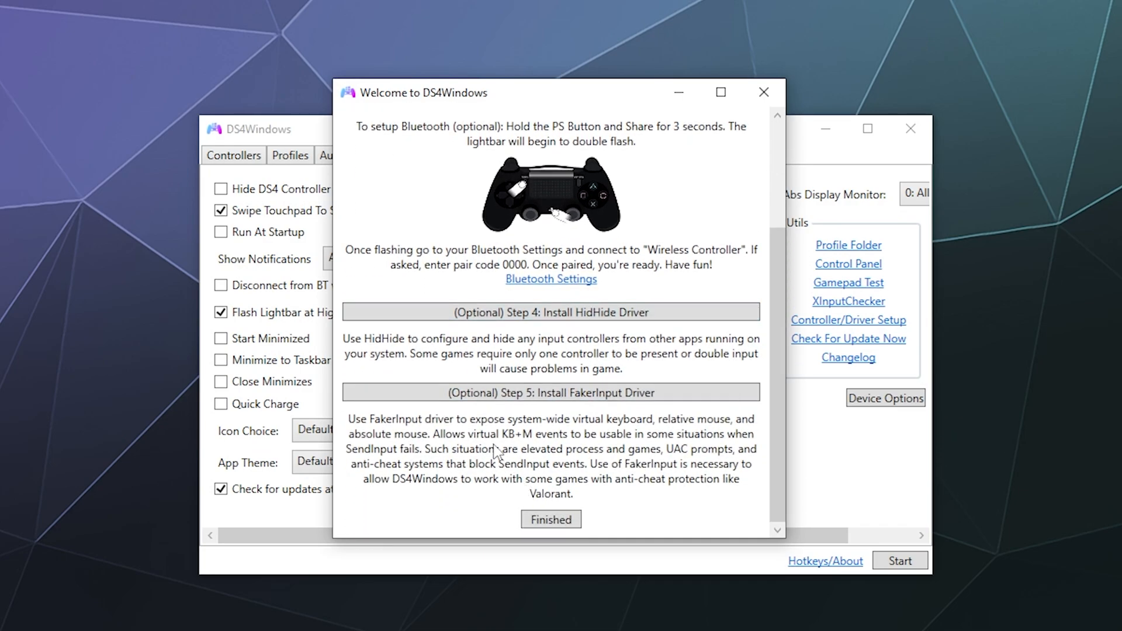
mouse_move(608, 312)
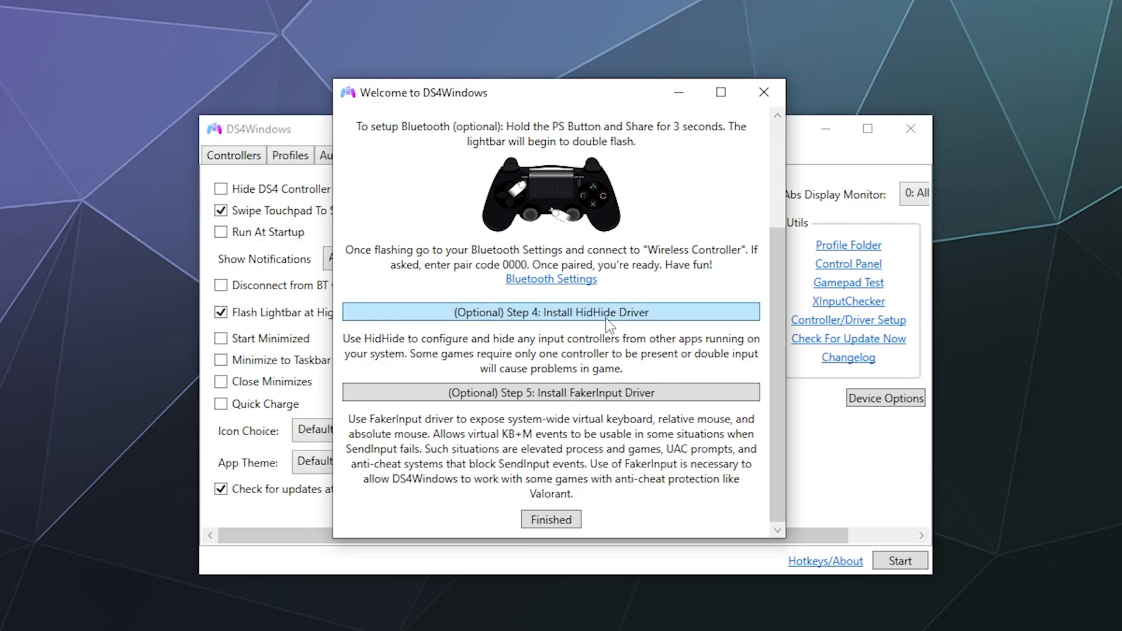
mouse_move(637, 326)
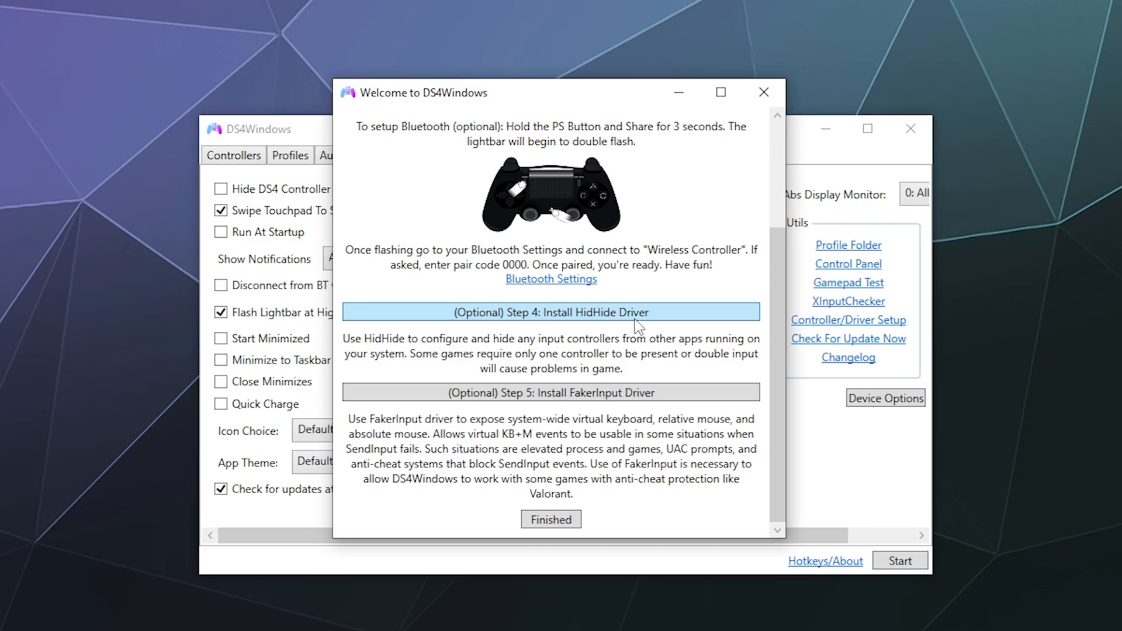
mouse_move(551, 278)
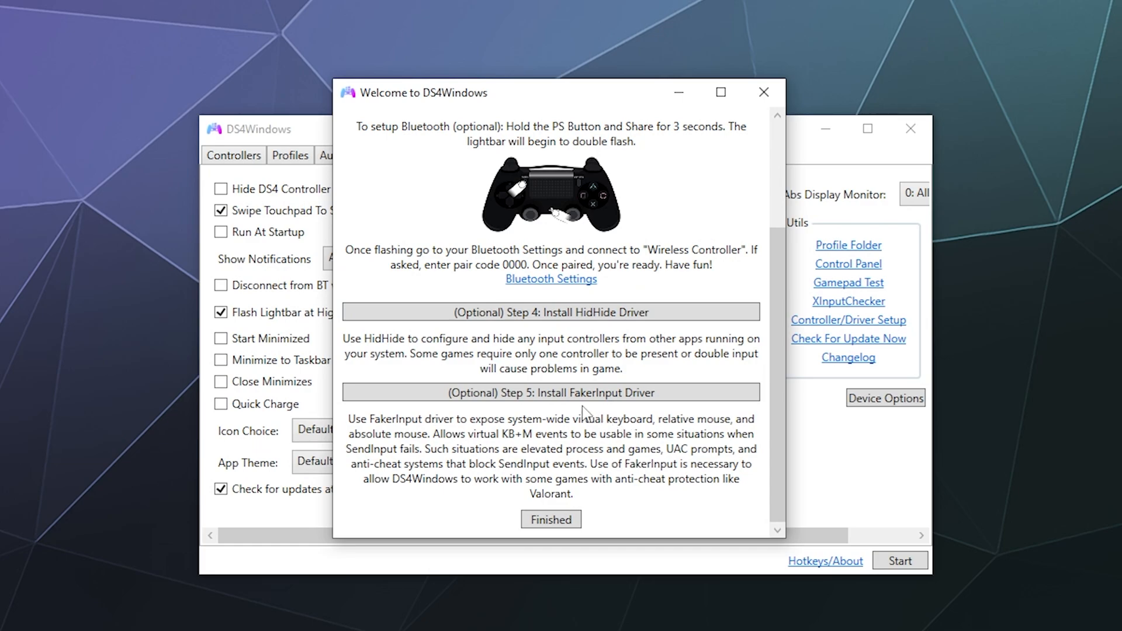
mouse_move(538, 331)
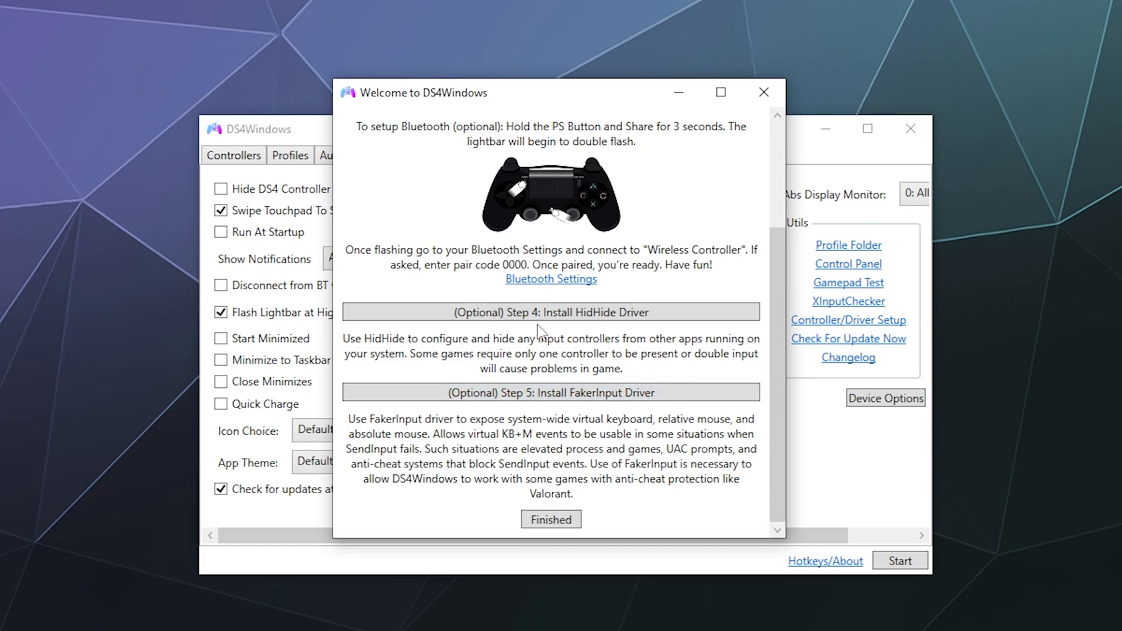
mouse_move(499, 351)
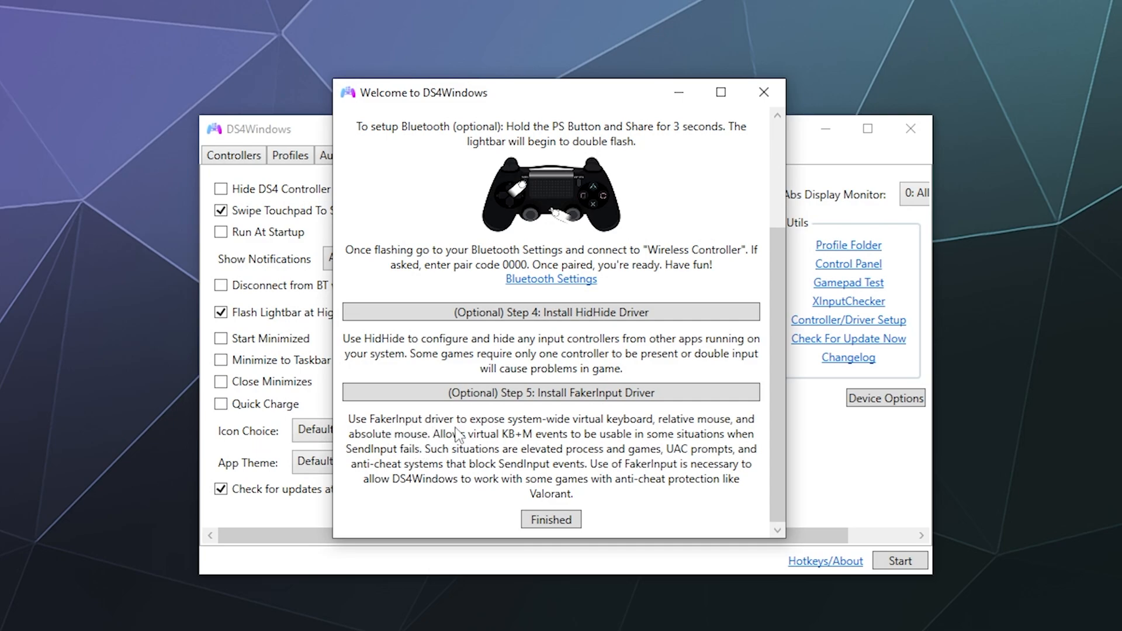
mouse_move(569, 466)
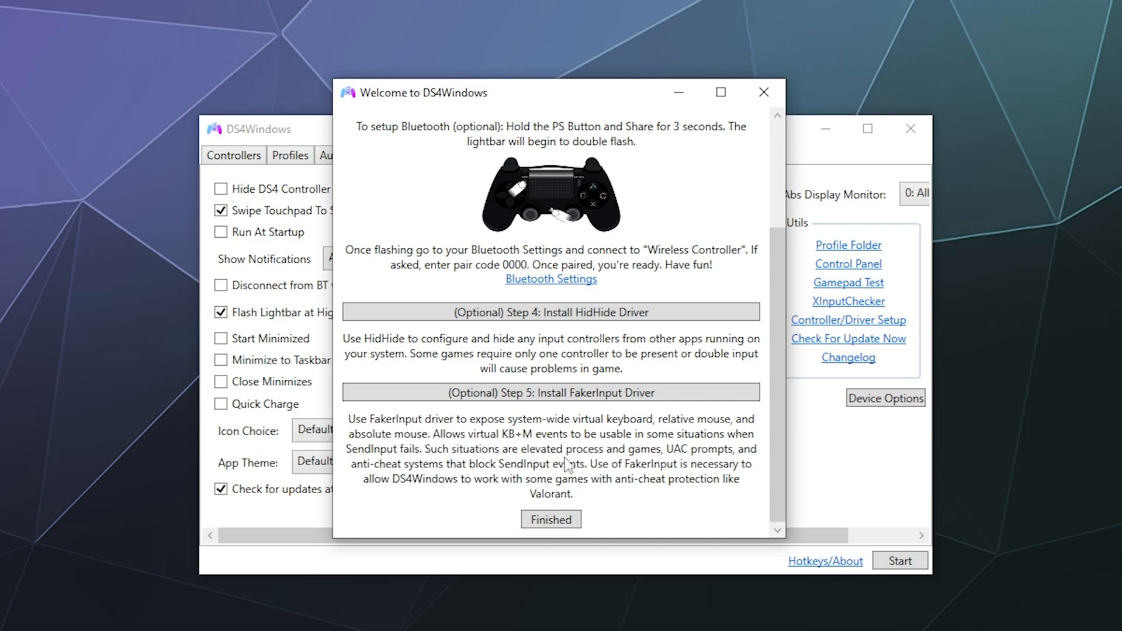
mouse_move(763, 91)
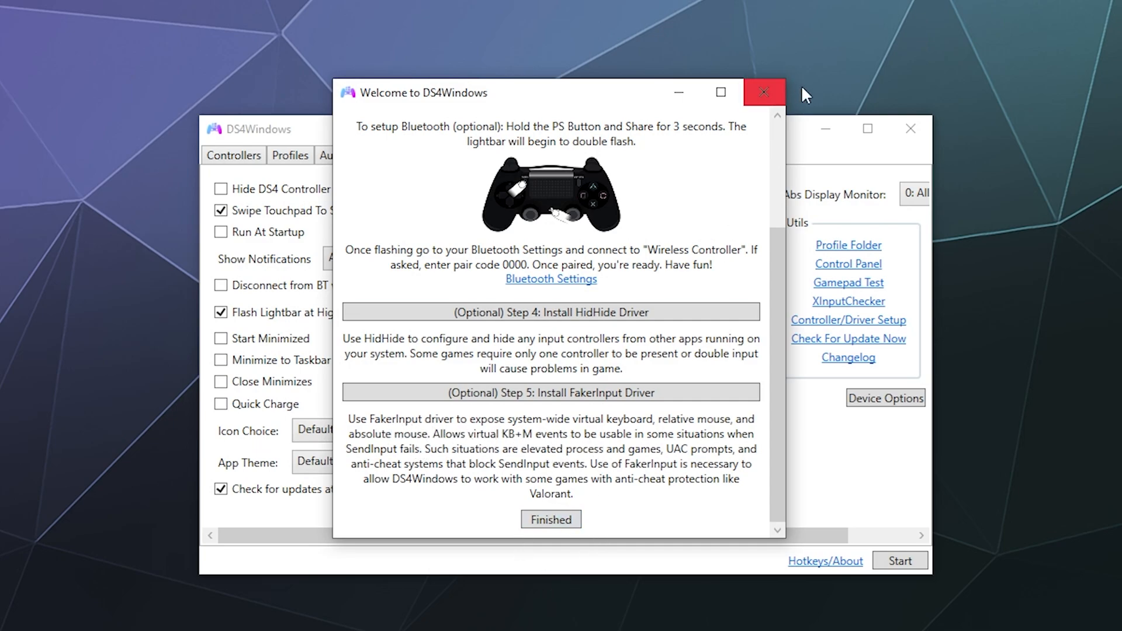
- Close the welcome guide, return to Controllers and start the DS4Windows service with no controllers attached
click(764, 92)
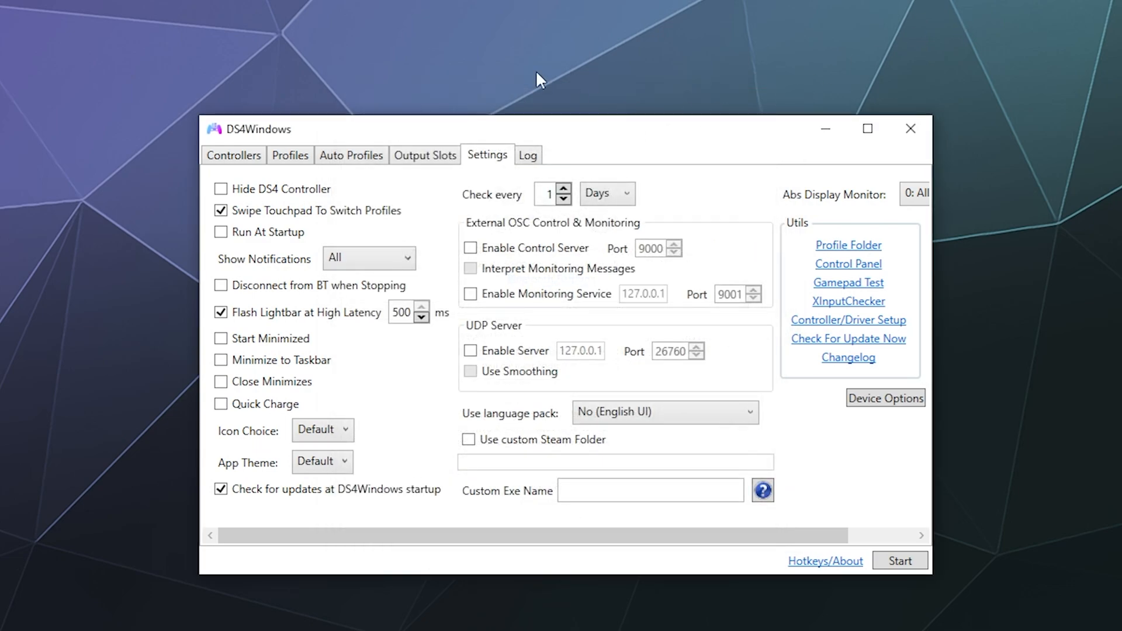
click(234, 156)
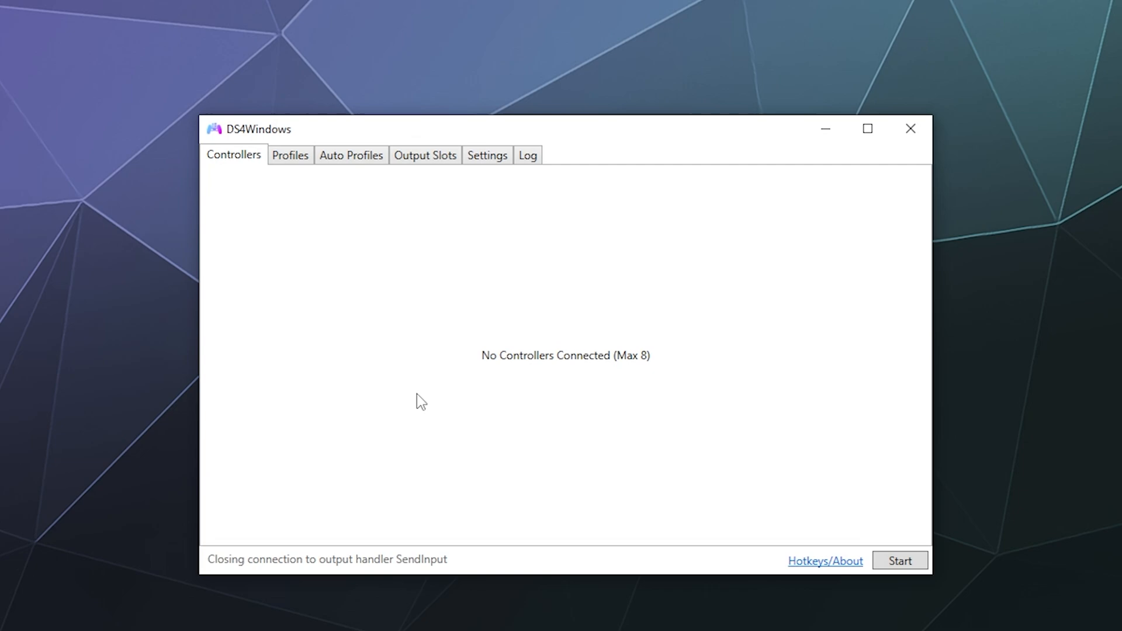
click(900, 559)
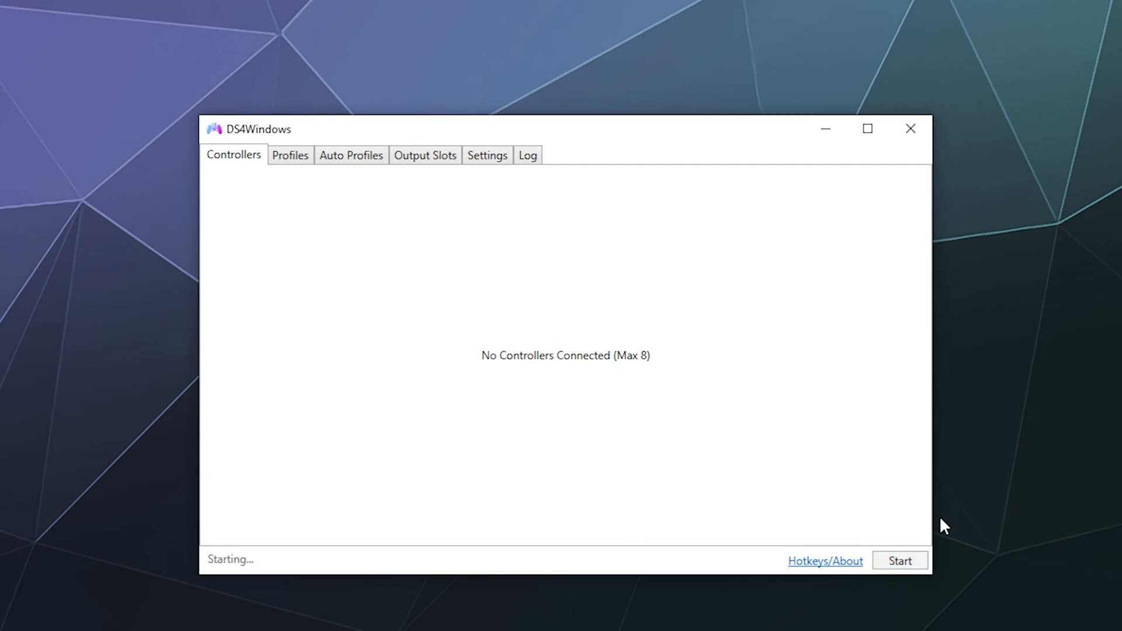
click(900, 560)
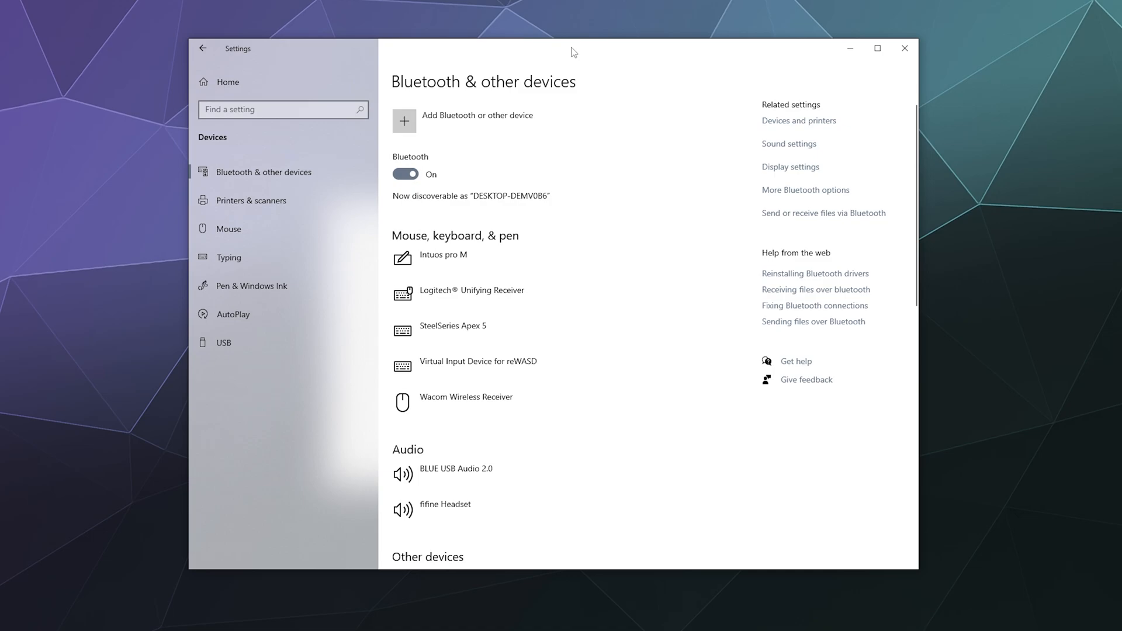
- Add a Bluetooth device, pair Joy-Con (L), and confirm with Done
click(403, 121)
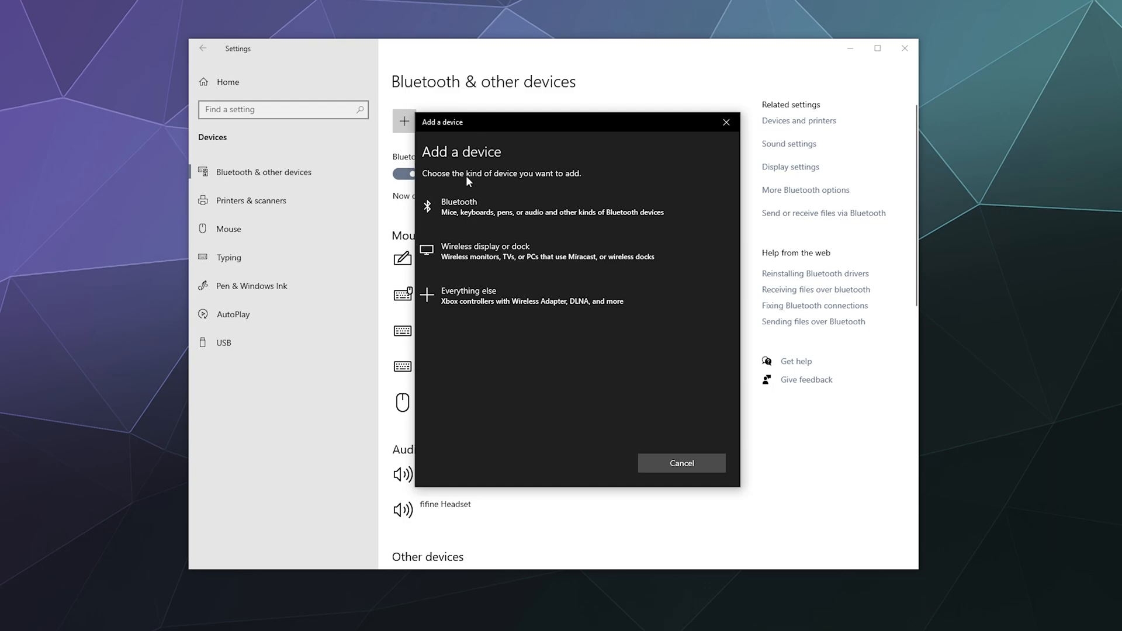
mouse_move(476, 208)
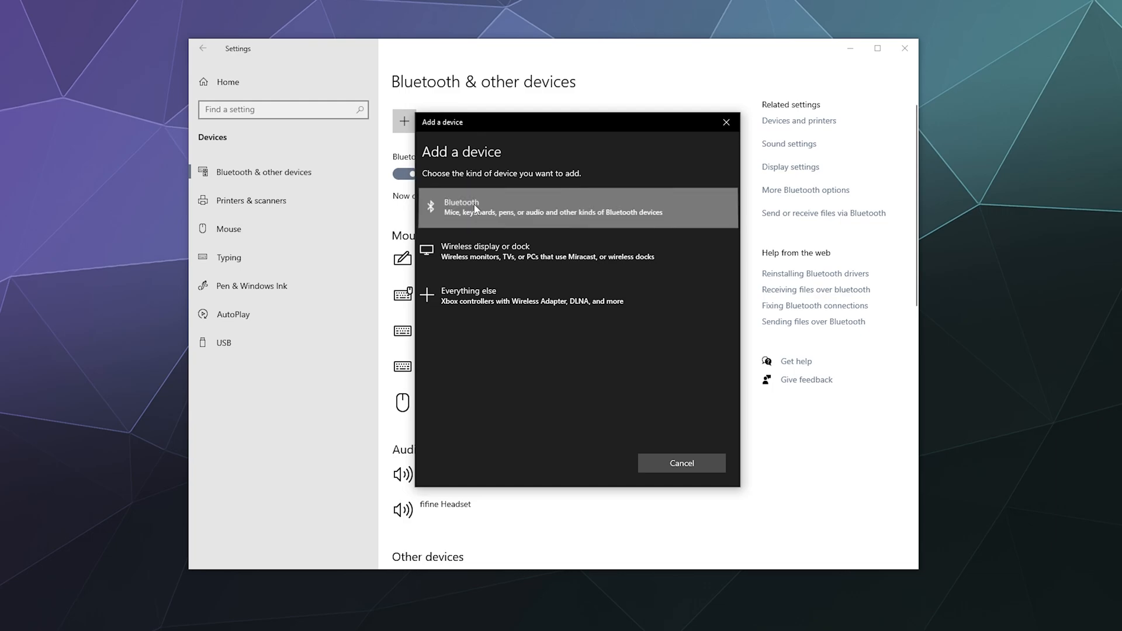
click(546, 208)
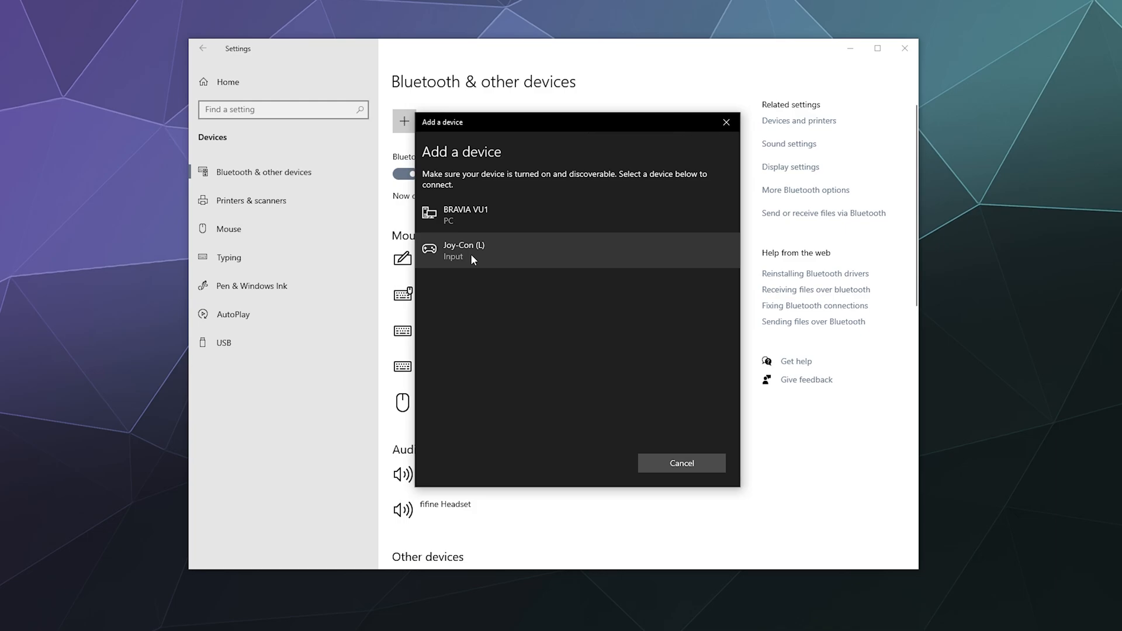
click(465, 250)
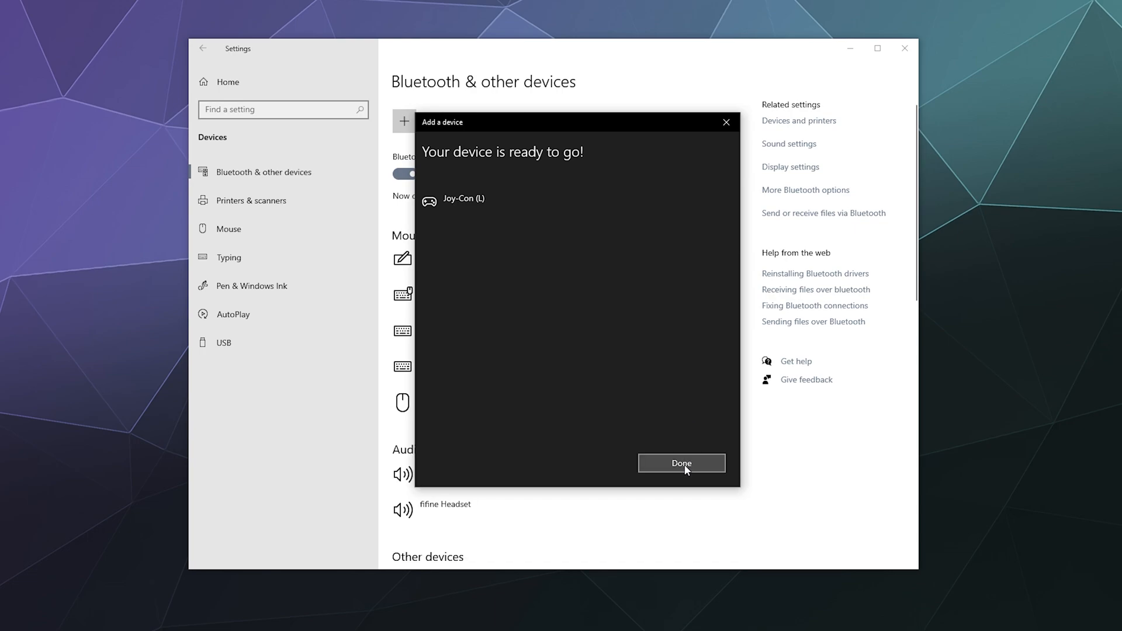
click(680, 462)
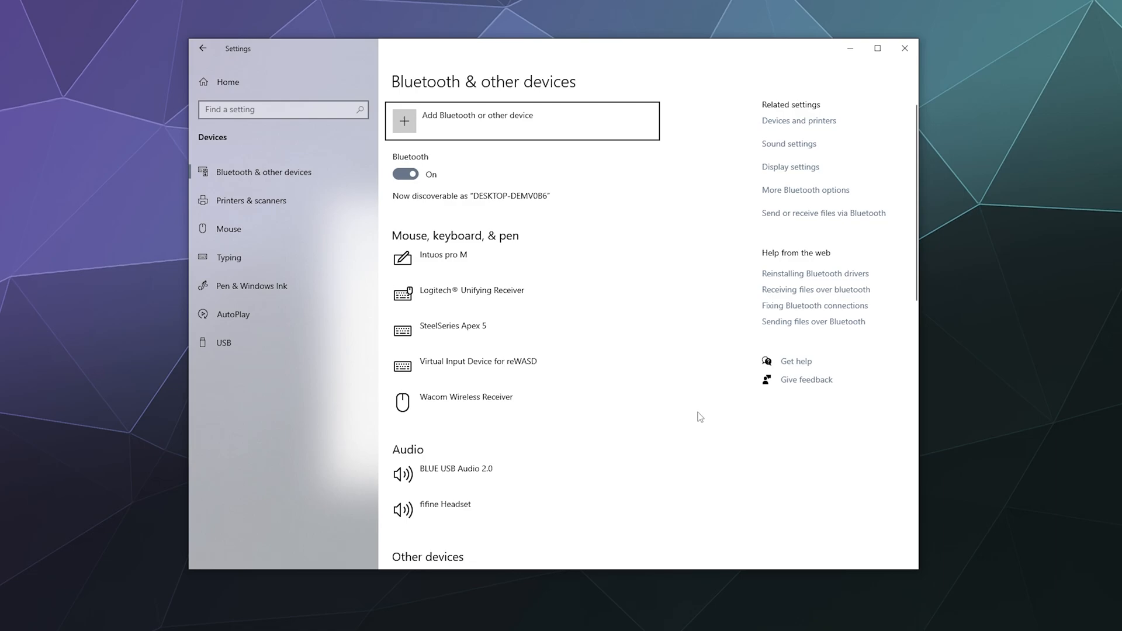
mouse_move(686, 458)
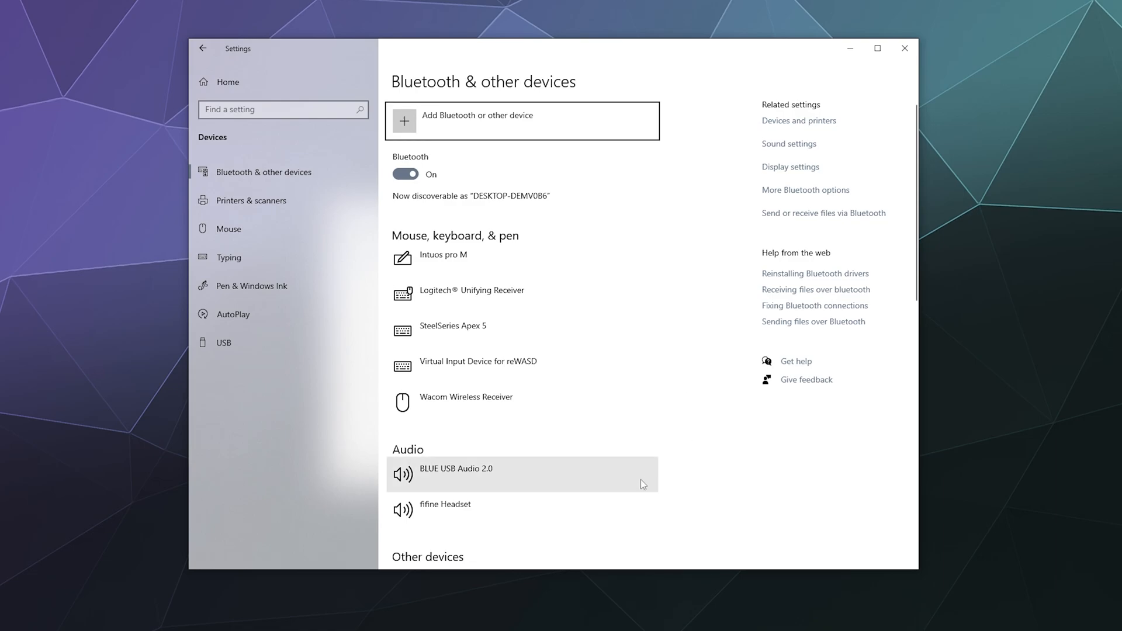
mouse_move(442, 457)
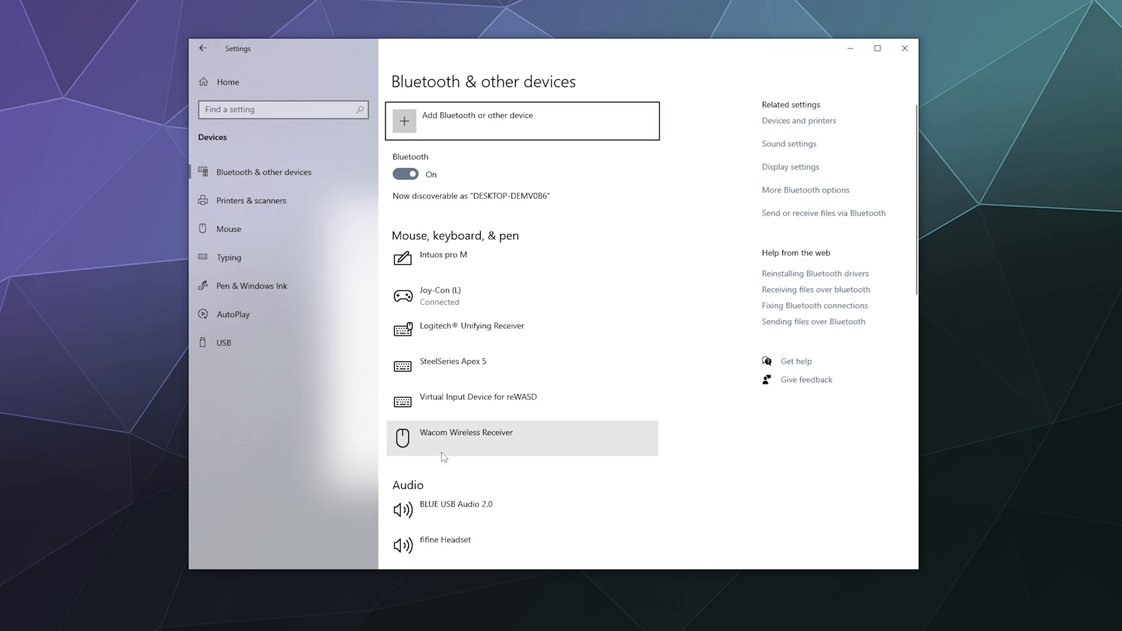
mouse_move(428, 160)
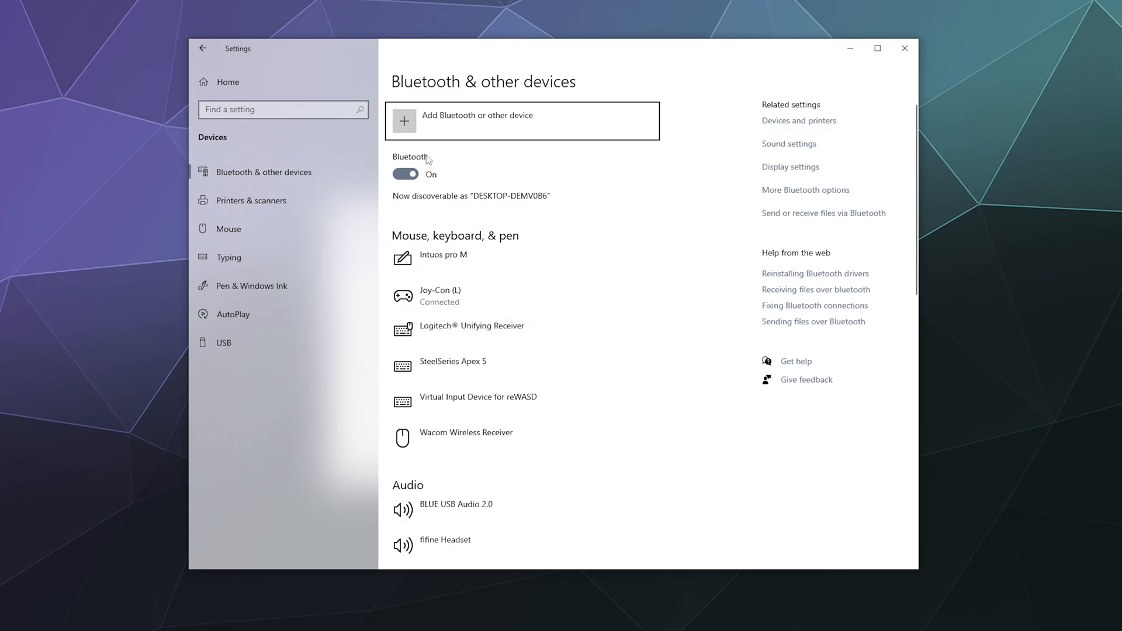
mouse_move(440, 123)
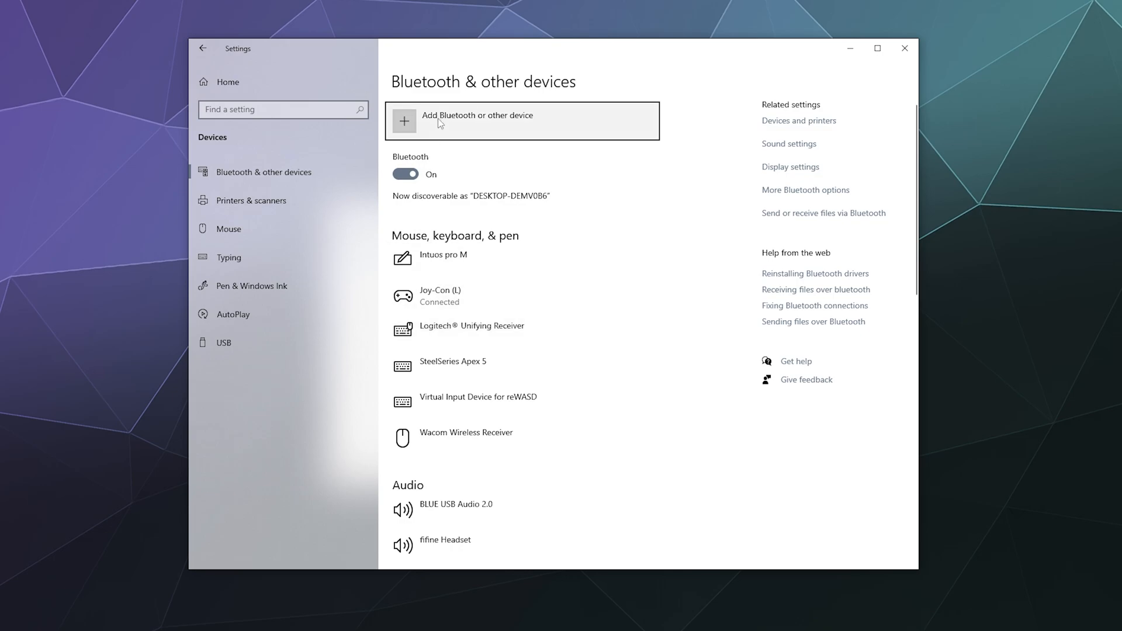
- Pair Joy-Con (R) via Add Bluetooth or other device and dismiss the pairing confirmation
click(477, 116)
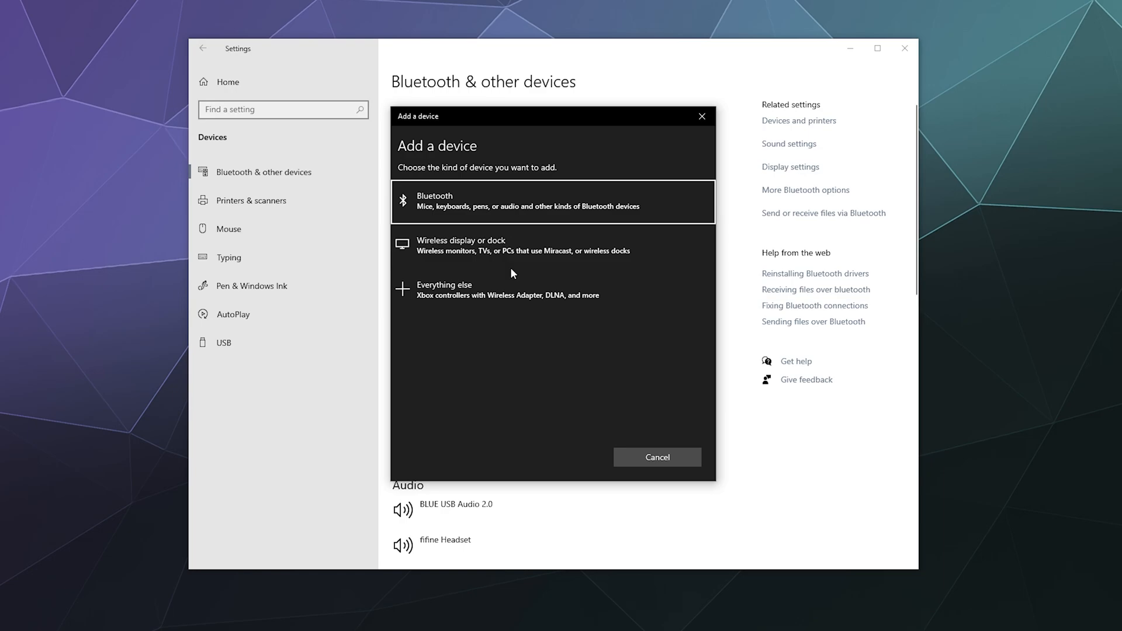
click(550, 201)
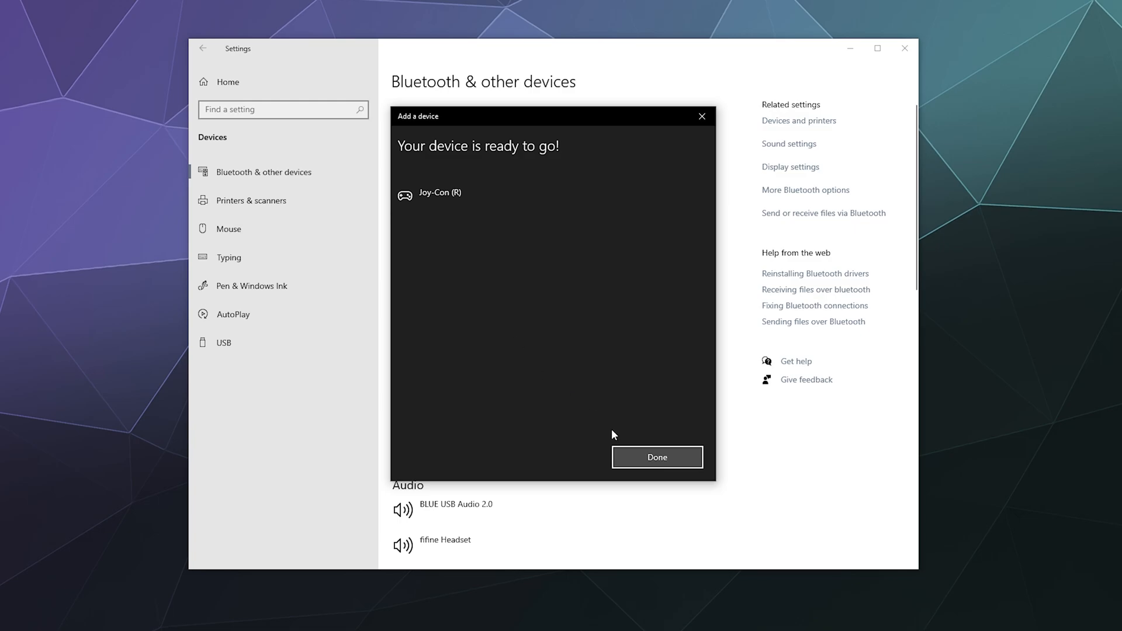
click(656, 457)
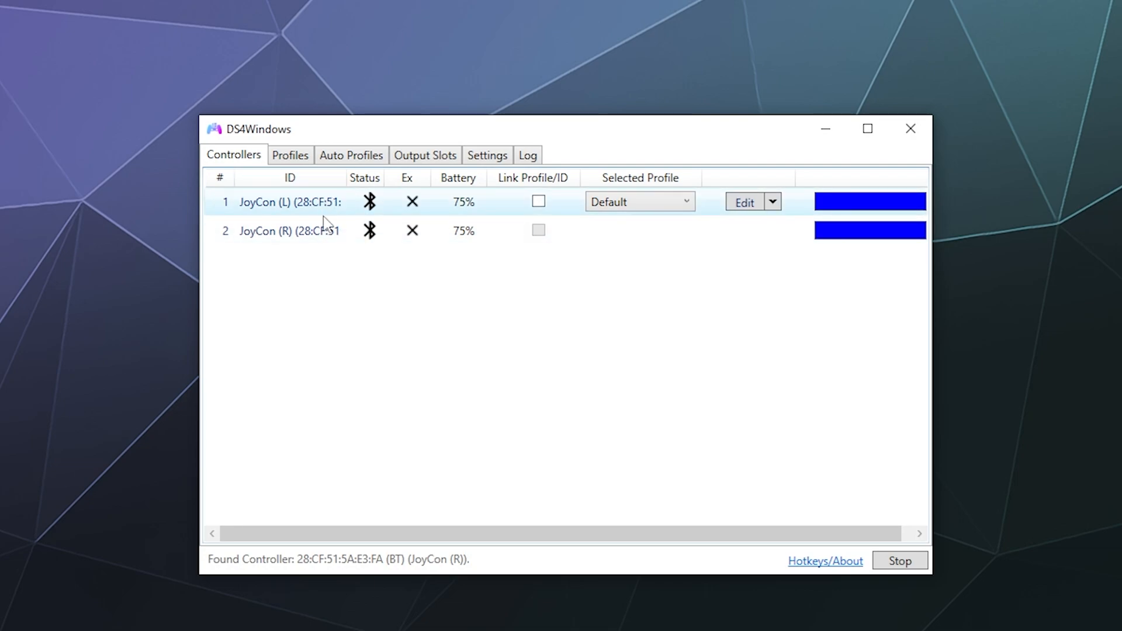
mouse_move(343, 216)
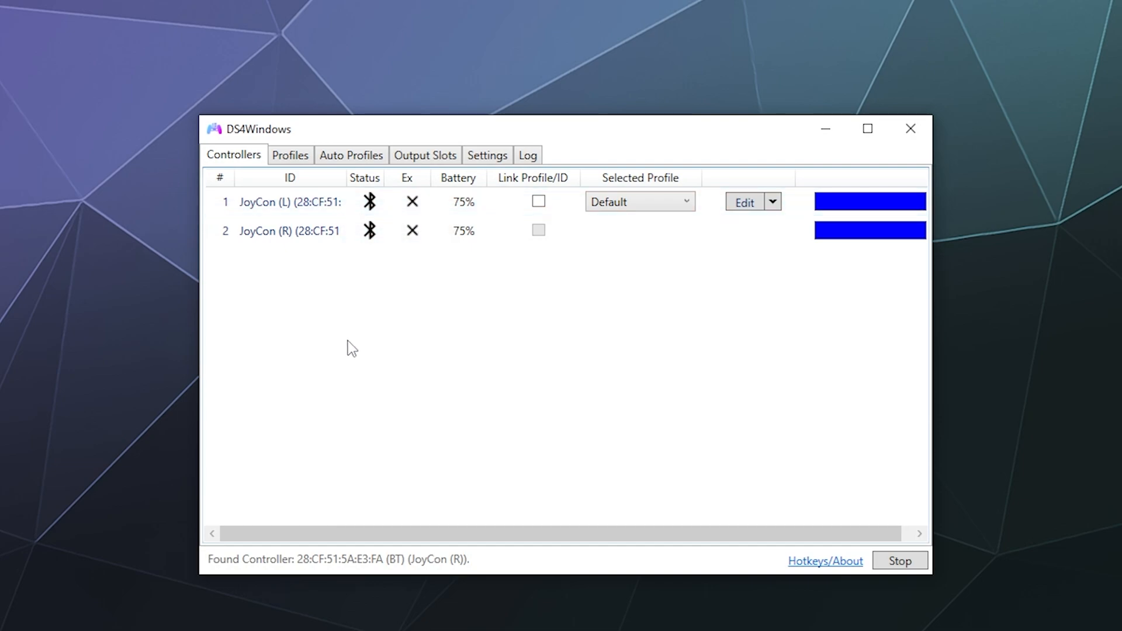
mouse_move(361, 347)
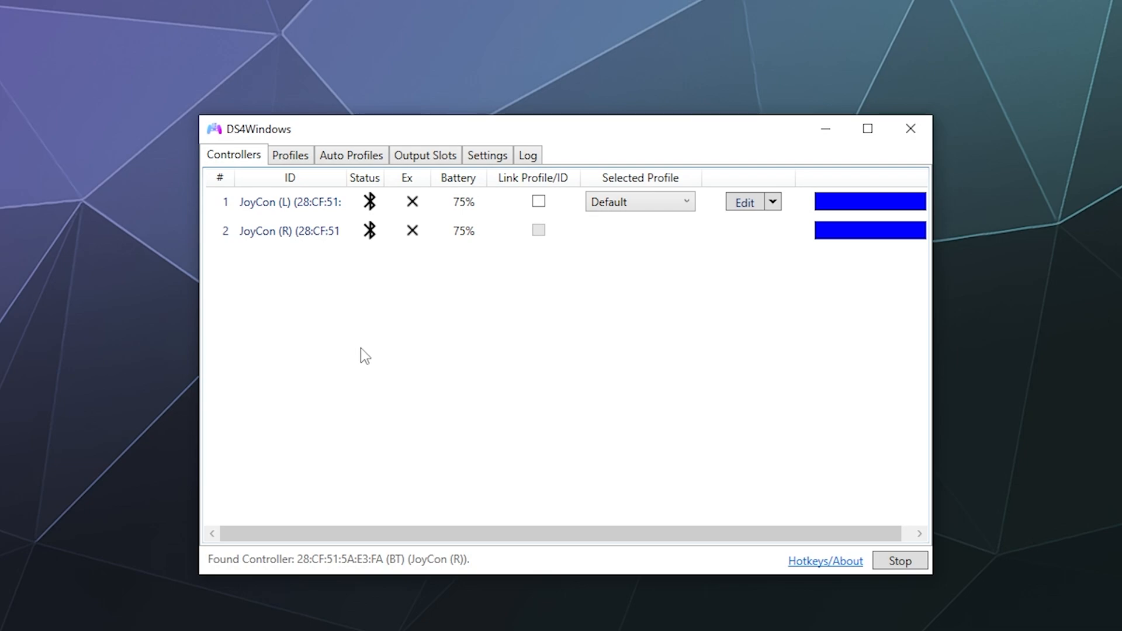
- On the Controllers tab, keep JoyCon (L) on the Default profile with JoyCon (R) listed beneath it
click(289, 202)
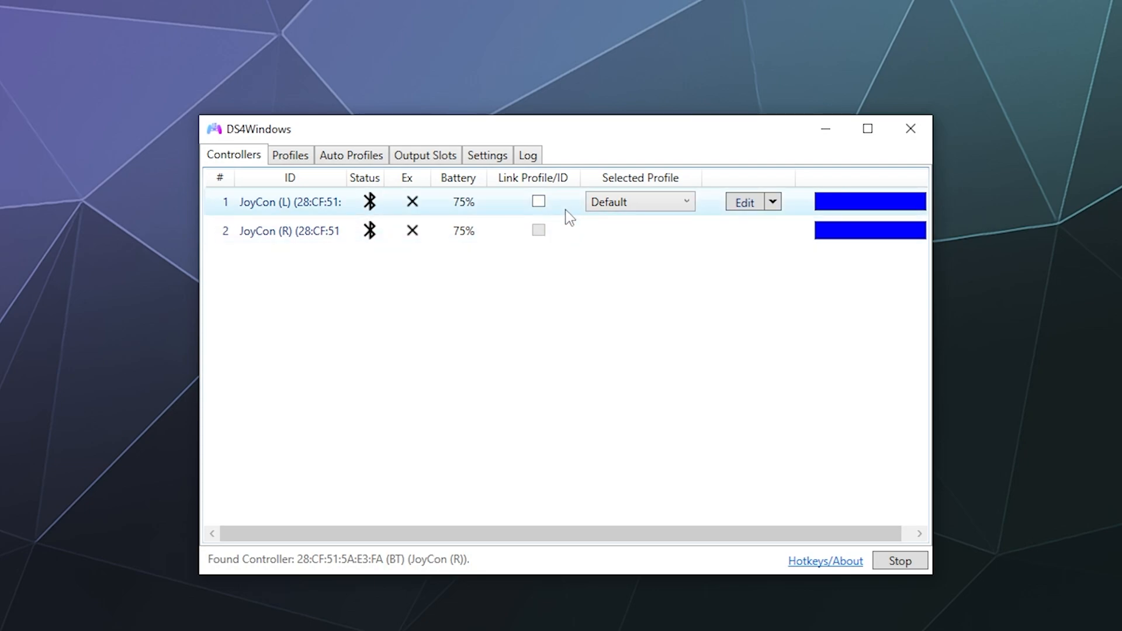
click(640, 201)
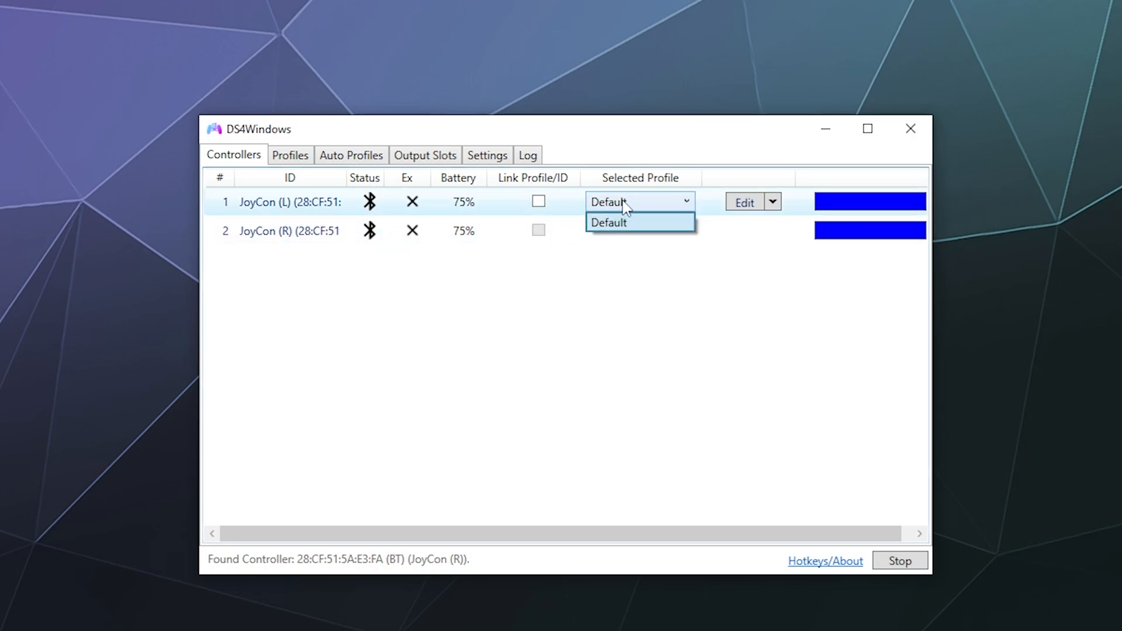
click(608, 222)
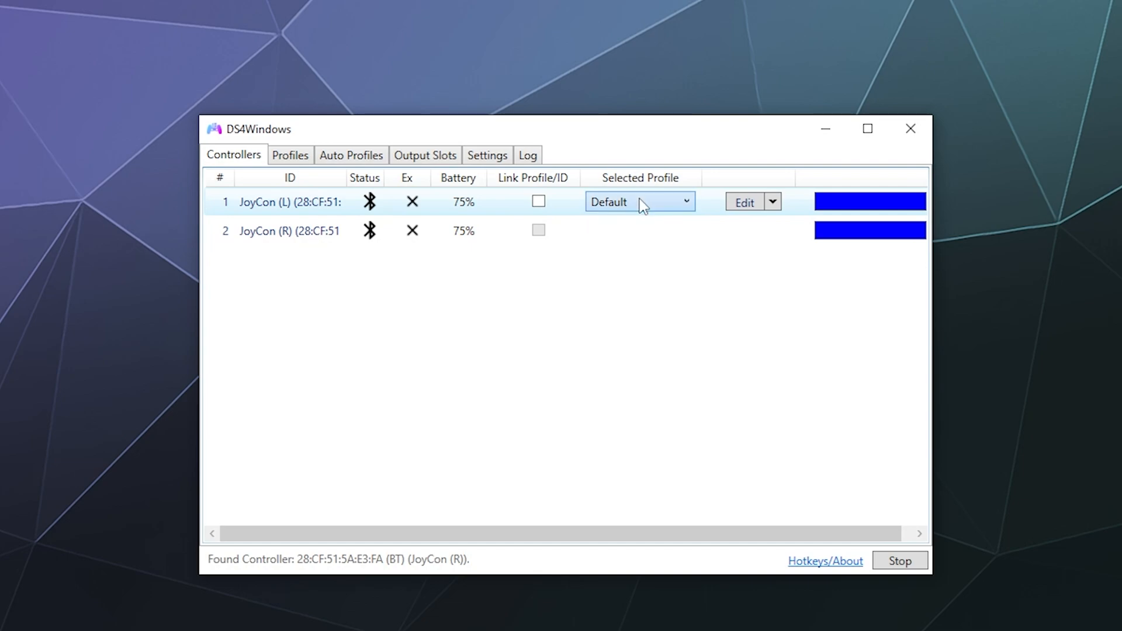
mouse_move(621, 484)
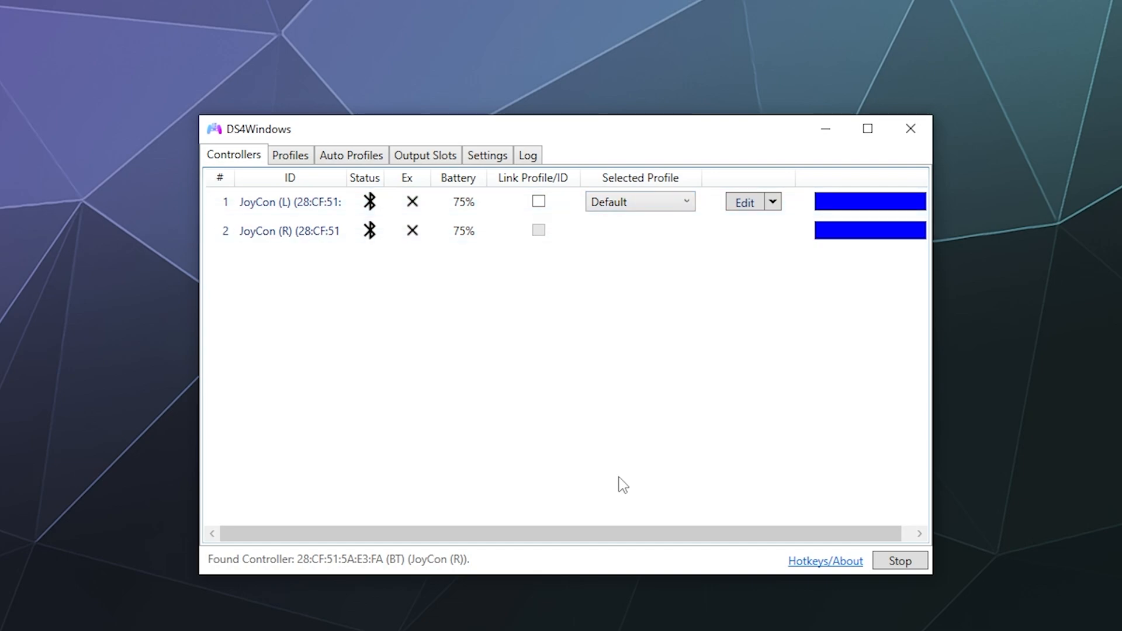
click(289, 202)
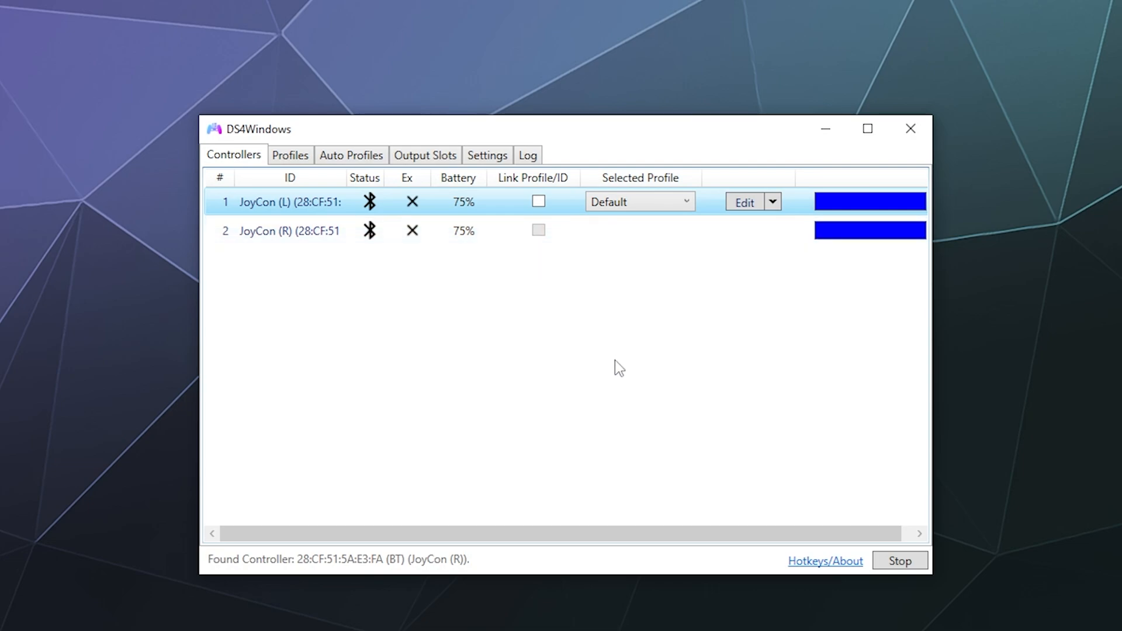
mouse_move(617, 355)
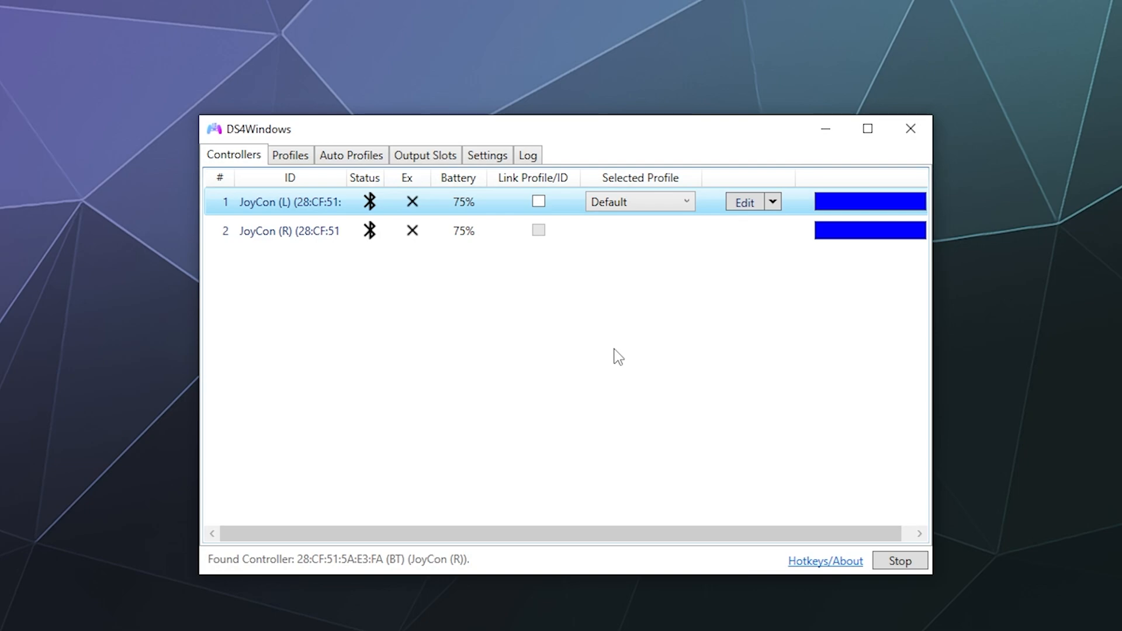
mouse_move(617, 358)
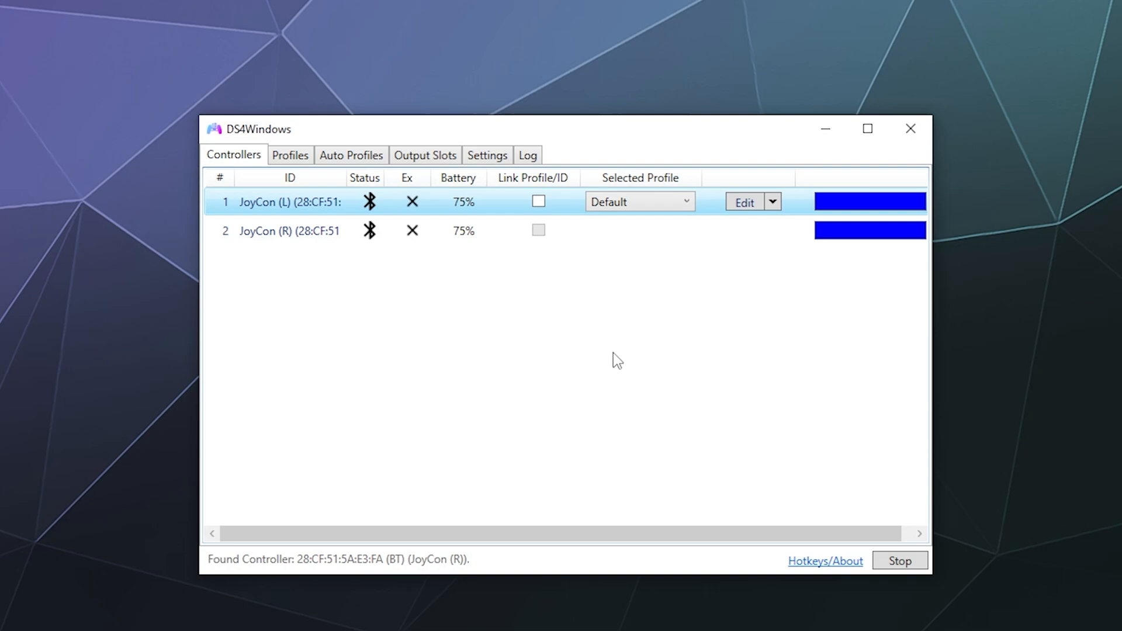
mouse_move(618, 364)
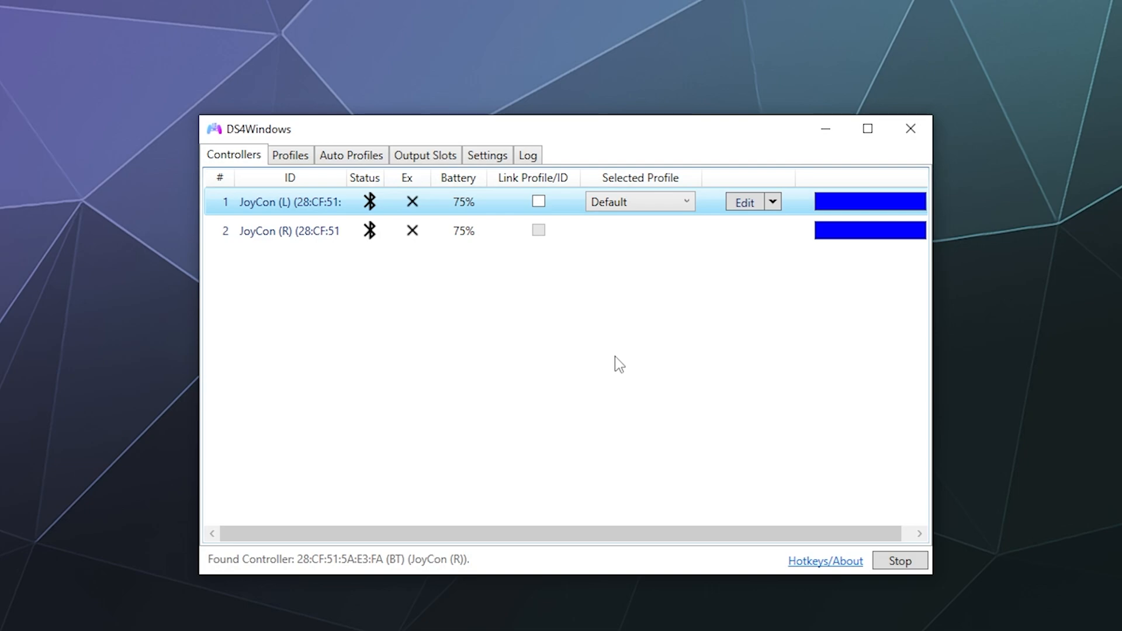
mouse_move(723, 275)
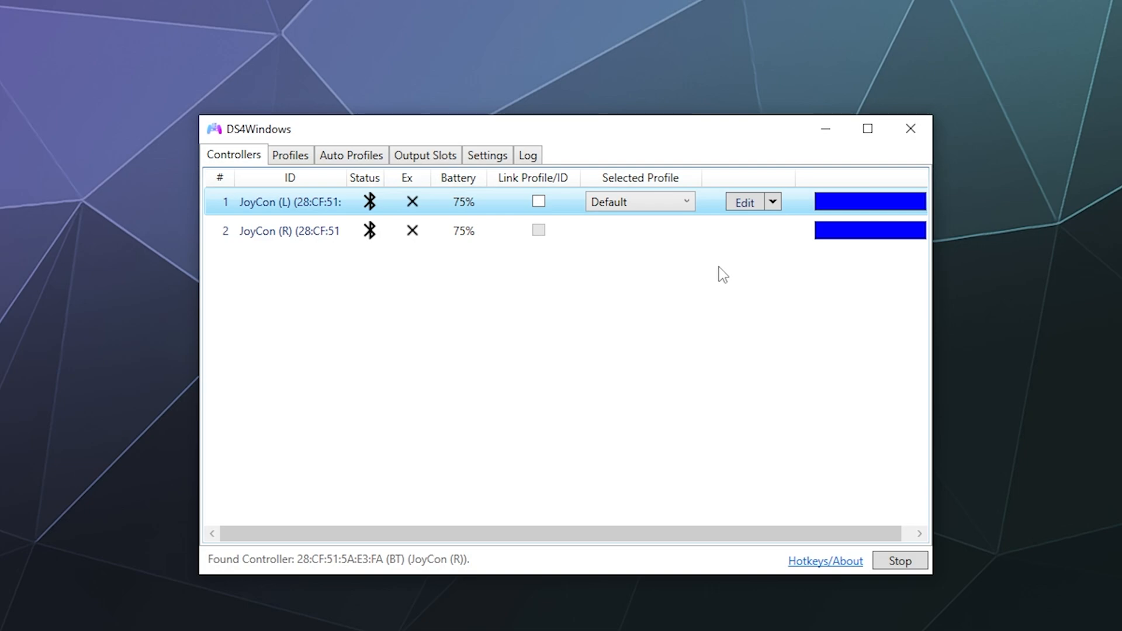